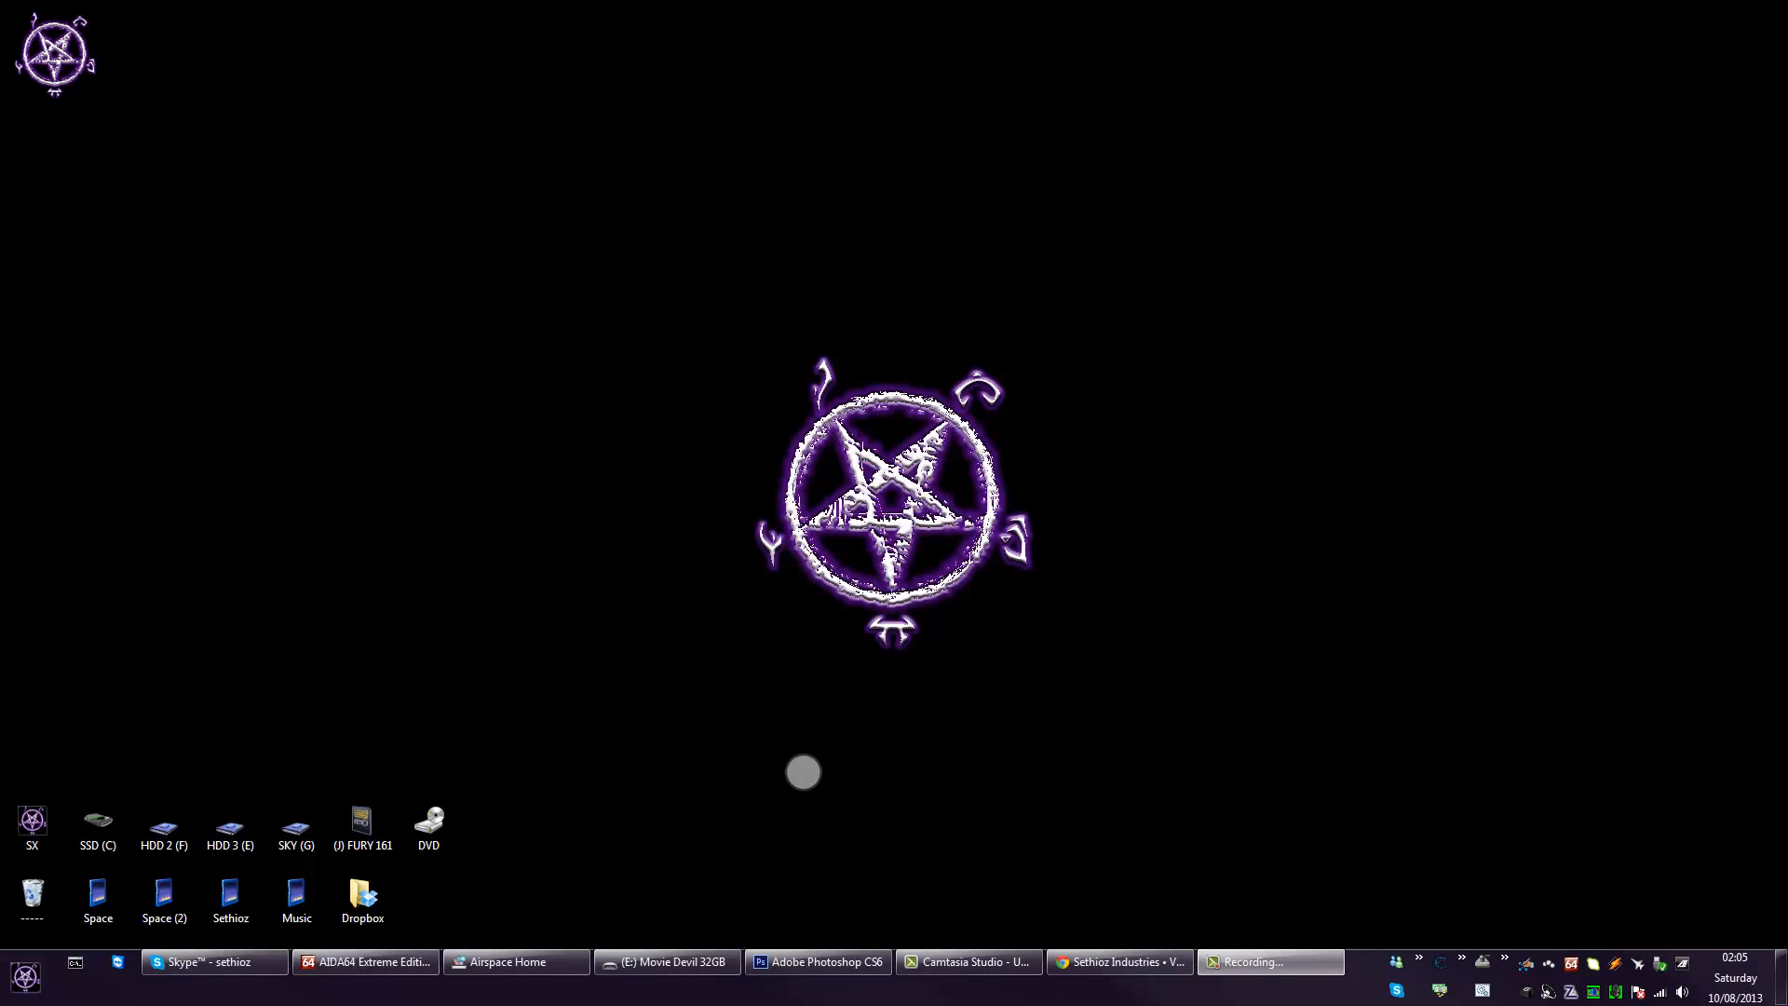
mouse_move(866, 762)
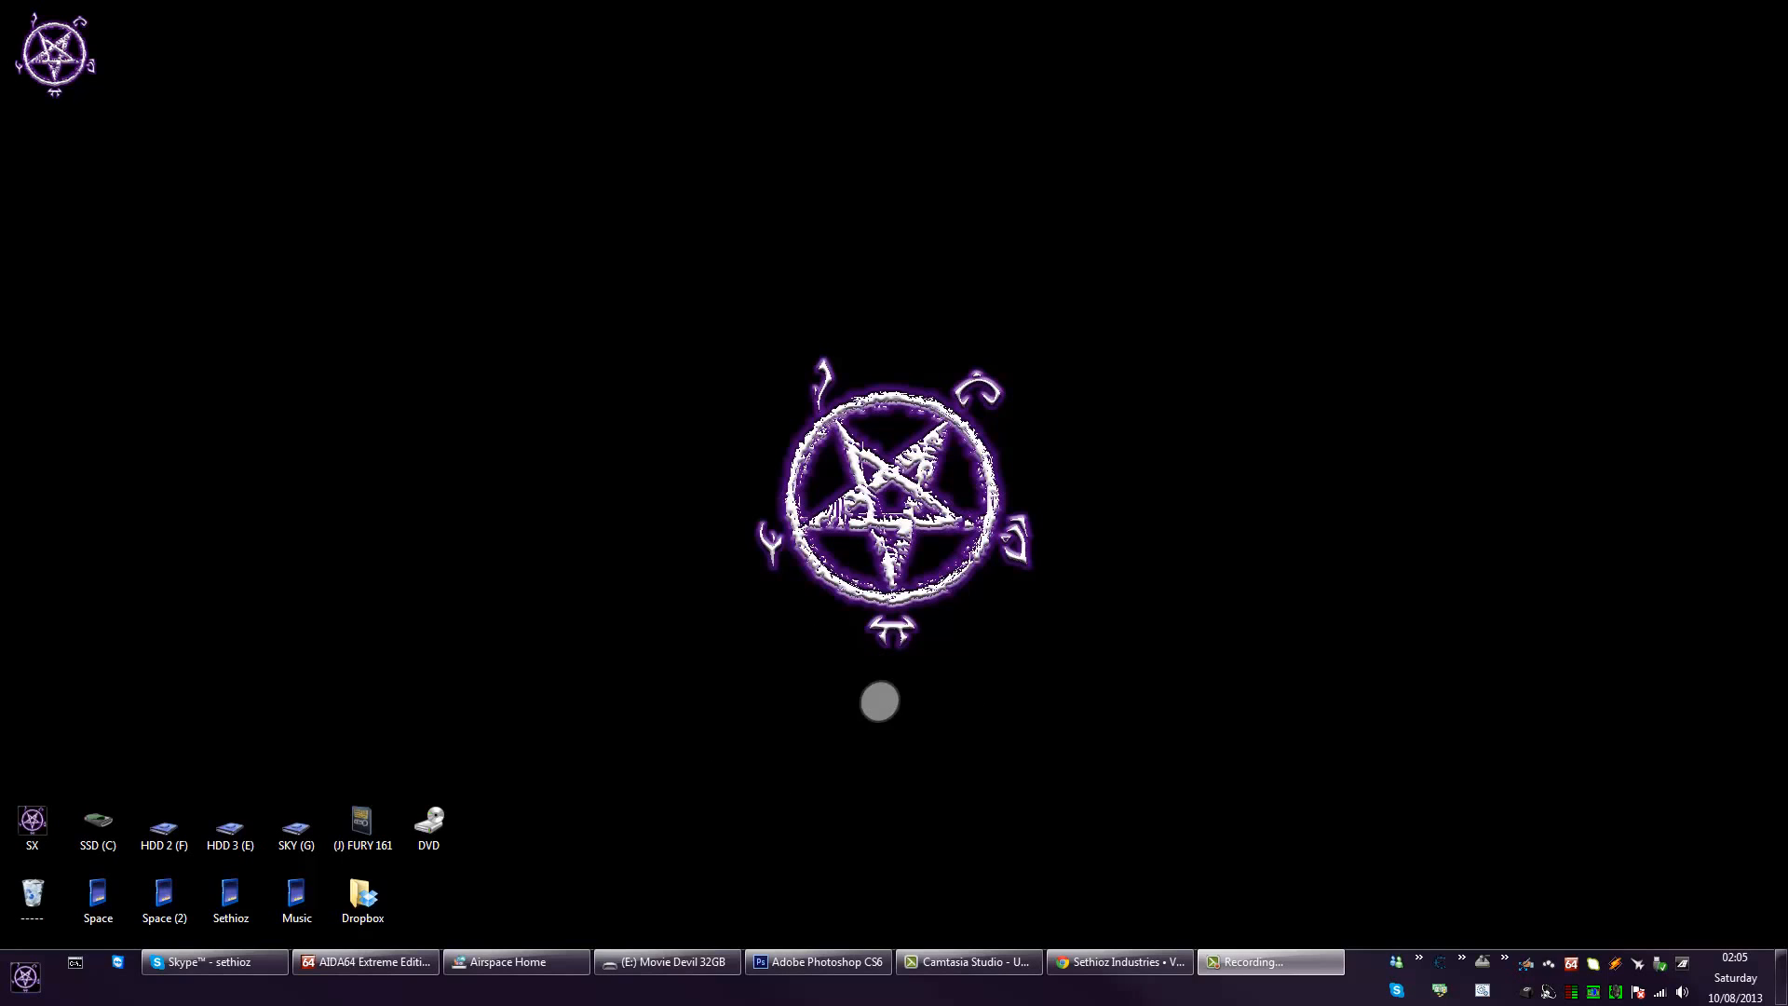
mouse_move(628, 842)
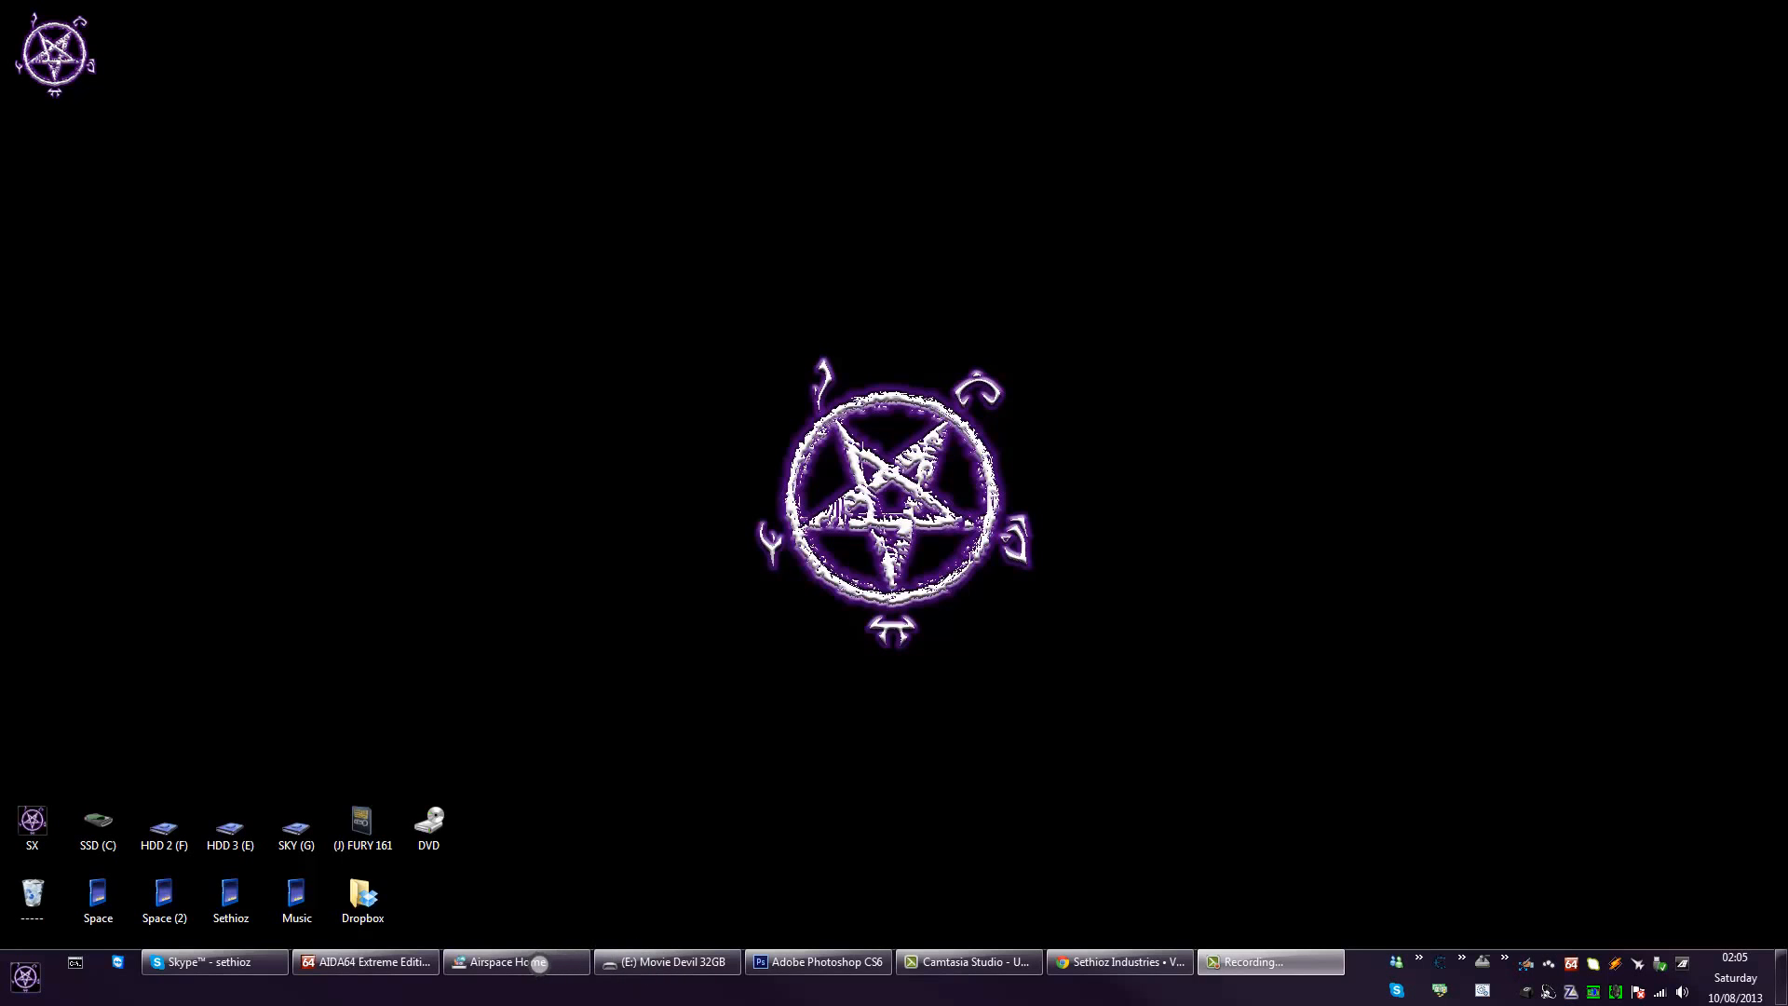
- Restore the Airspace Home library window from the taskbar
click(516, 962)
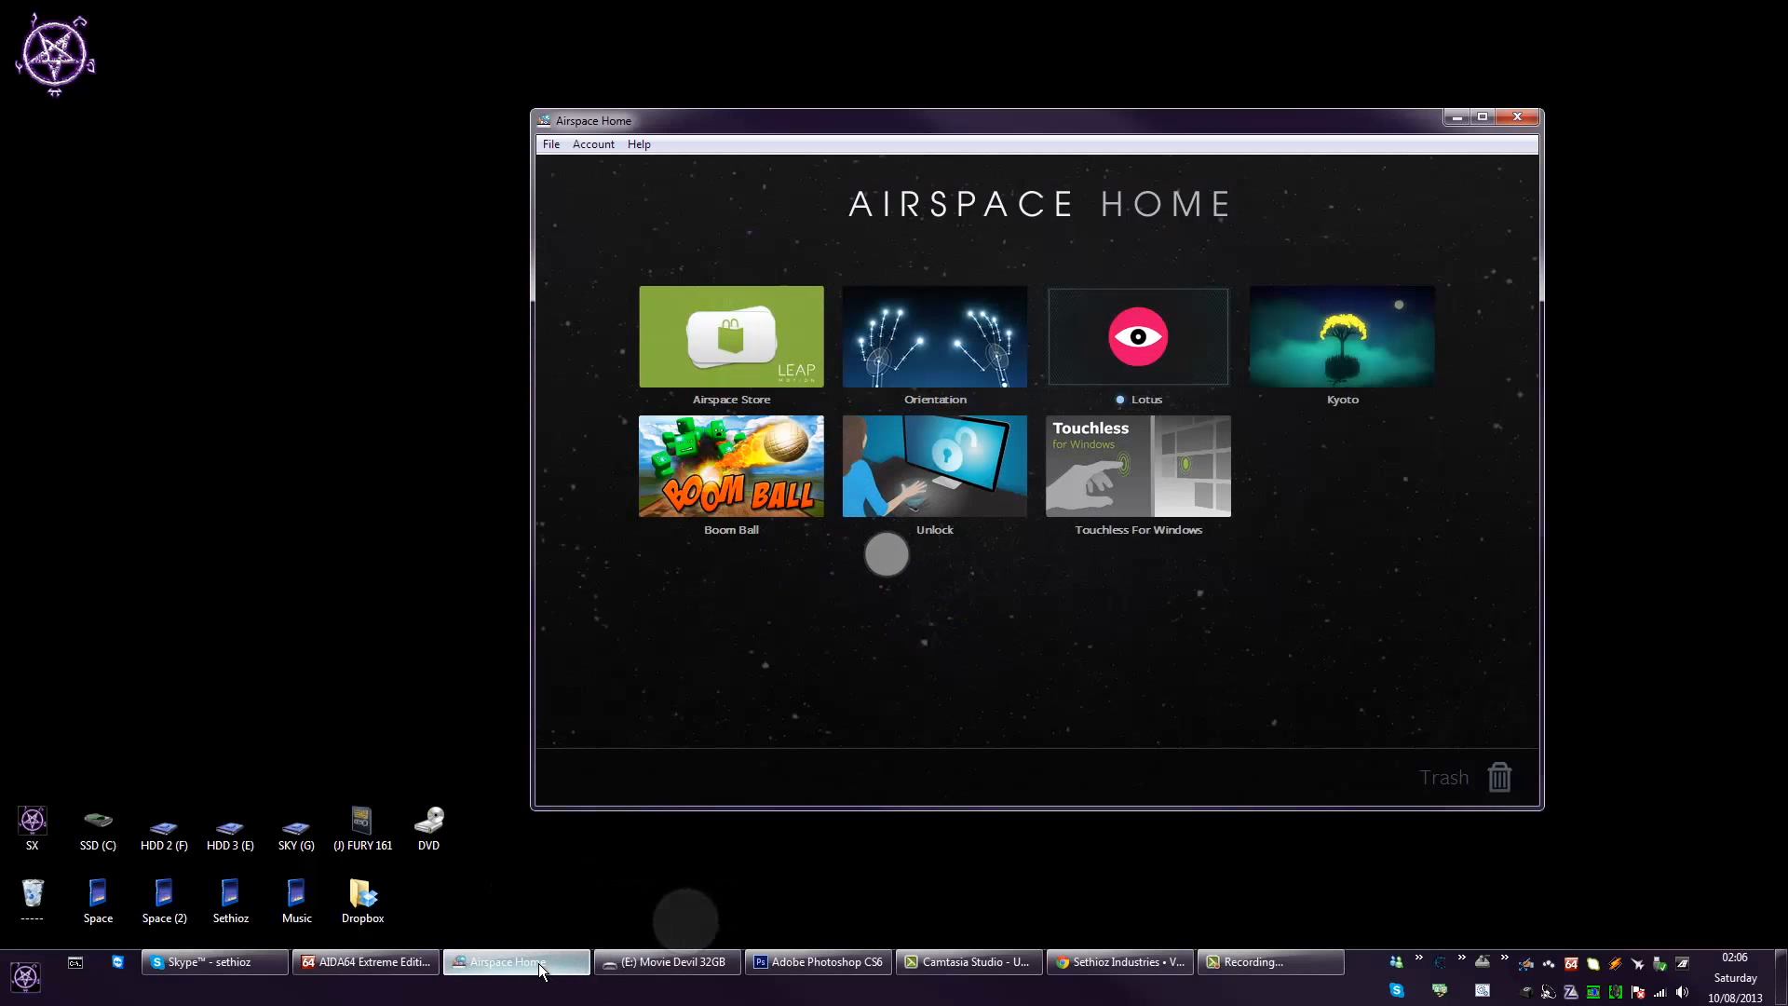
mouse_move(924, 587)
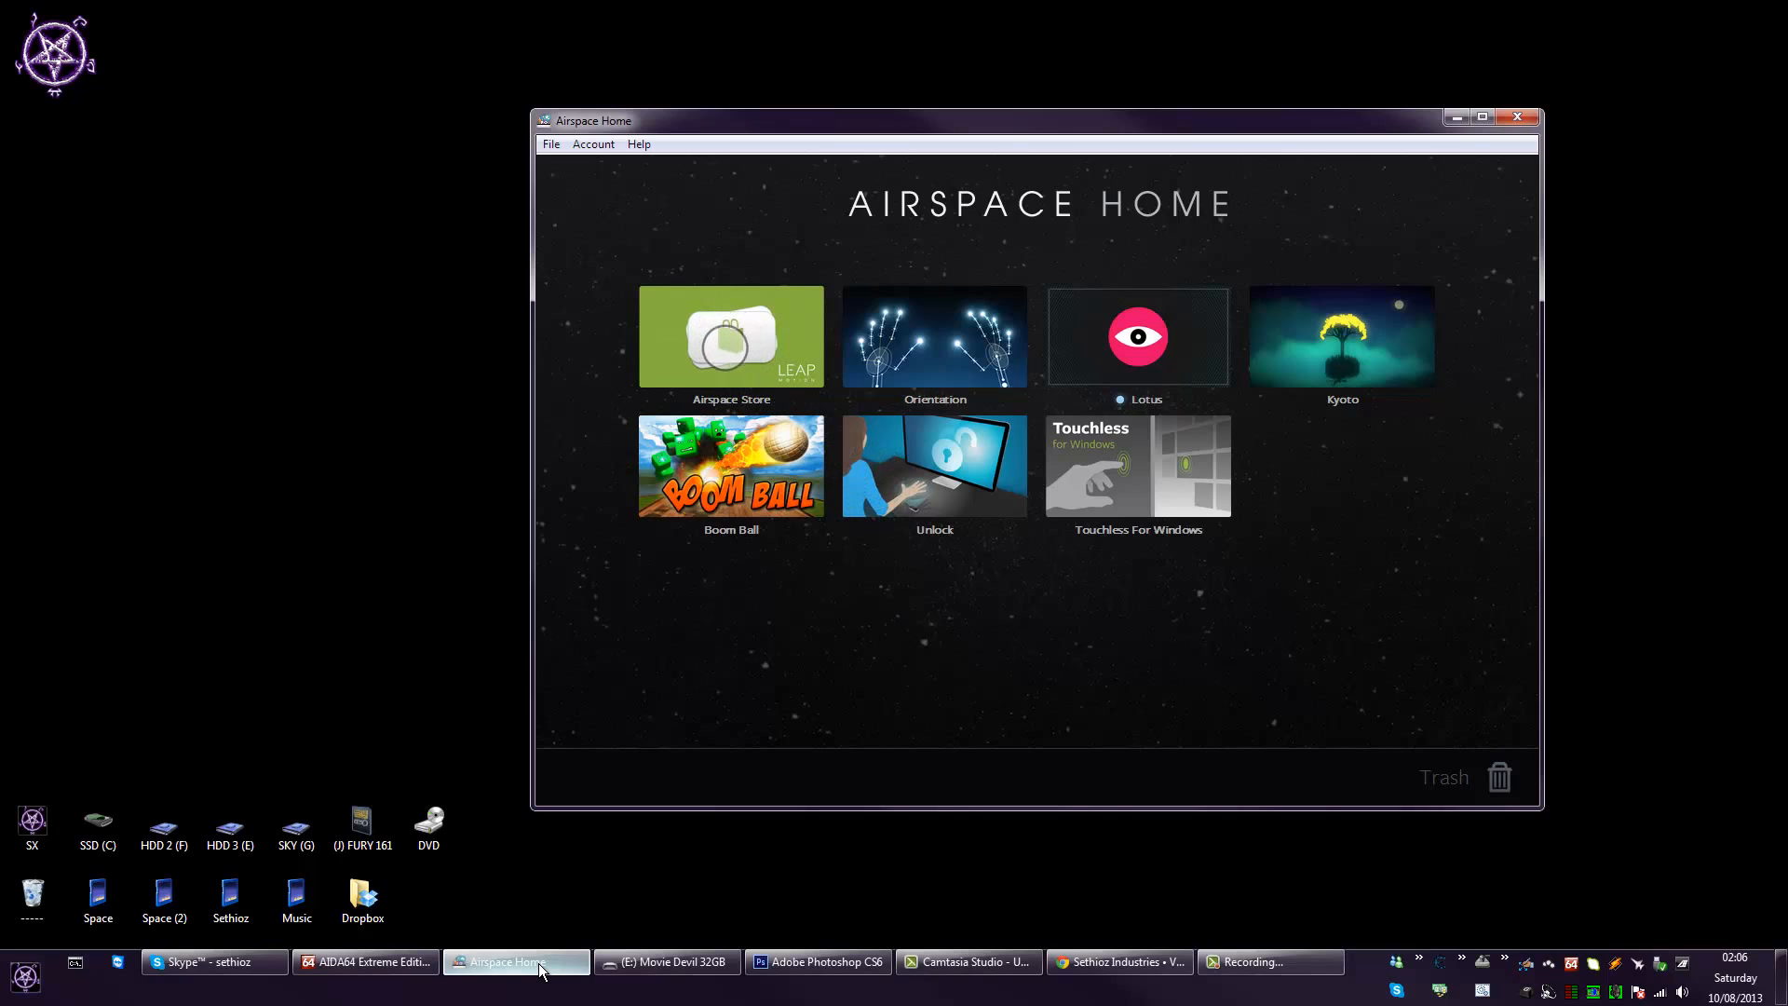
mouse_move(730, 348)
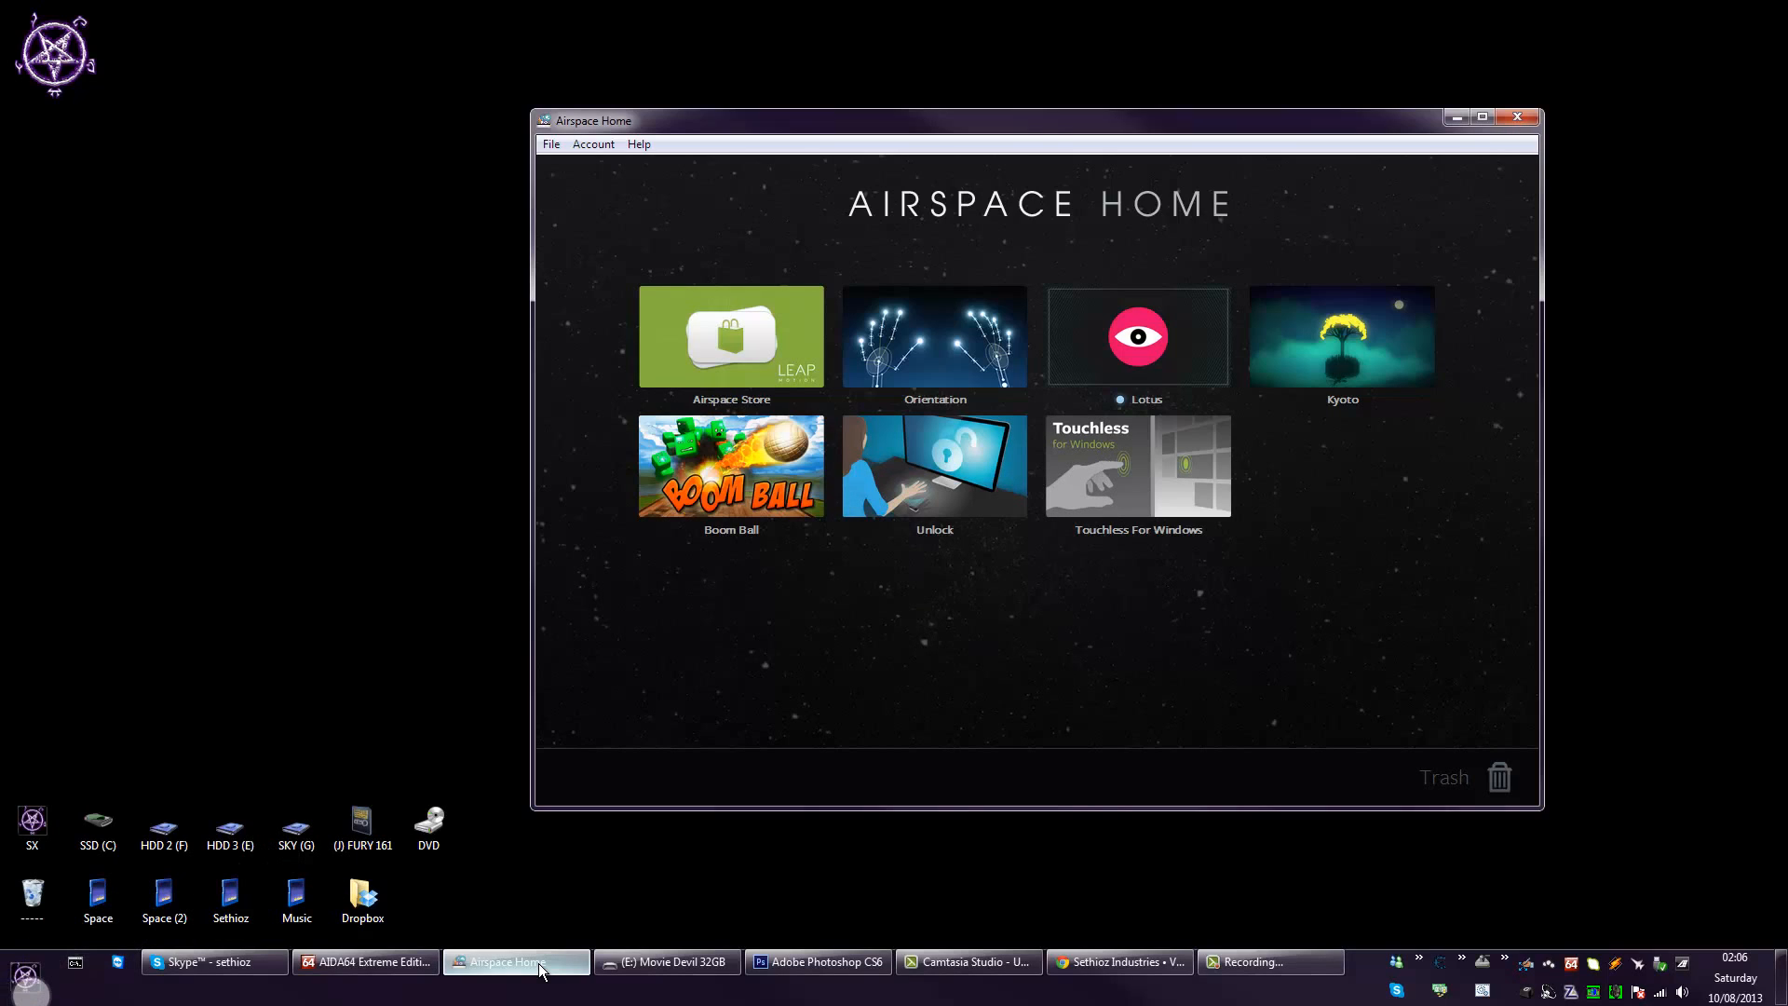
- Launch the Windows Services manager from a Start menu search for 'ser'
click(24, 978)
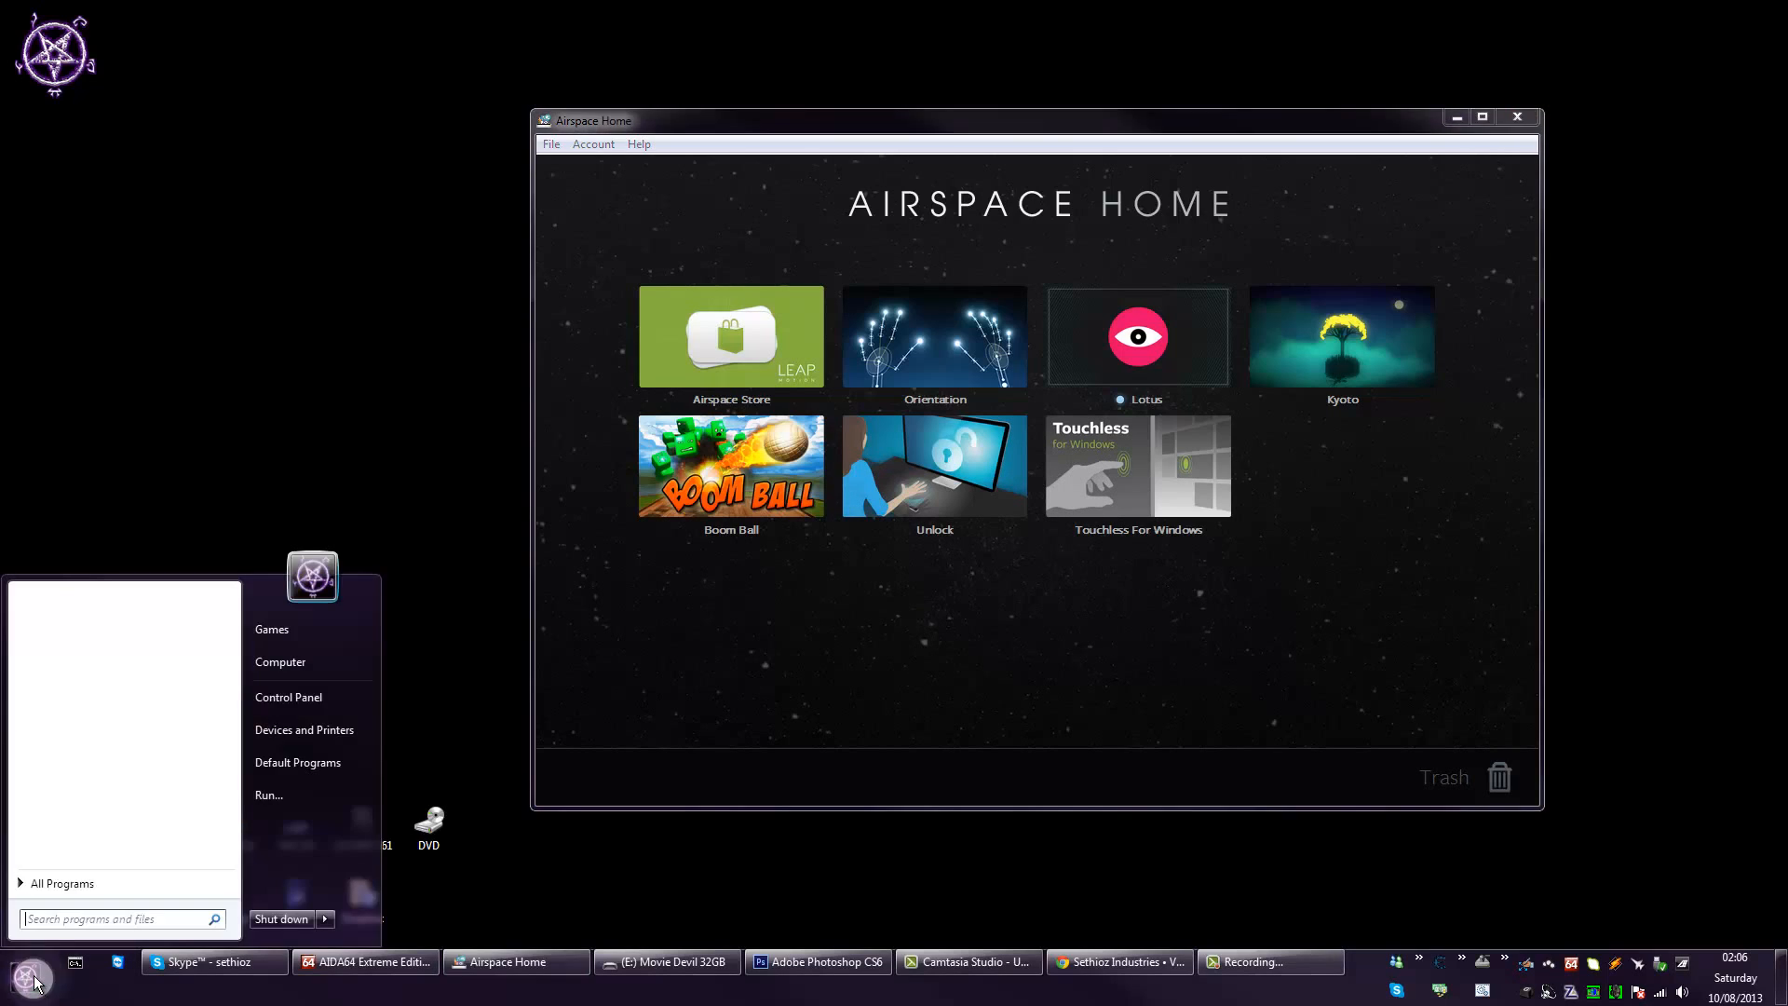
text(services)
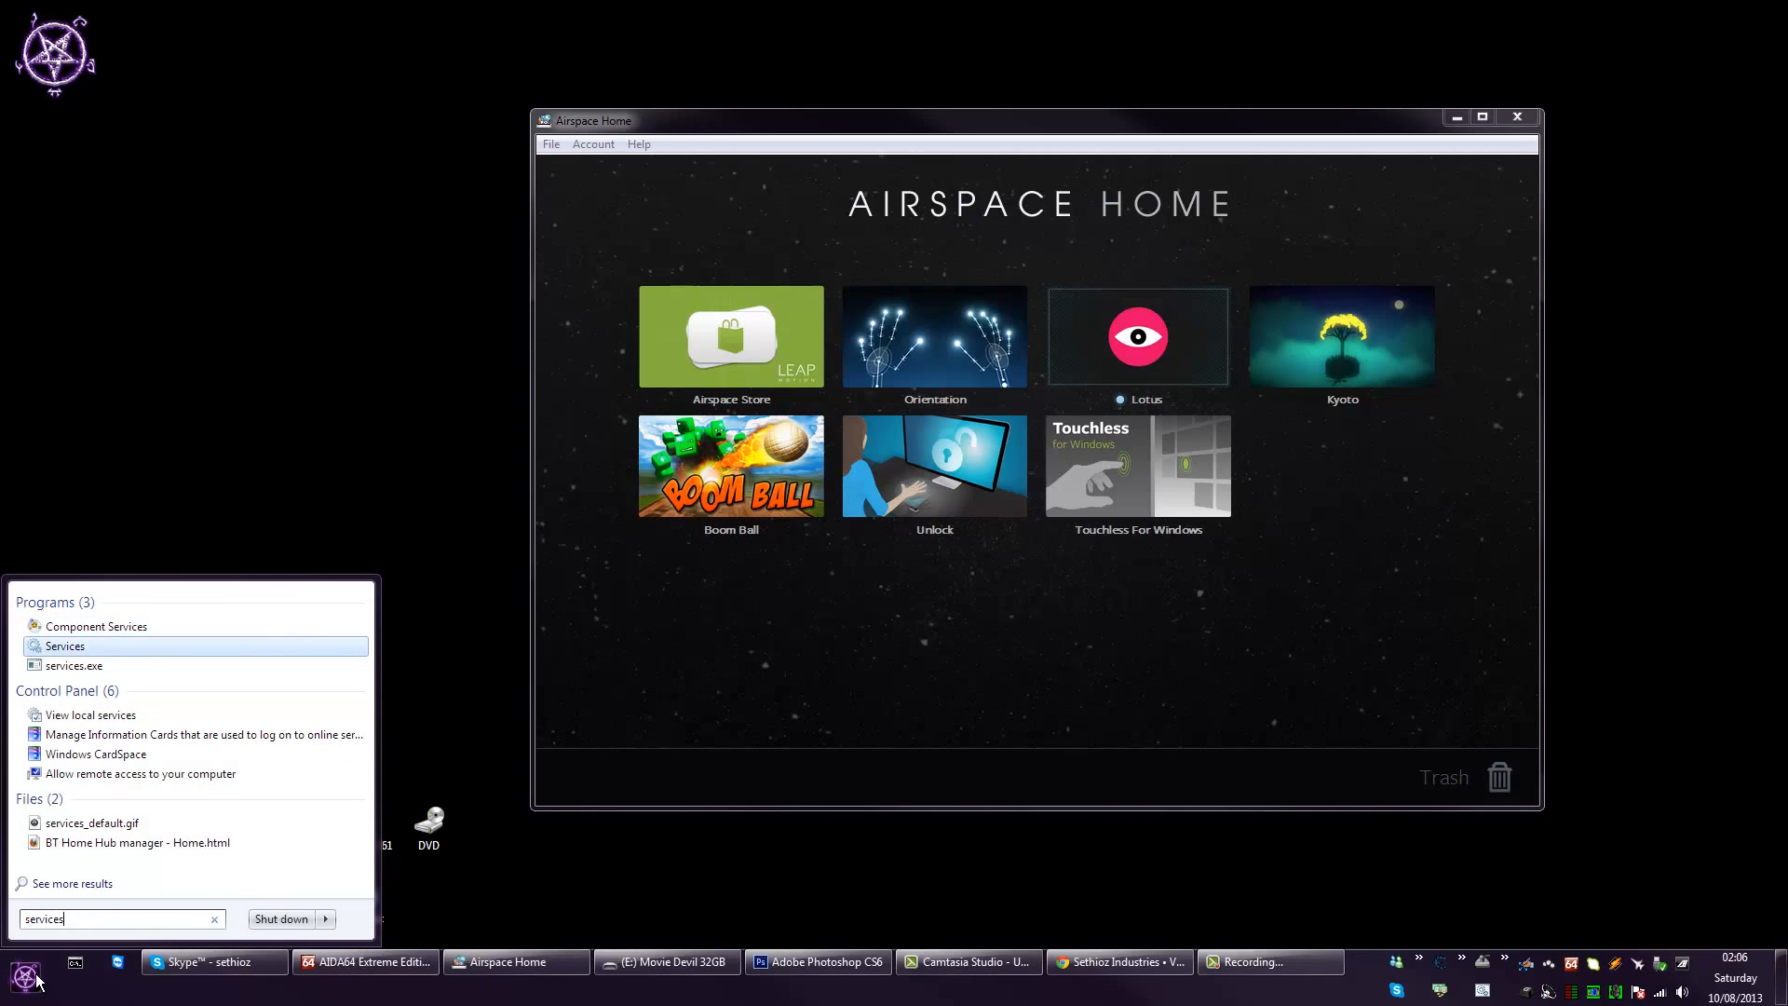
click(67, 646)
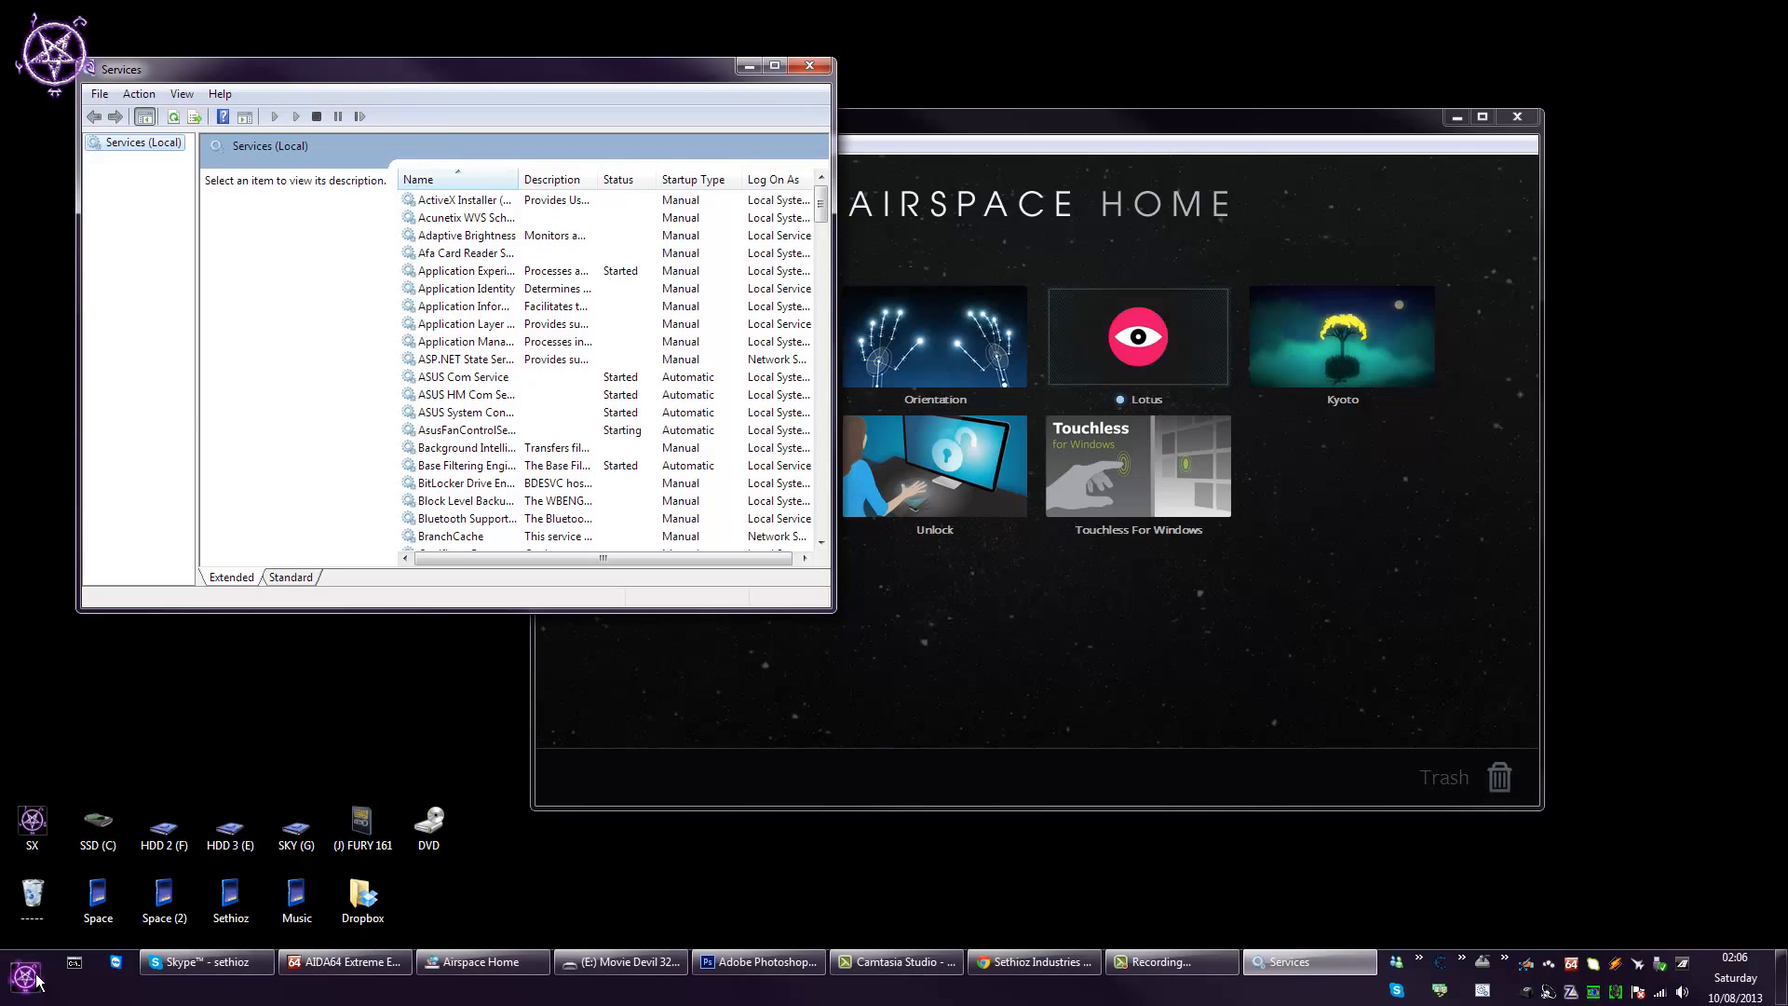
mouse_move(194, 220)
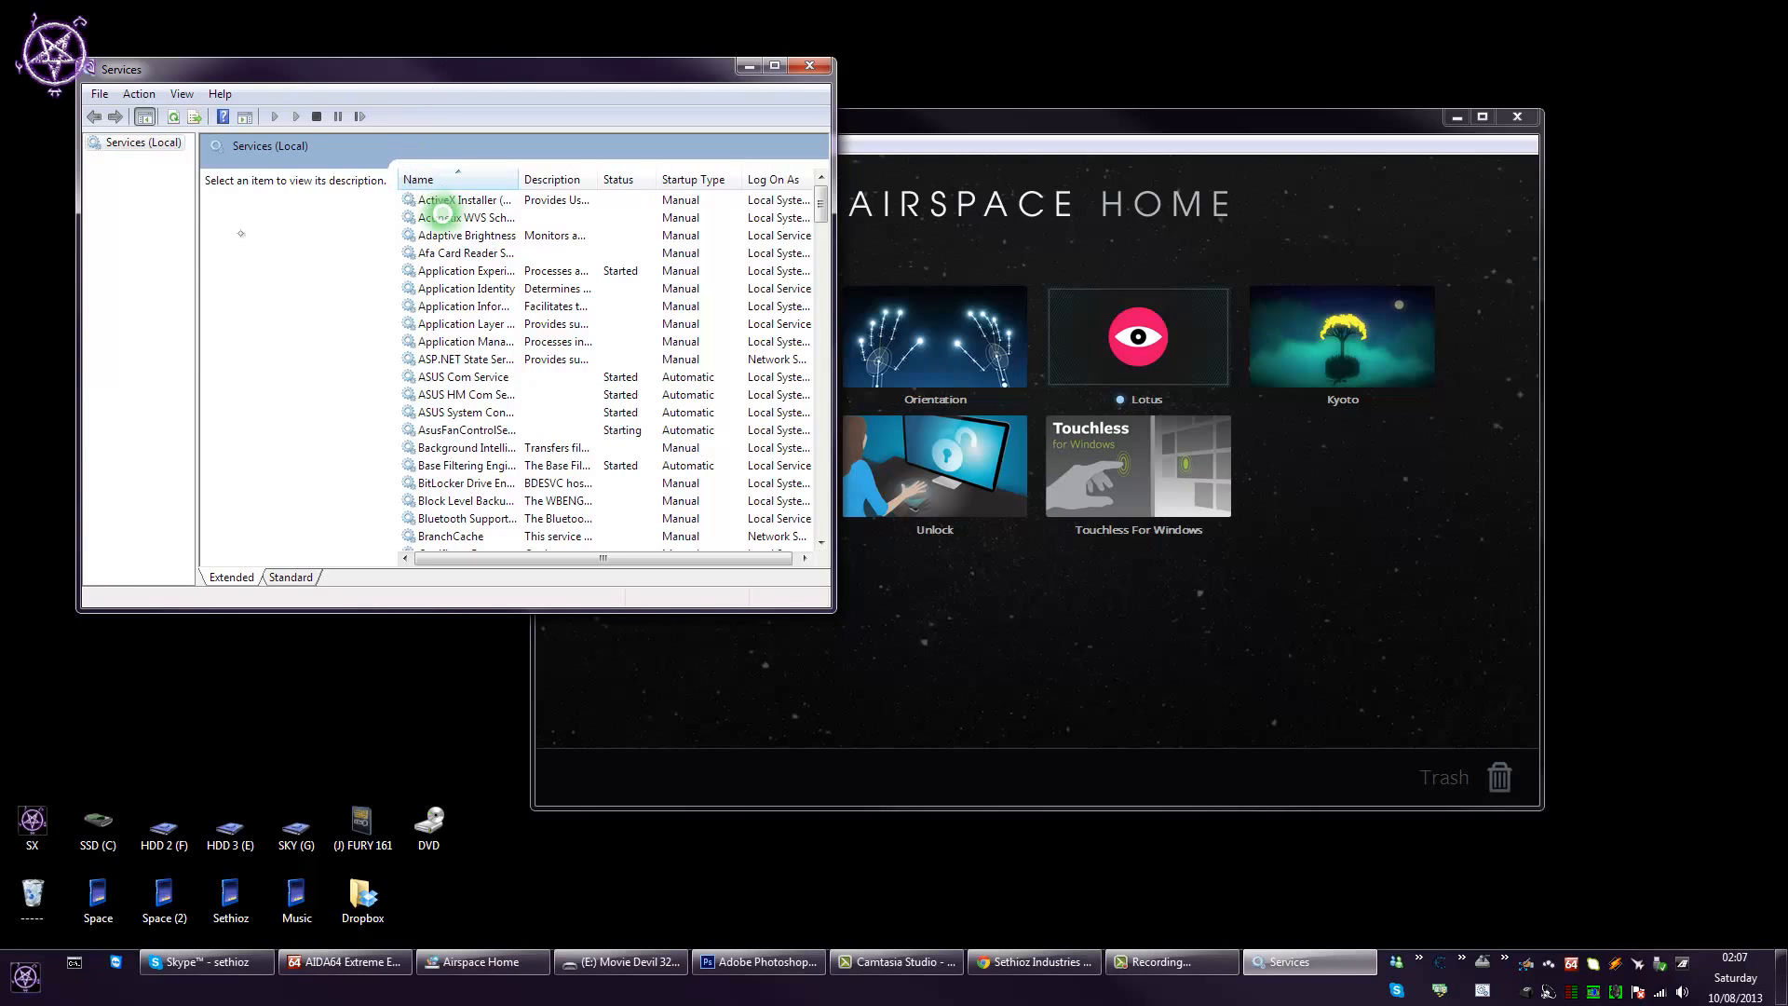
- Check Leap Service's status, scroll to Tablet PC Input Service, then return to Airspace Home
click(449, 199)
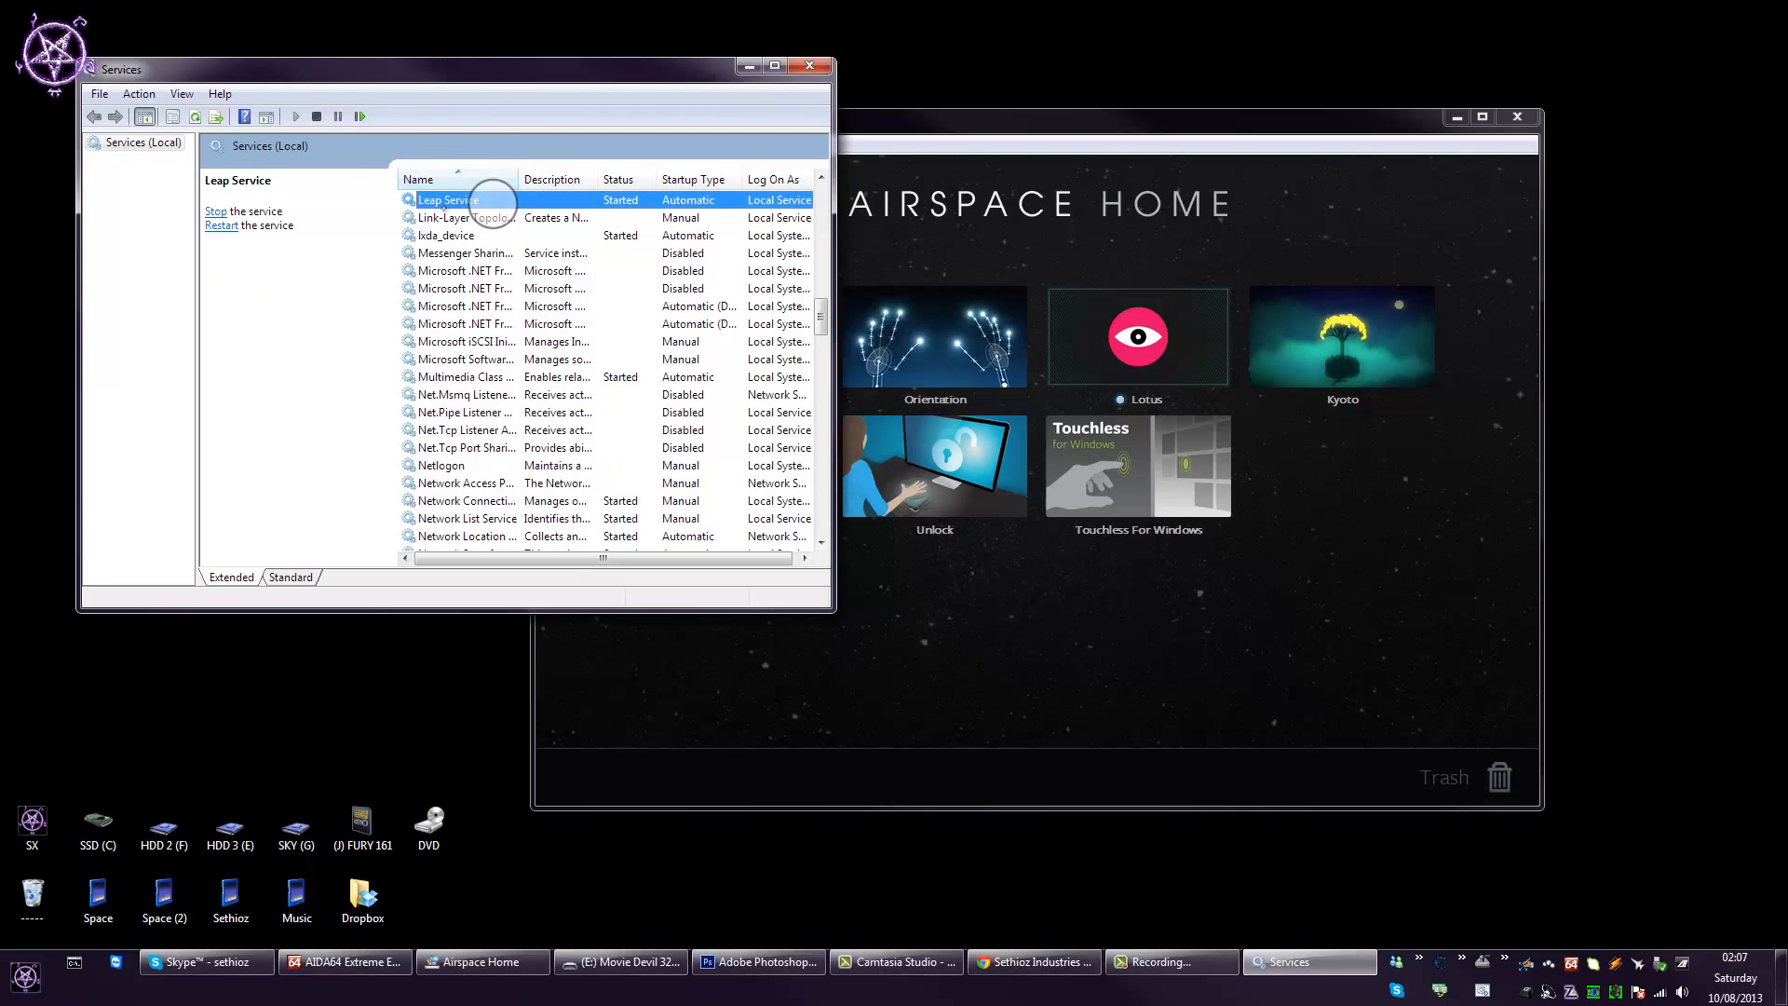
mouse_move(548, 296)
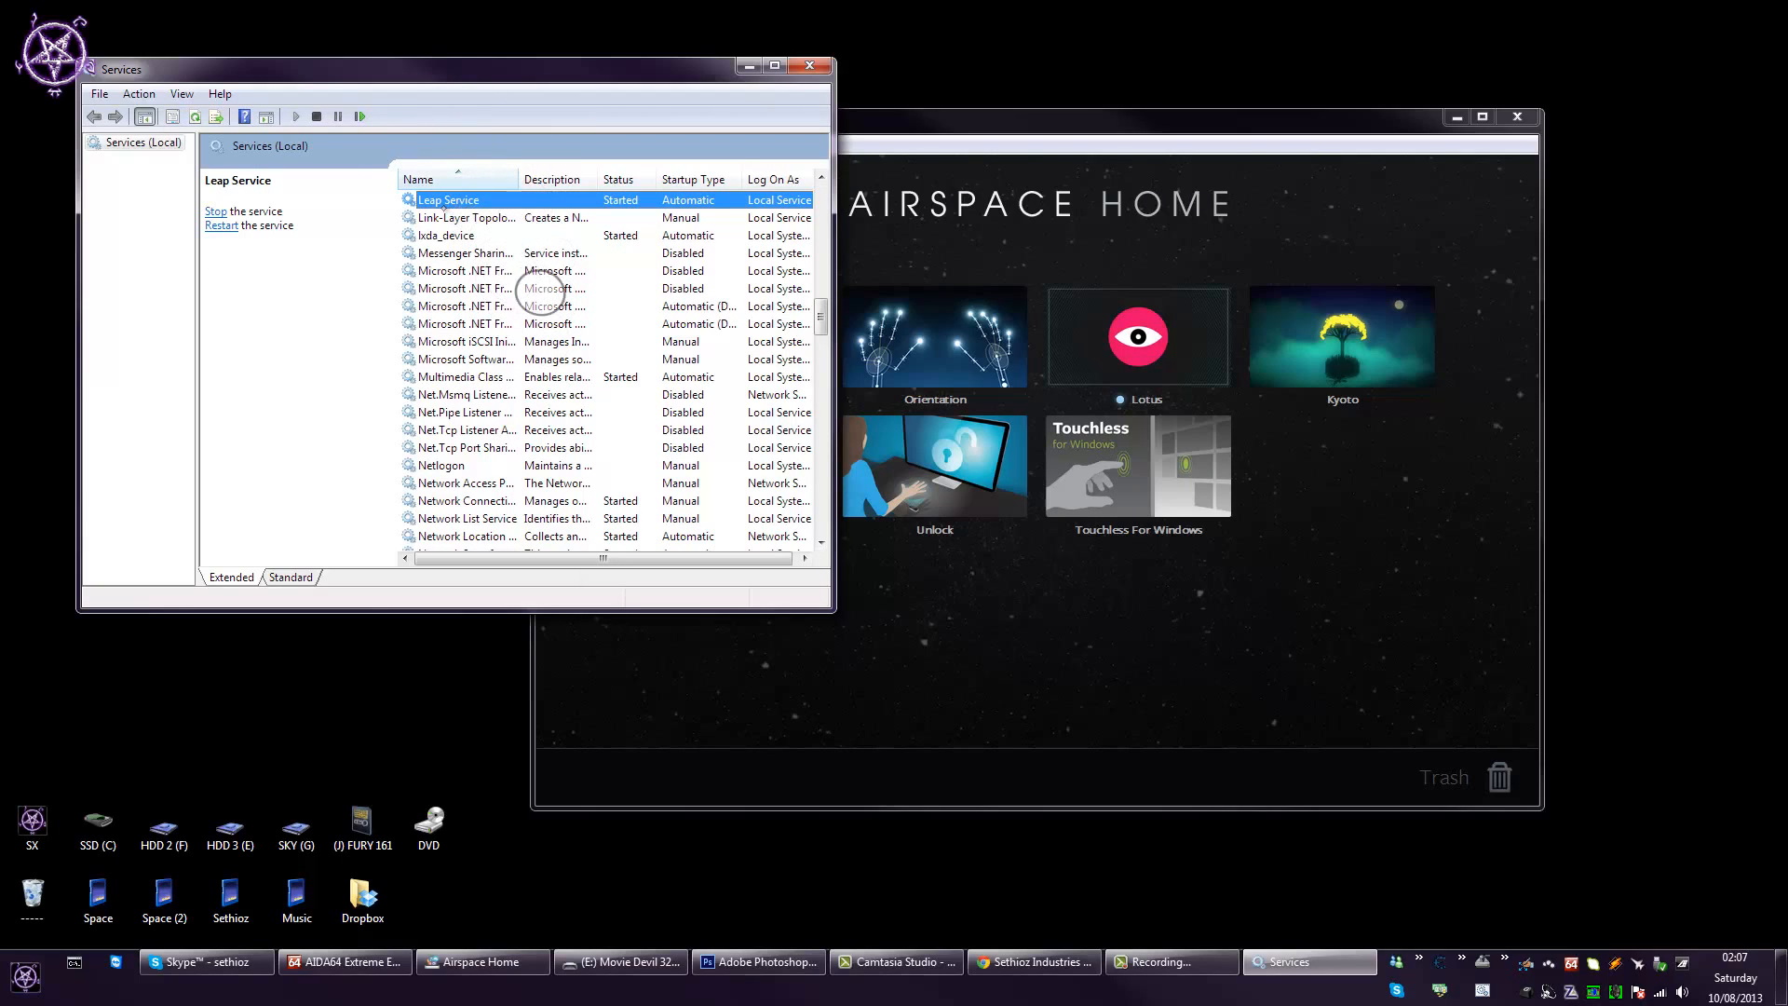
mouse_move(546, 376)
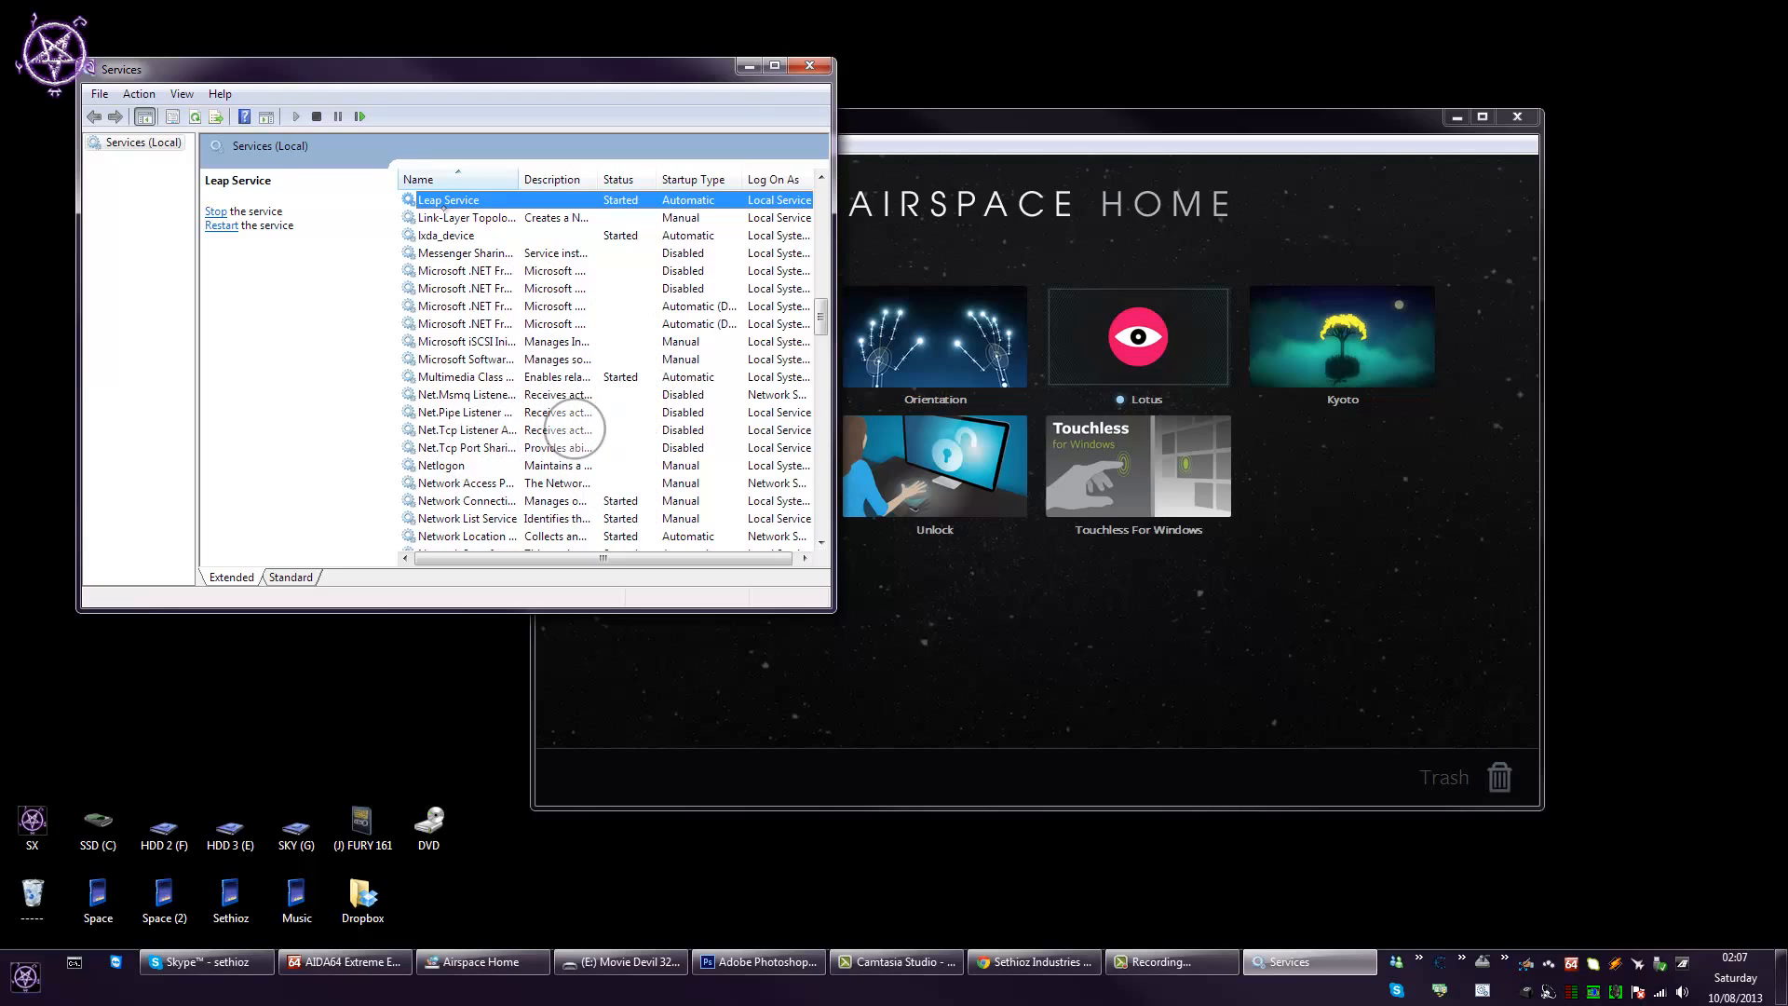
mouse_move(484, 457)
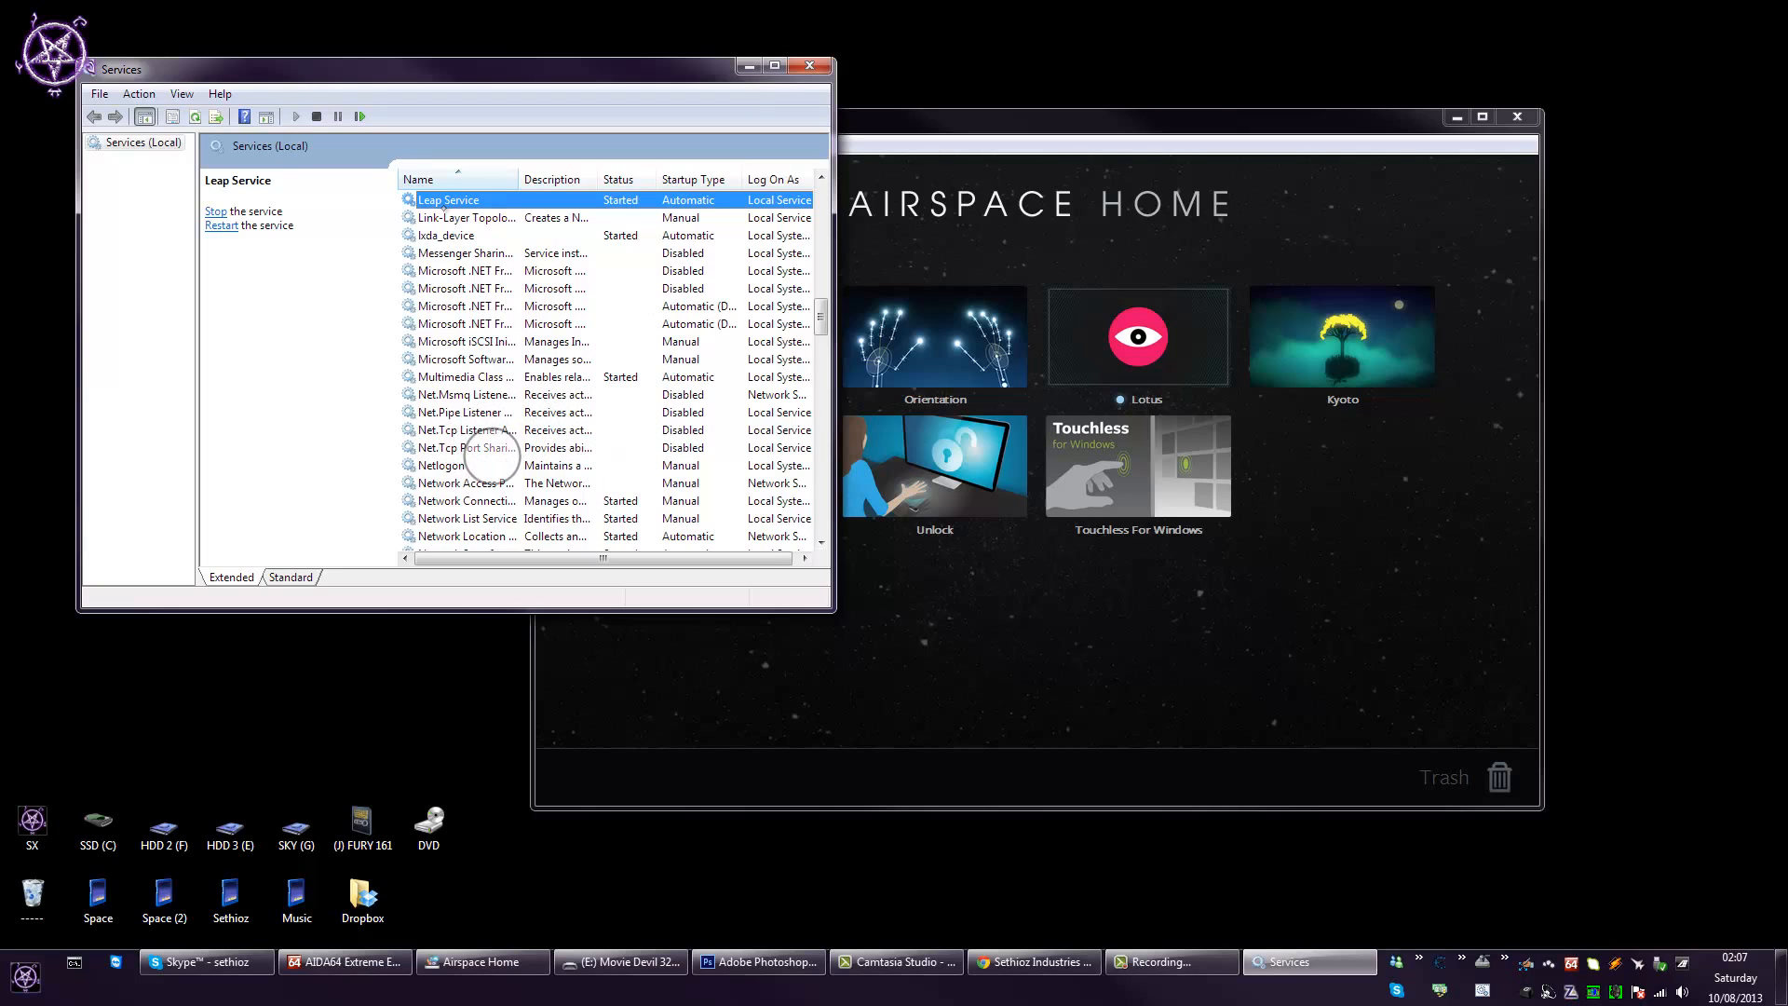
mouse_move(416, 661)
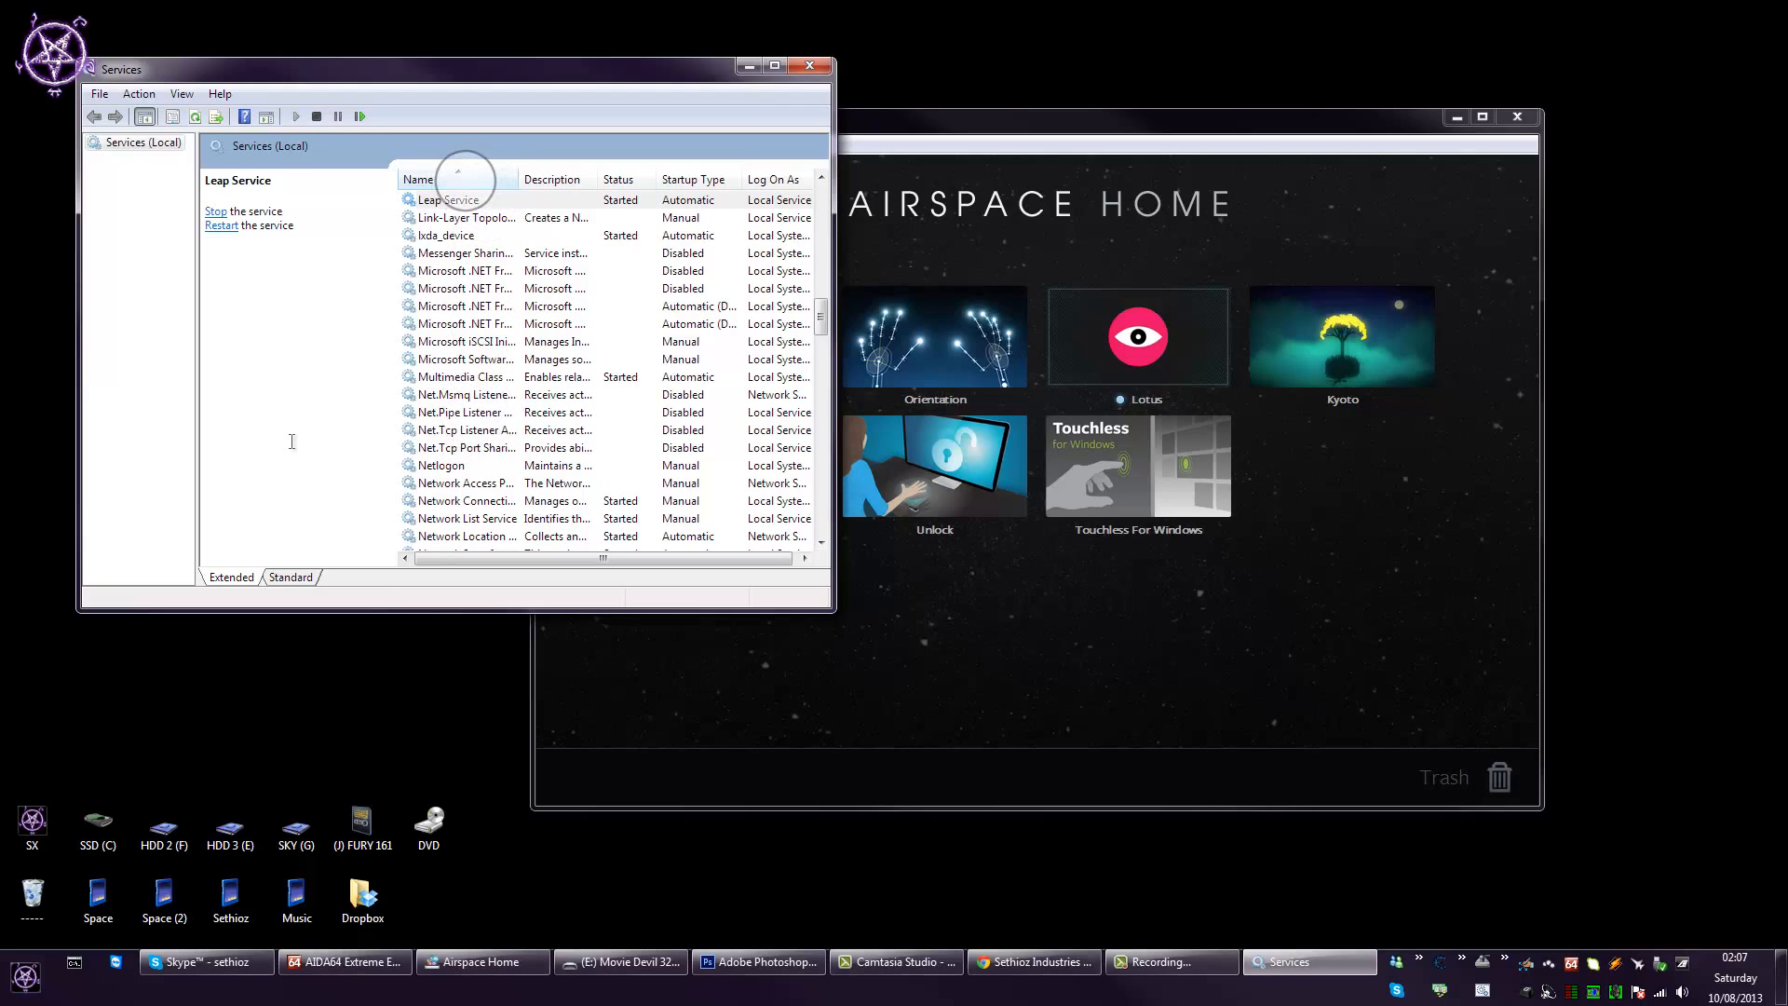
scroll(down, 3)
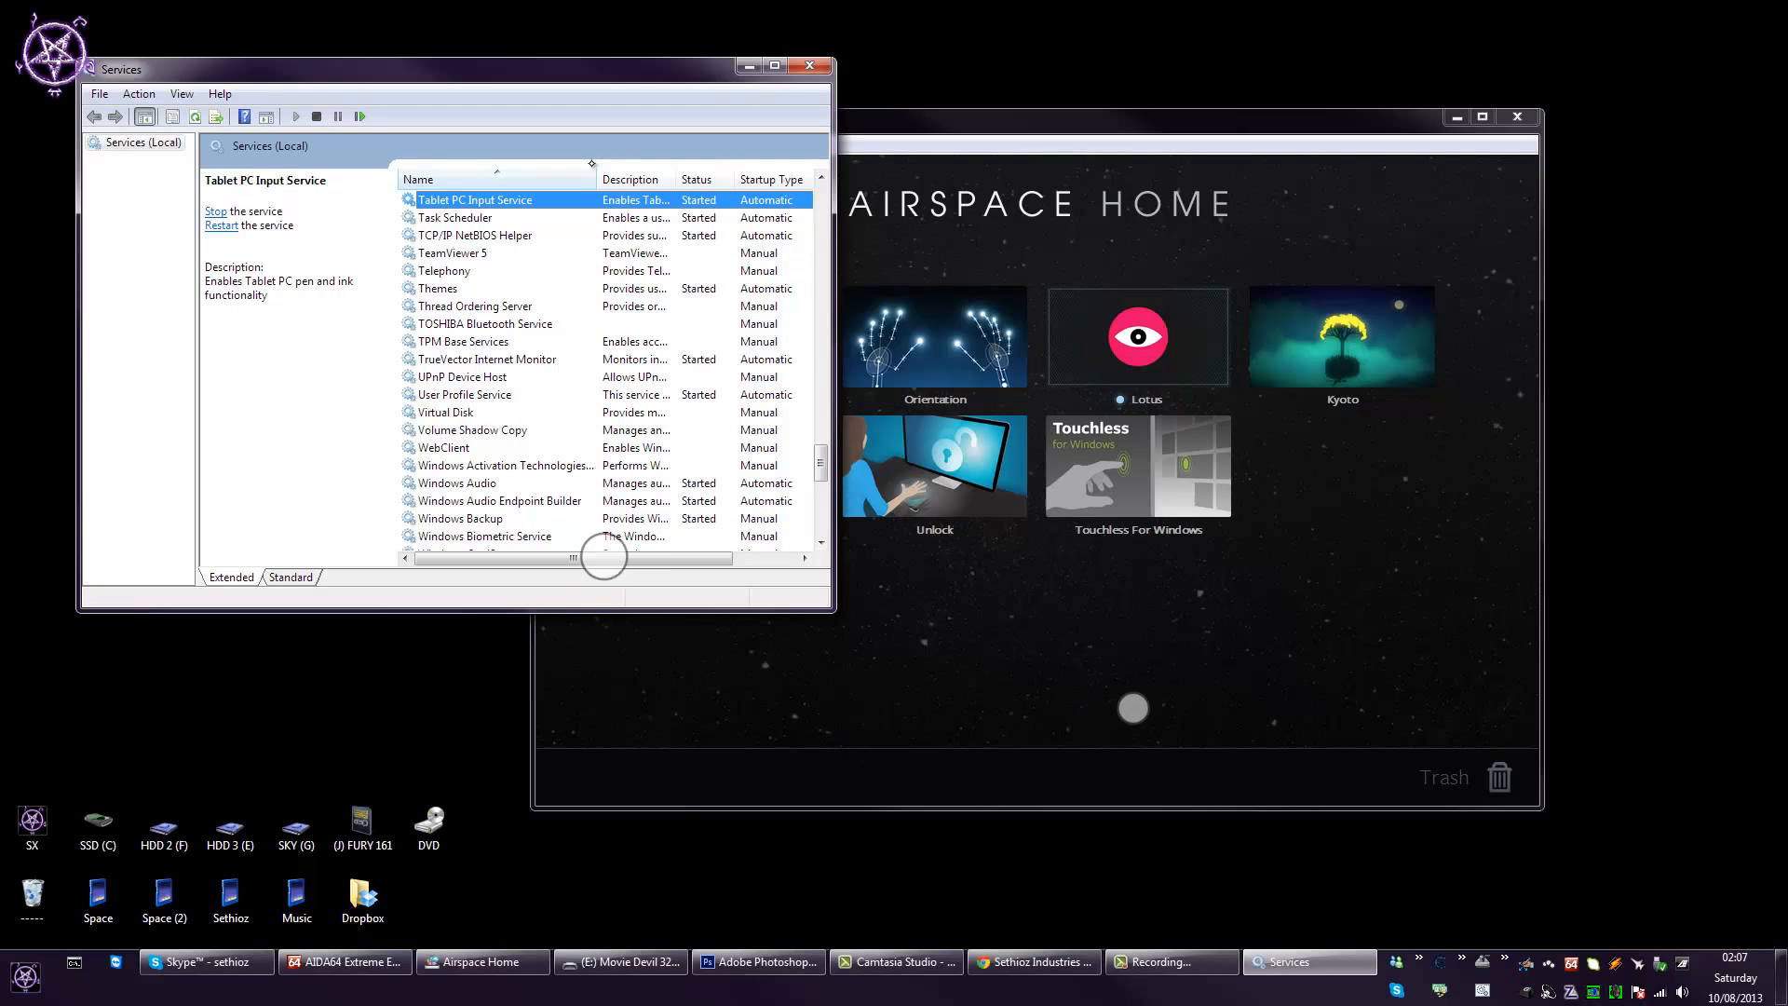
click(480, 961)
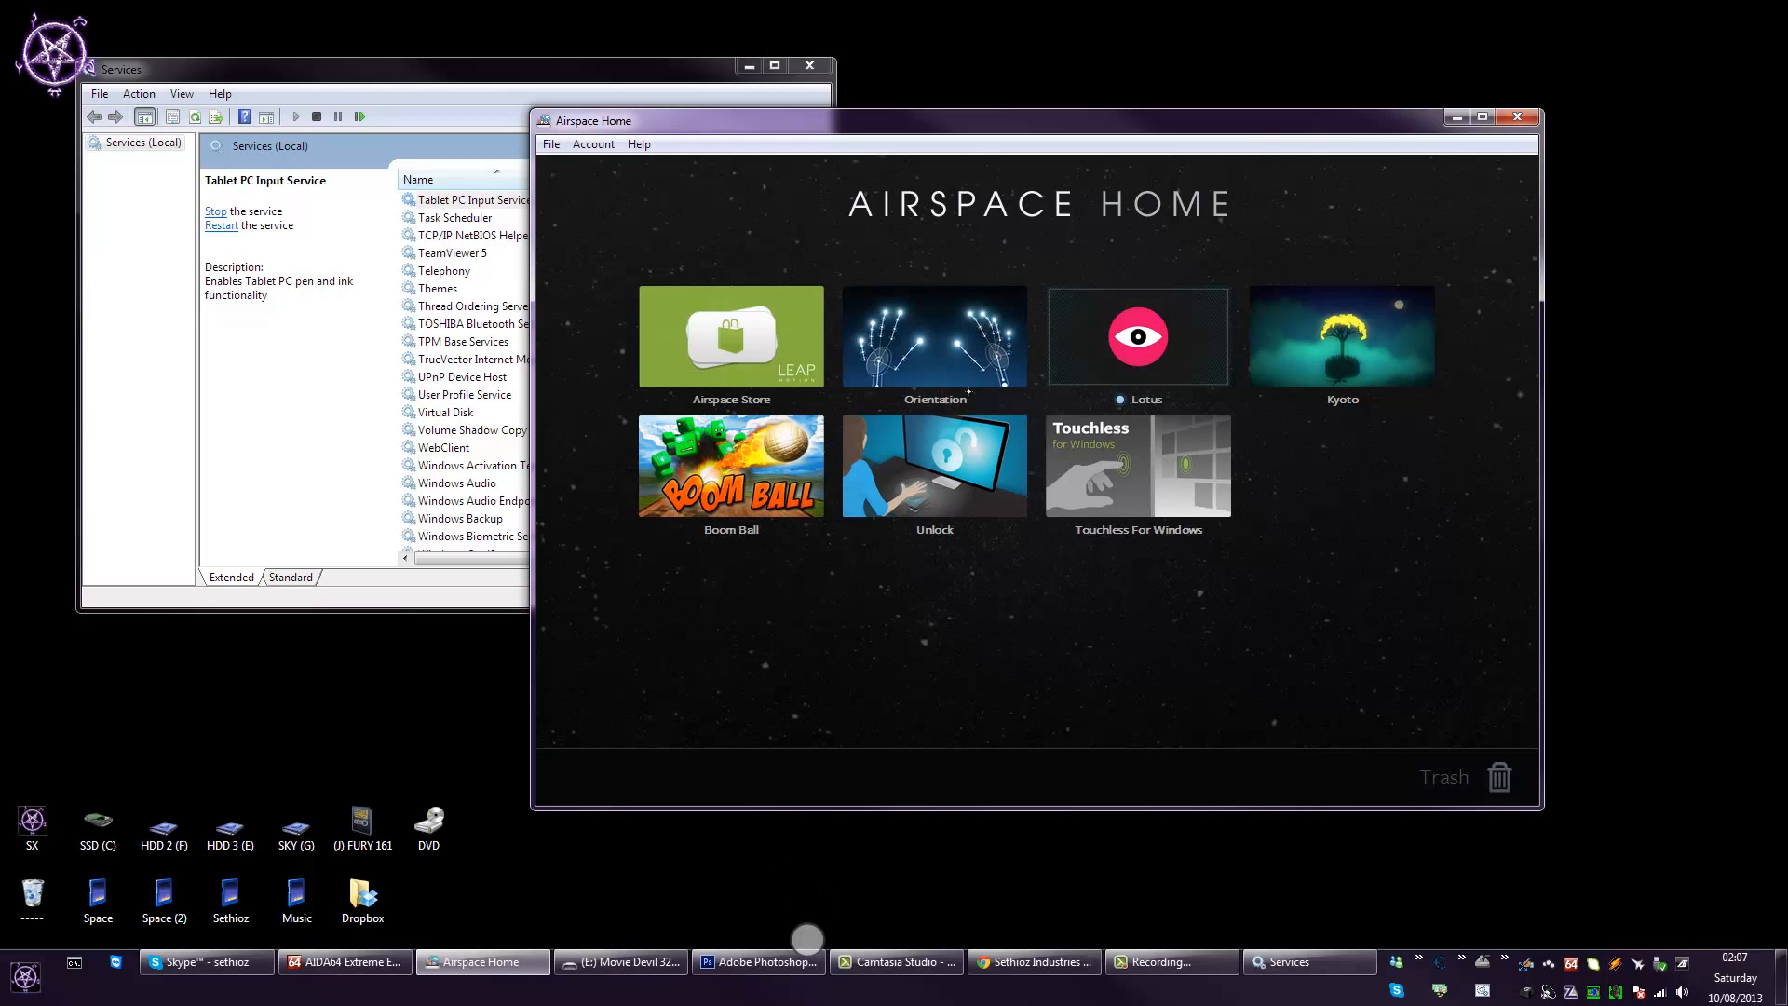
- Create a new blank Untitled-1 document, 498 by 660 pixels, in Photoshop
click(758, 961)
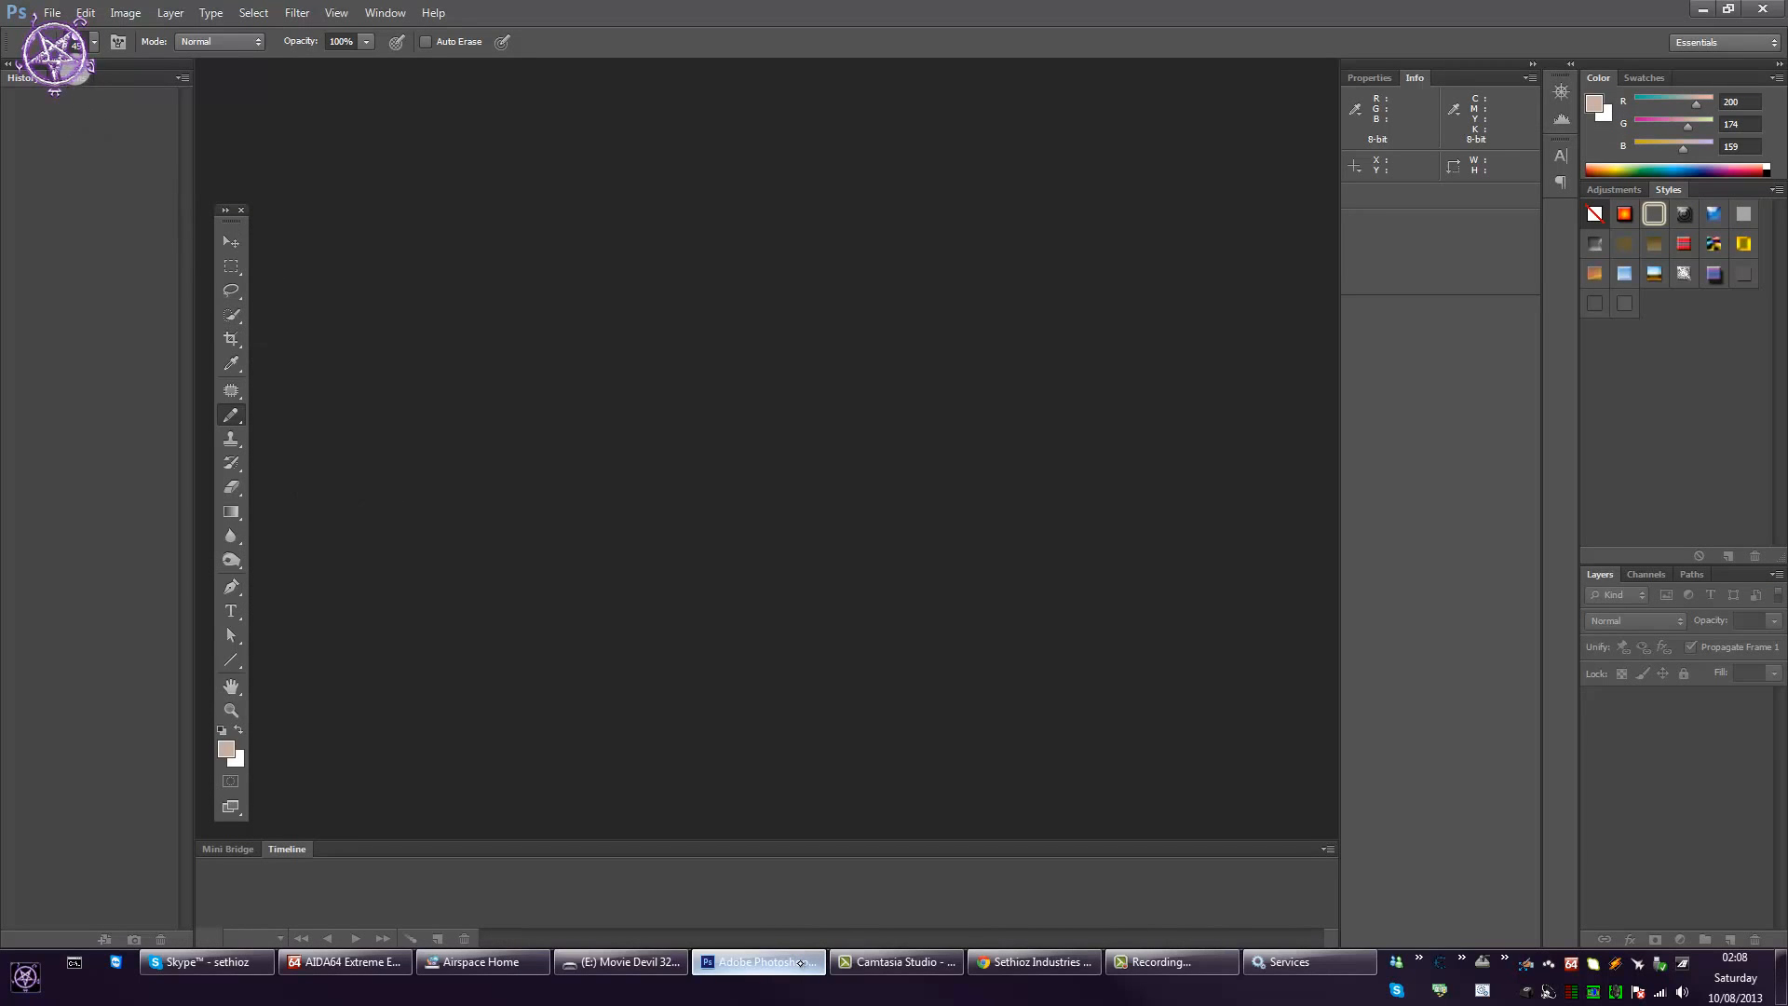
click(52, 13)
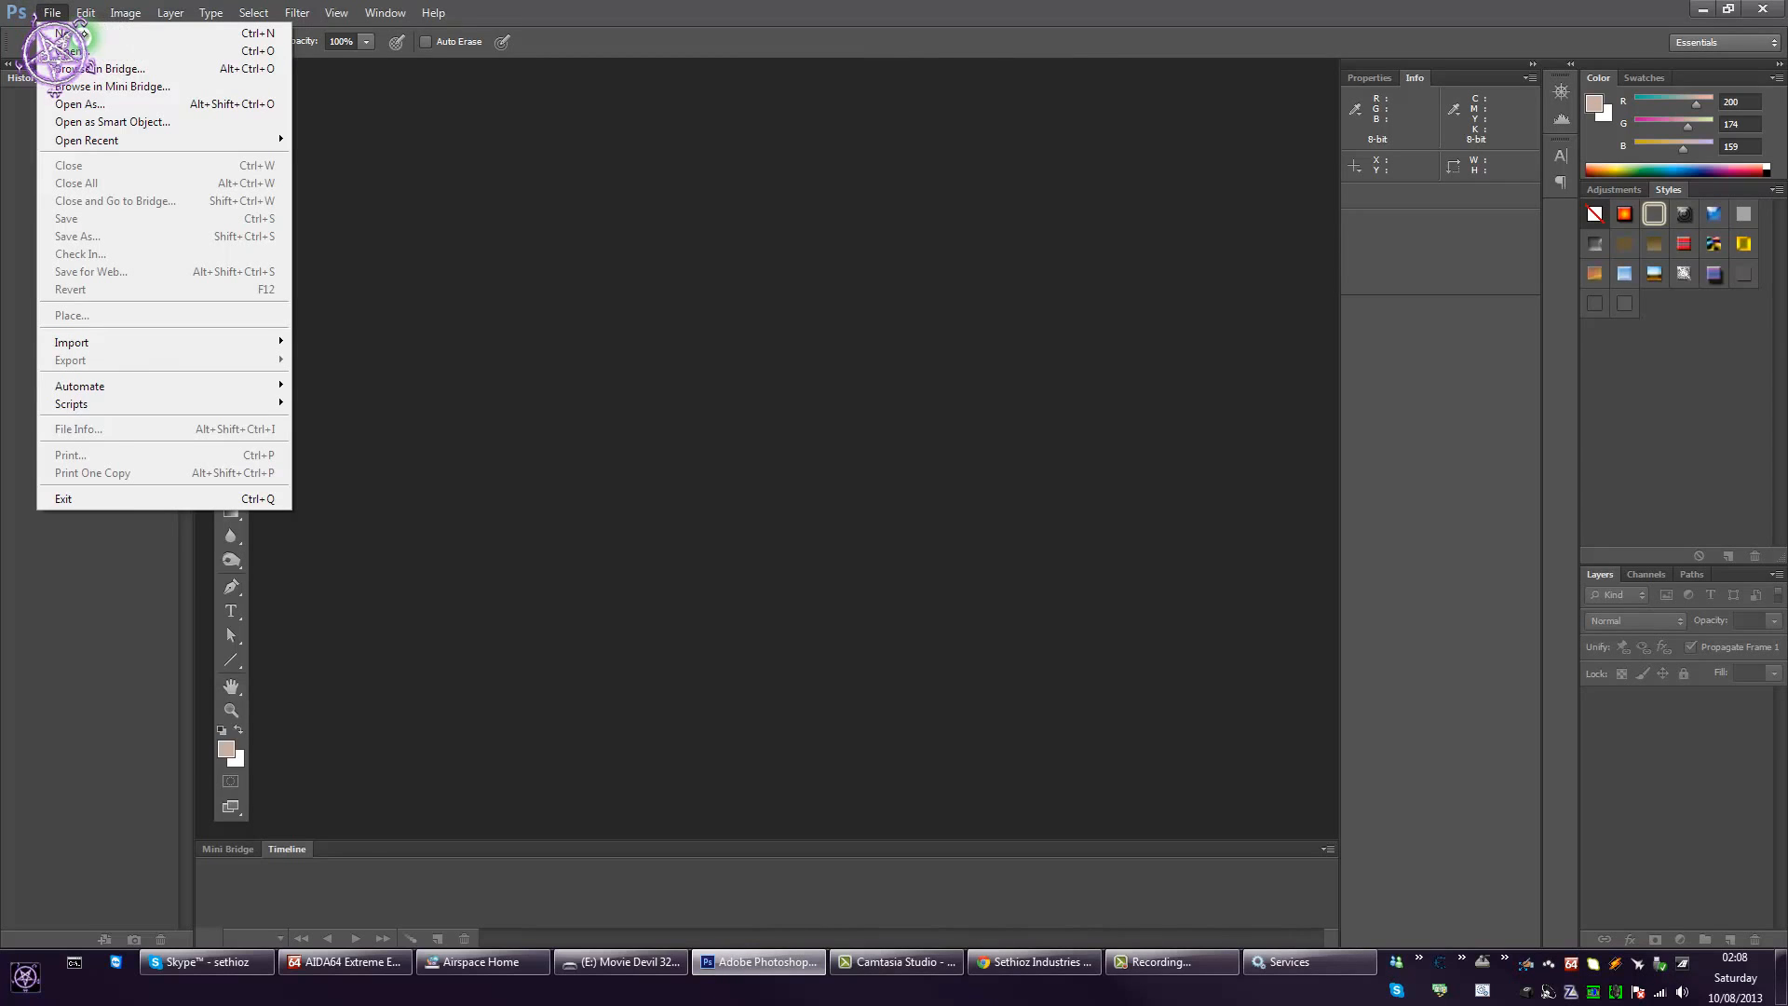
click(69, 50)
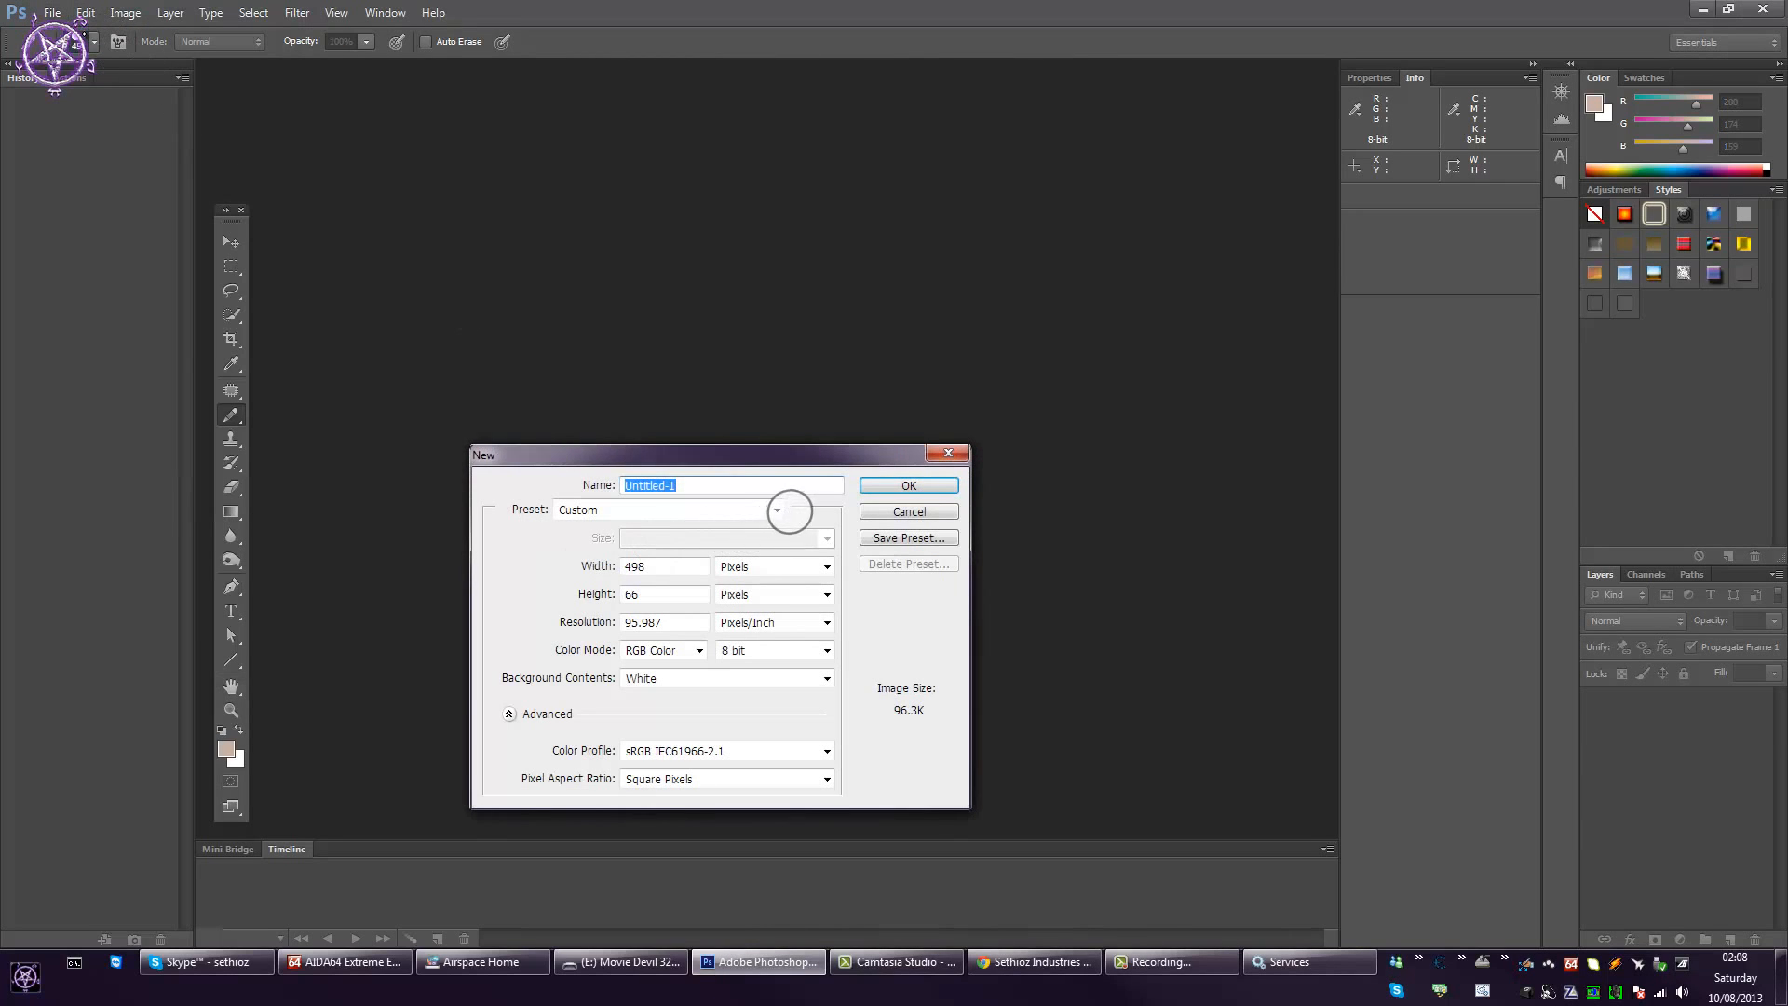
mouse_move(700, 598)
text(6)
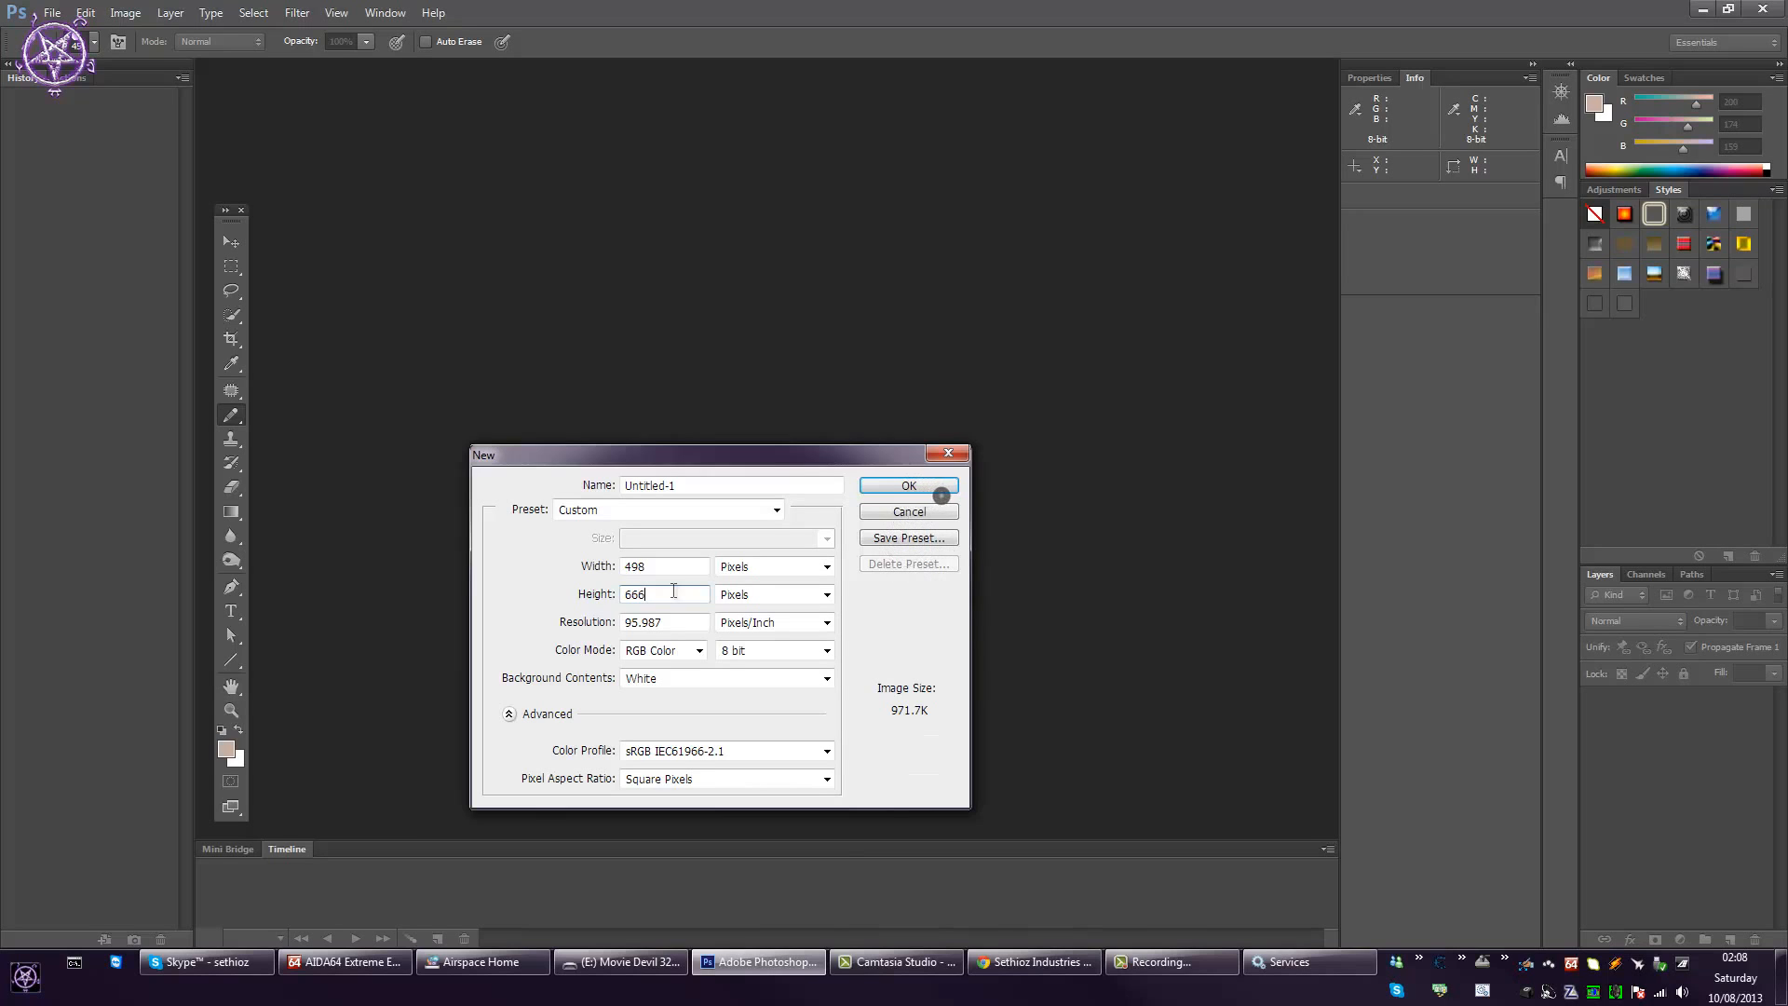
click(909, 484)
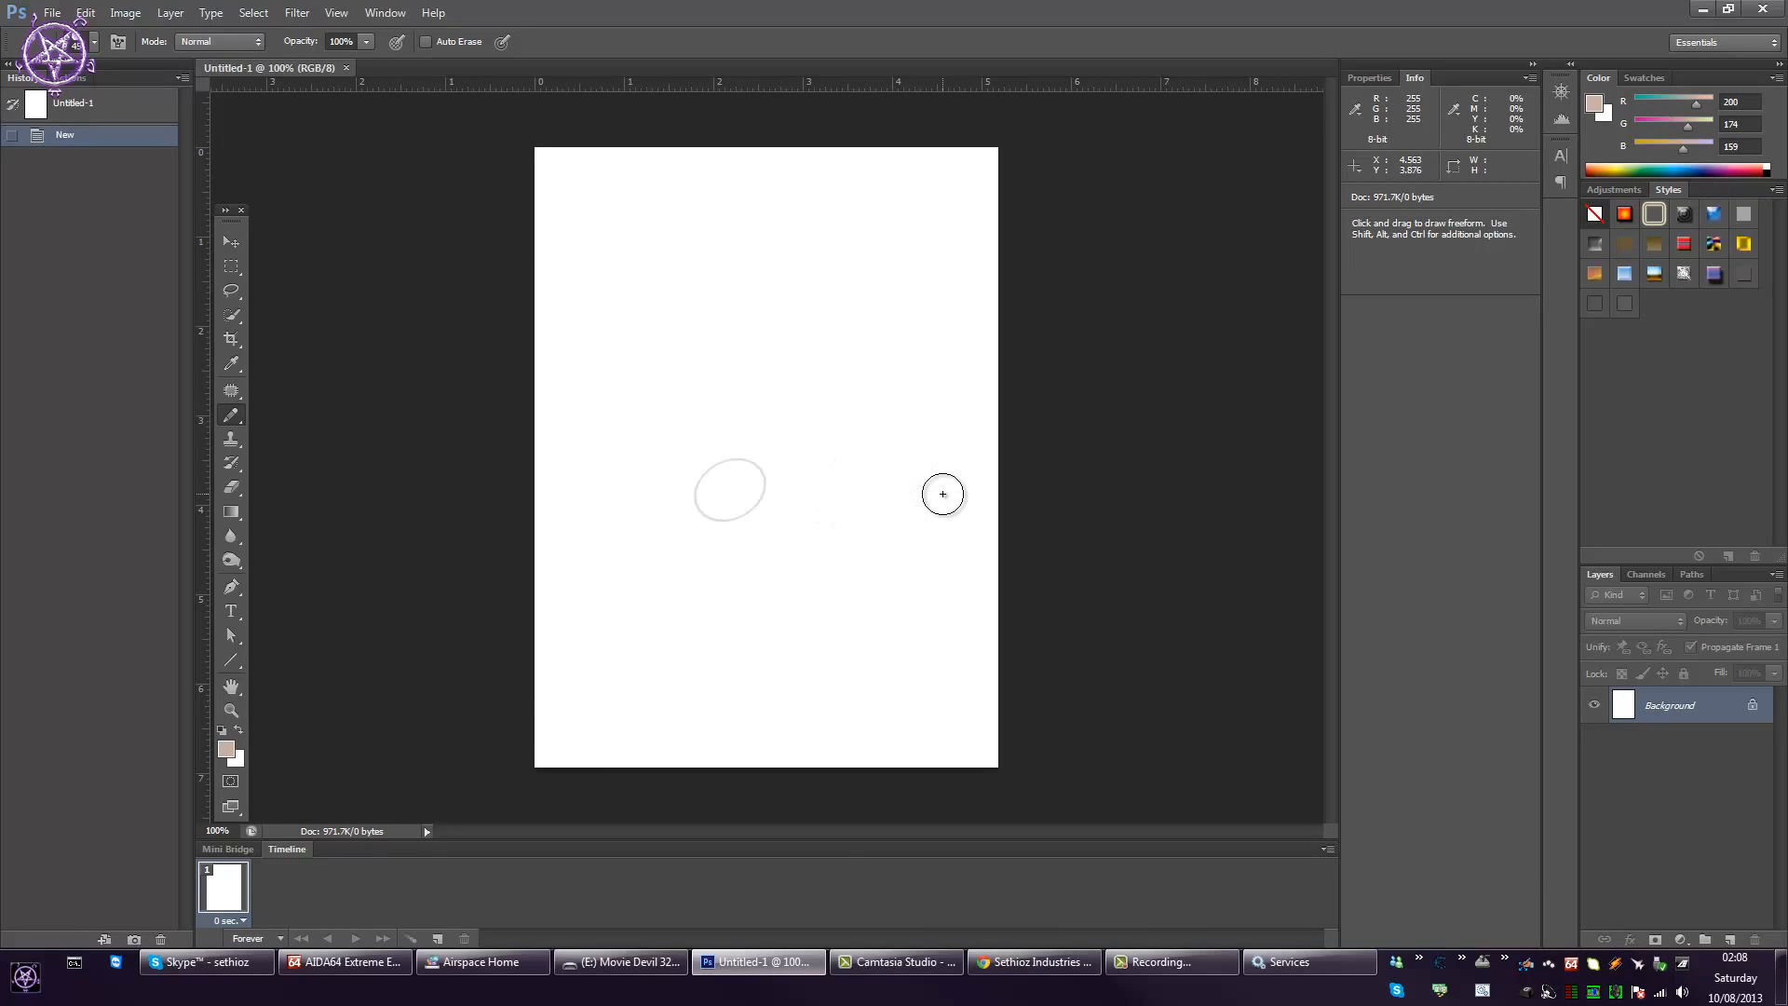
- Draw a thick beige pencil test stroke on the canvas, then switch to the Lasso tool
click(687, 473)
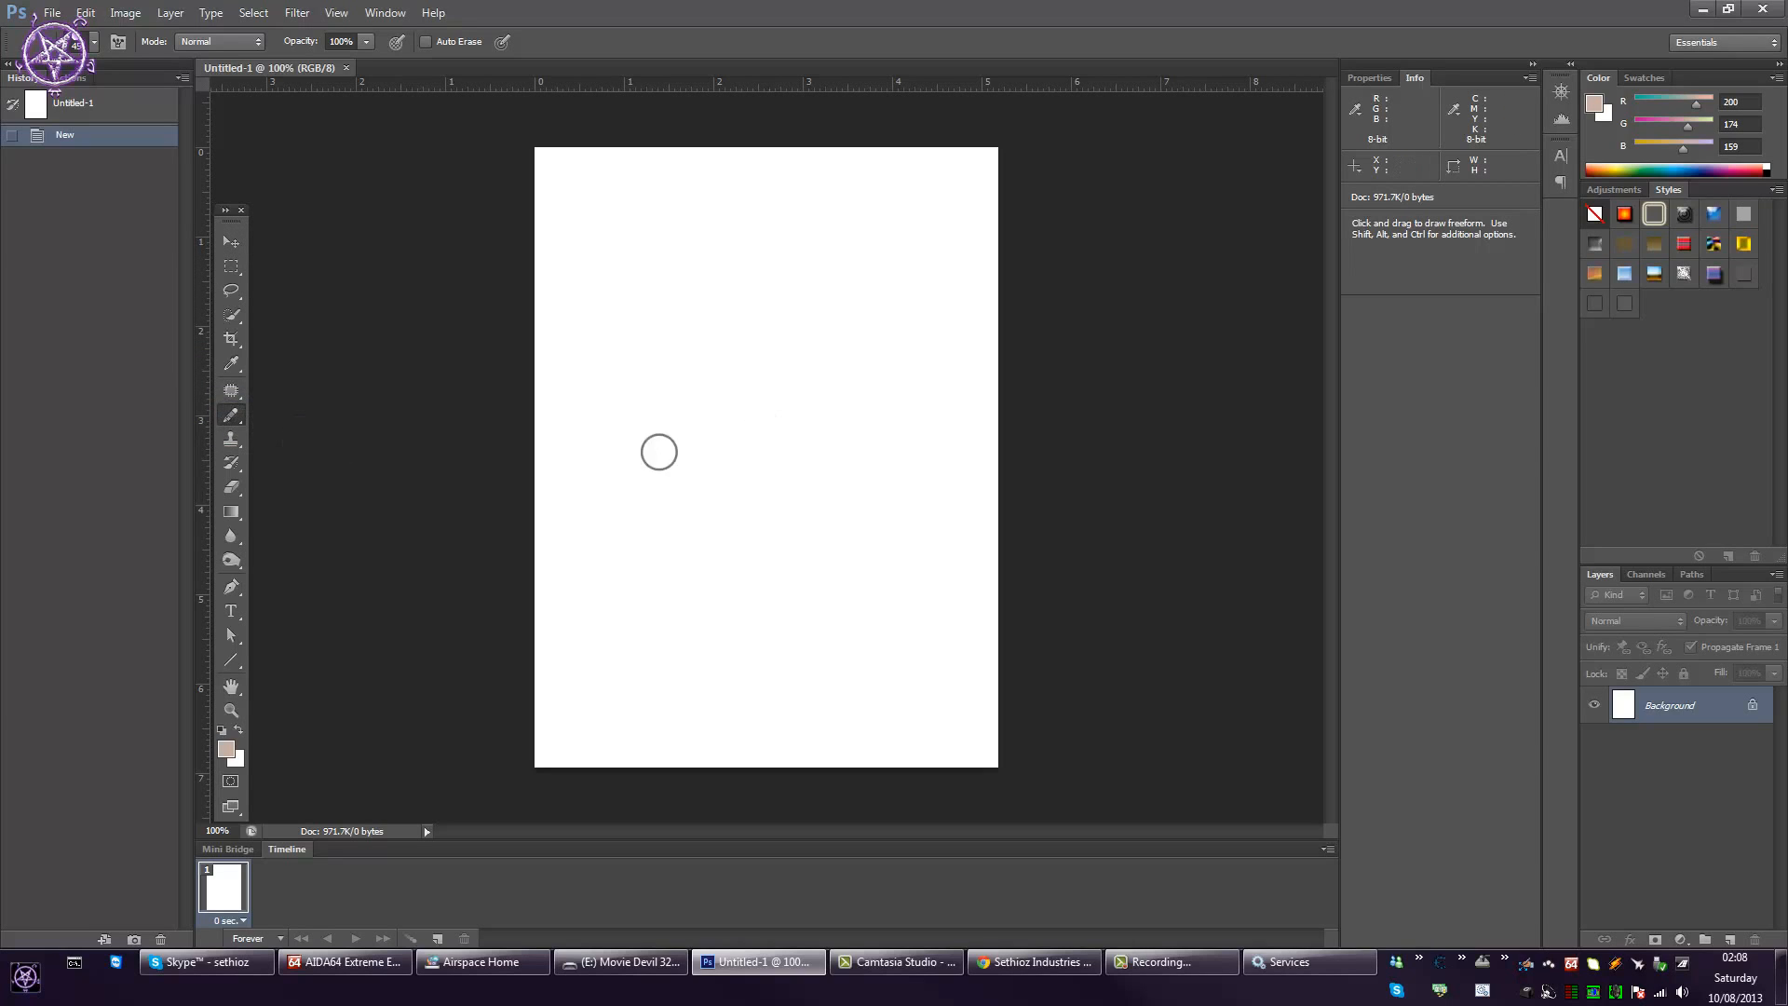
mouse_move(758, 513)
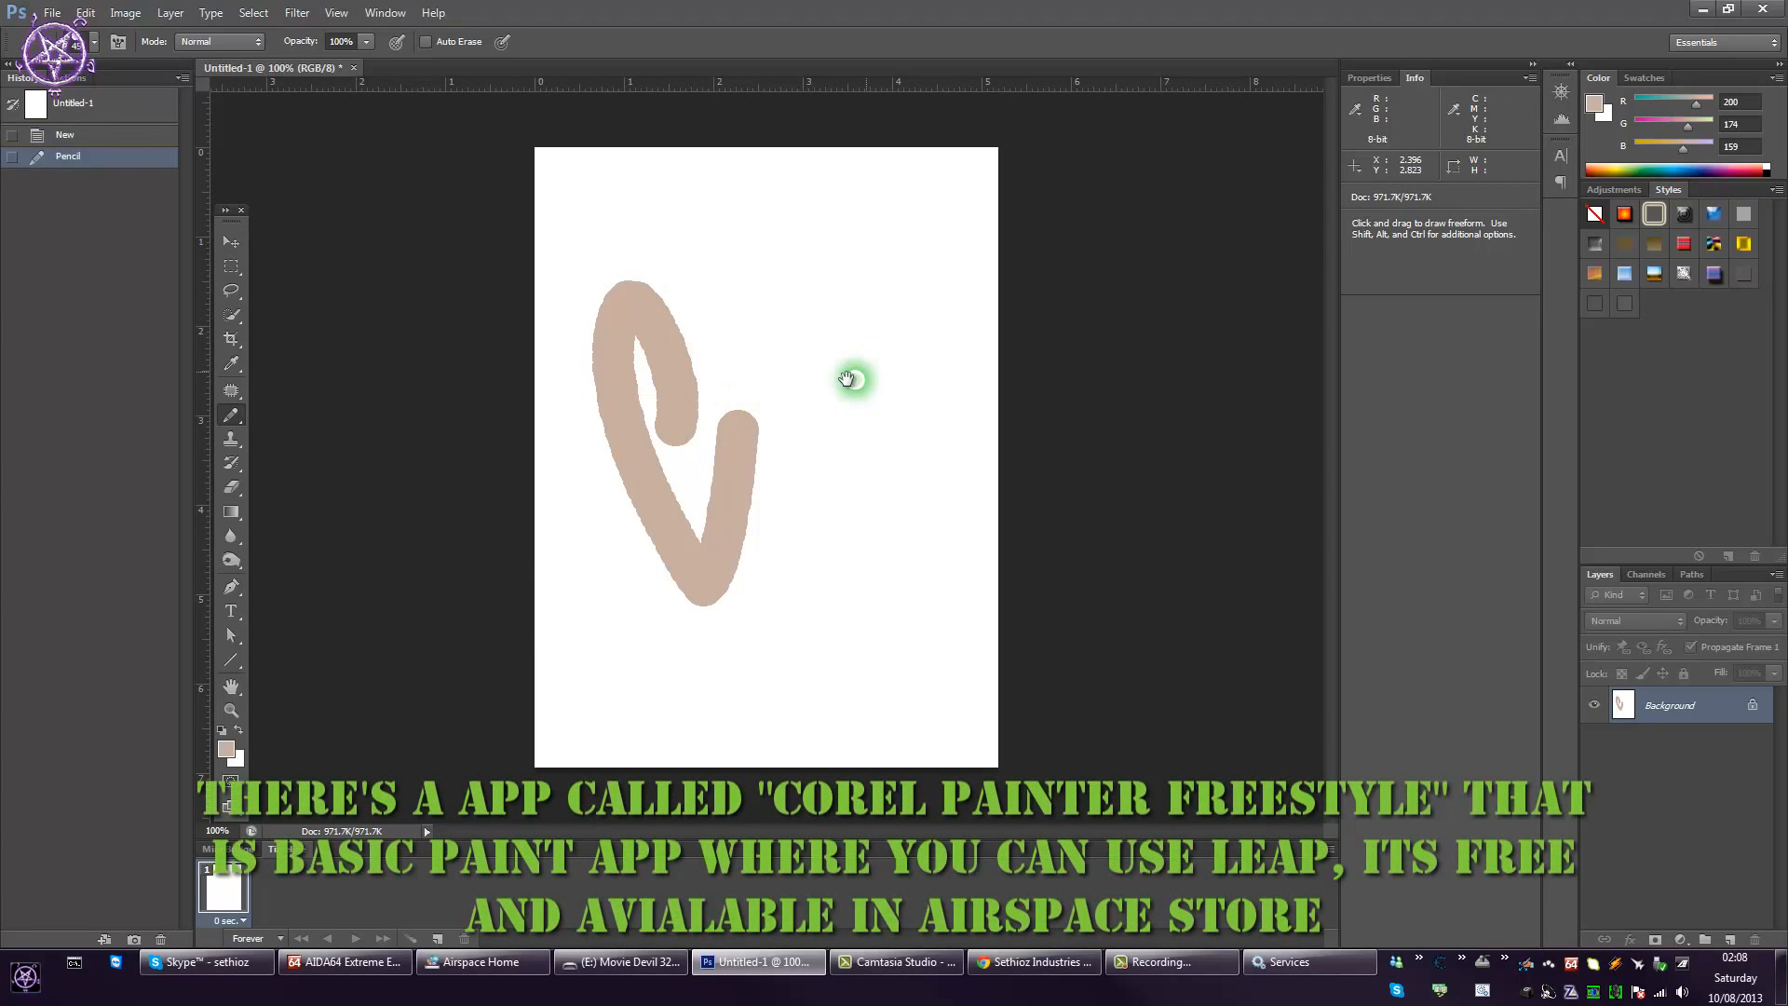
mouse_move(767, 376)
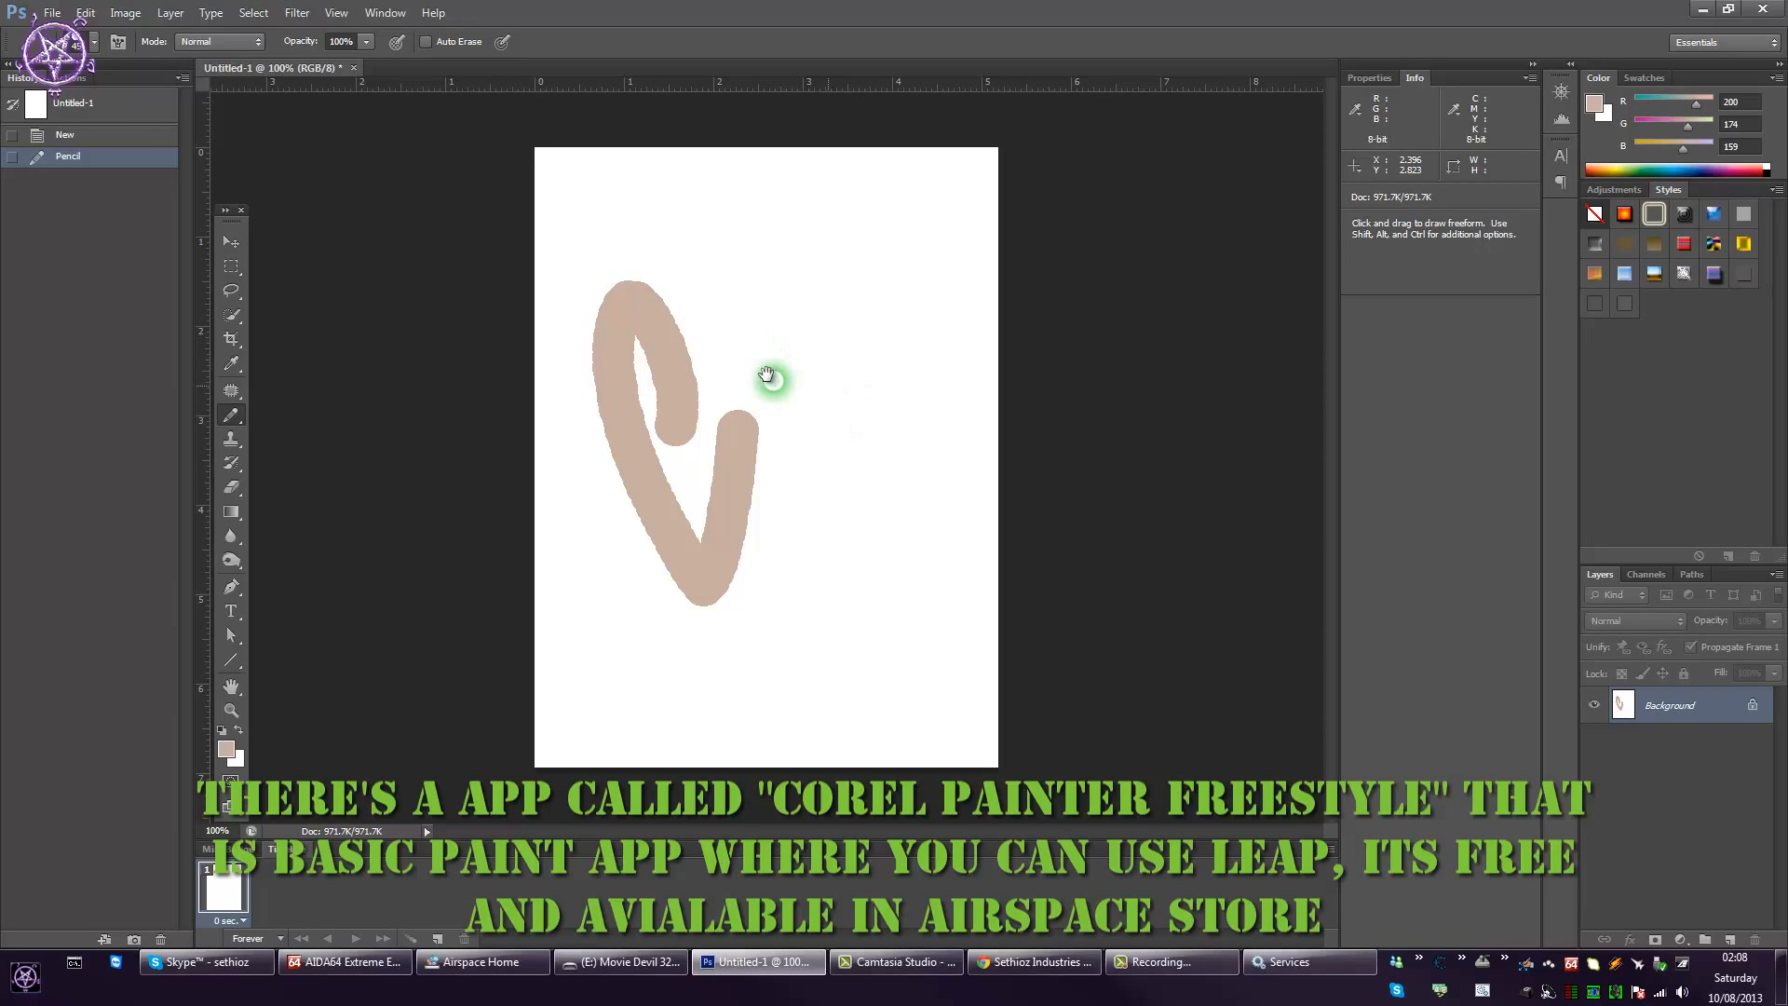
mouse_move(786, 395)
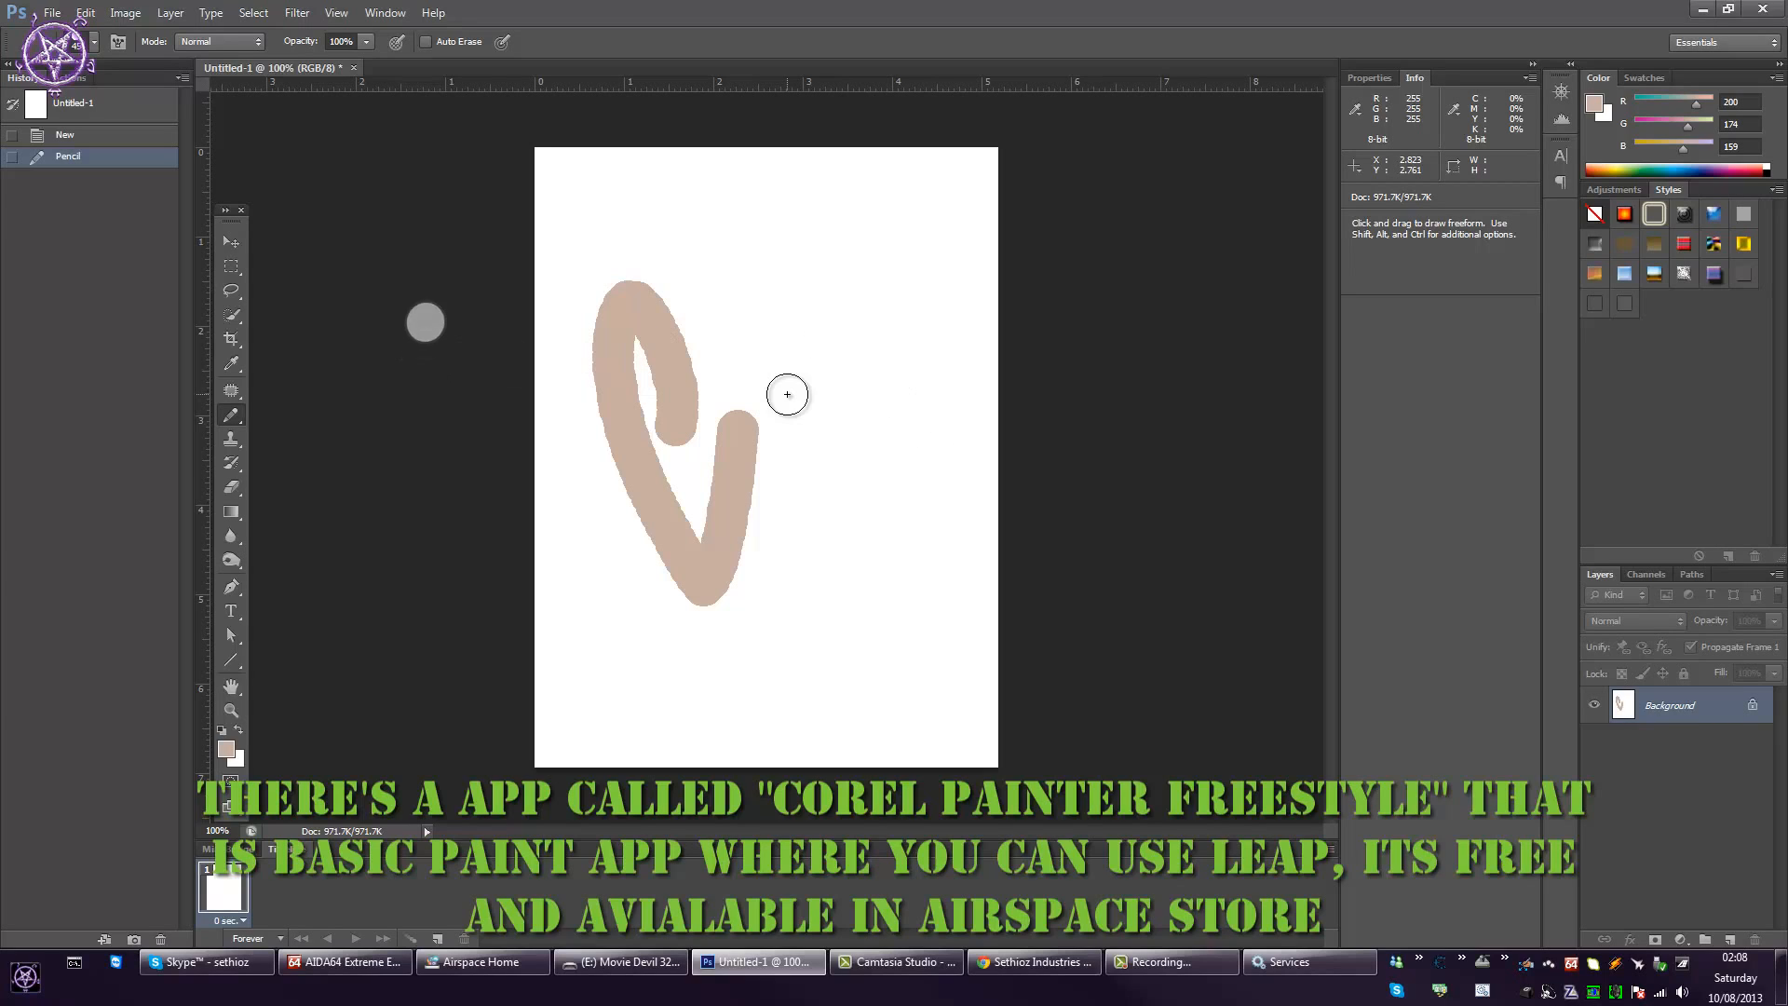
mouse_move(227, 247)
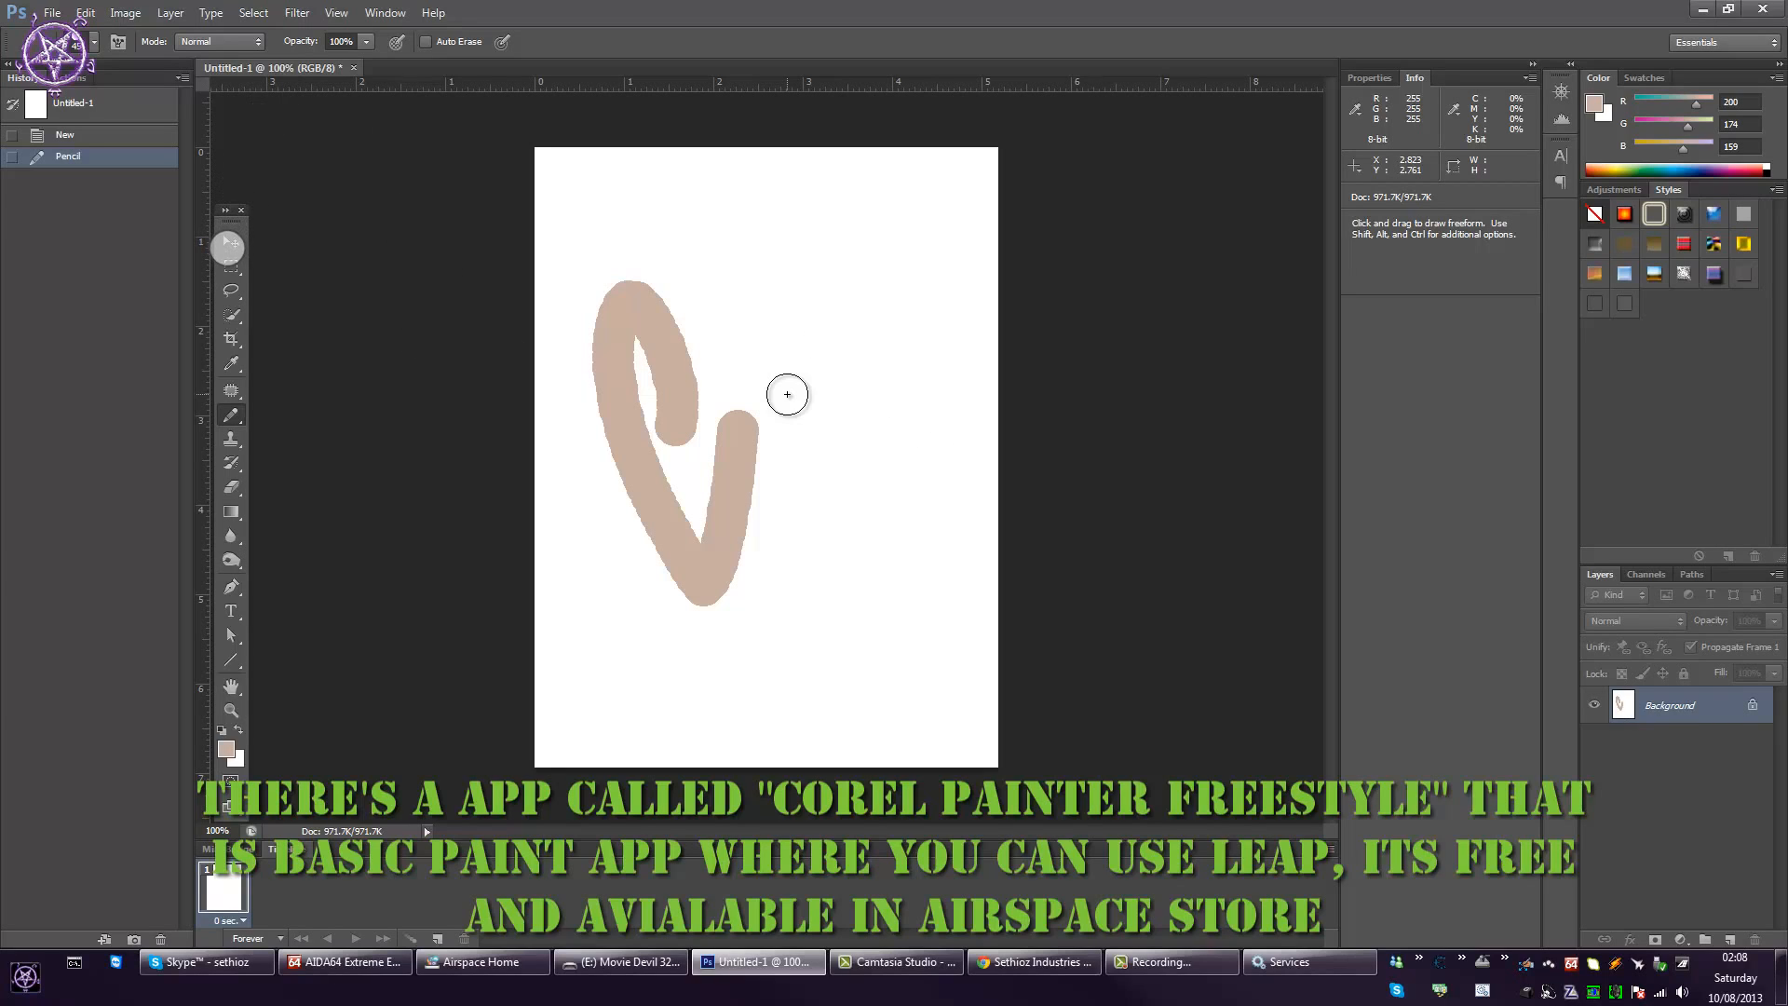
click(231, 290)
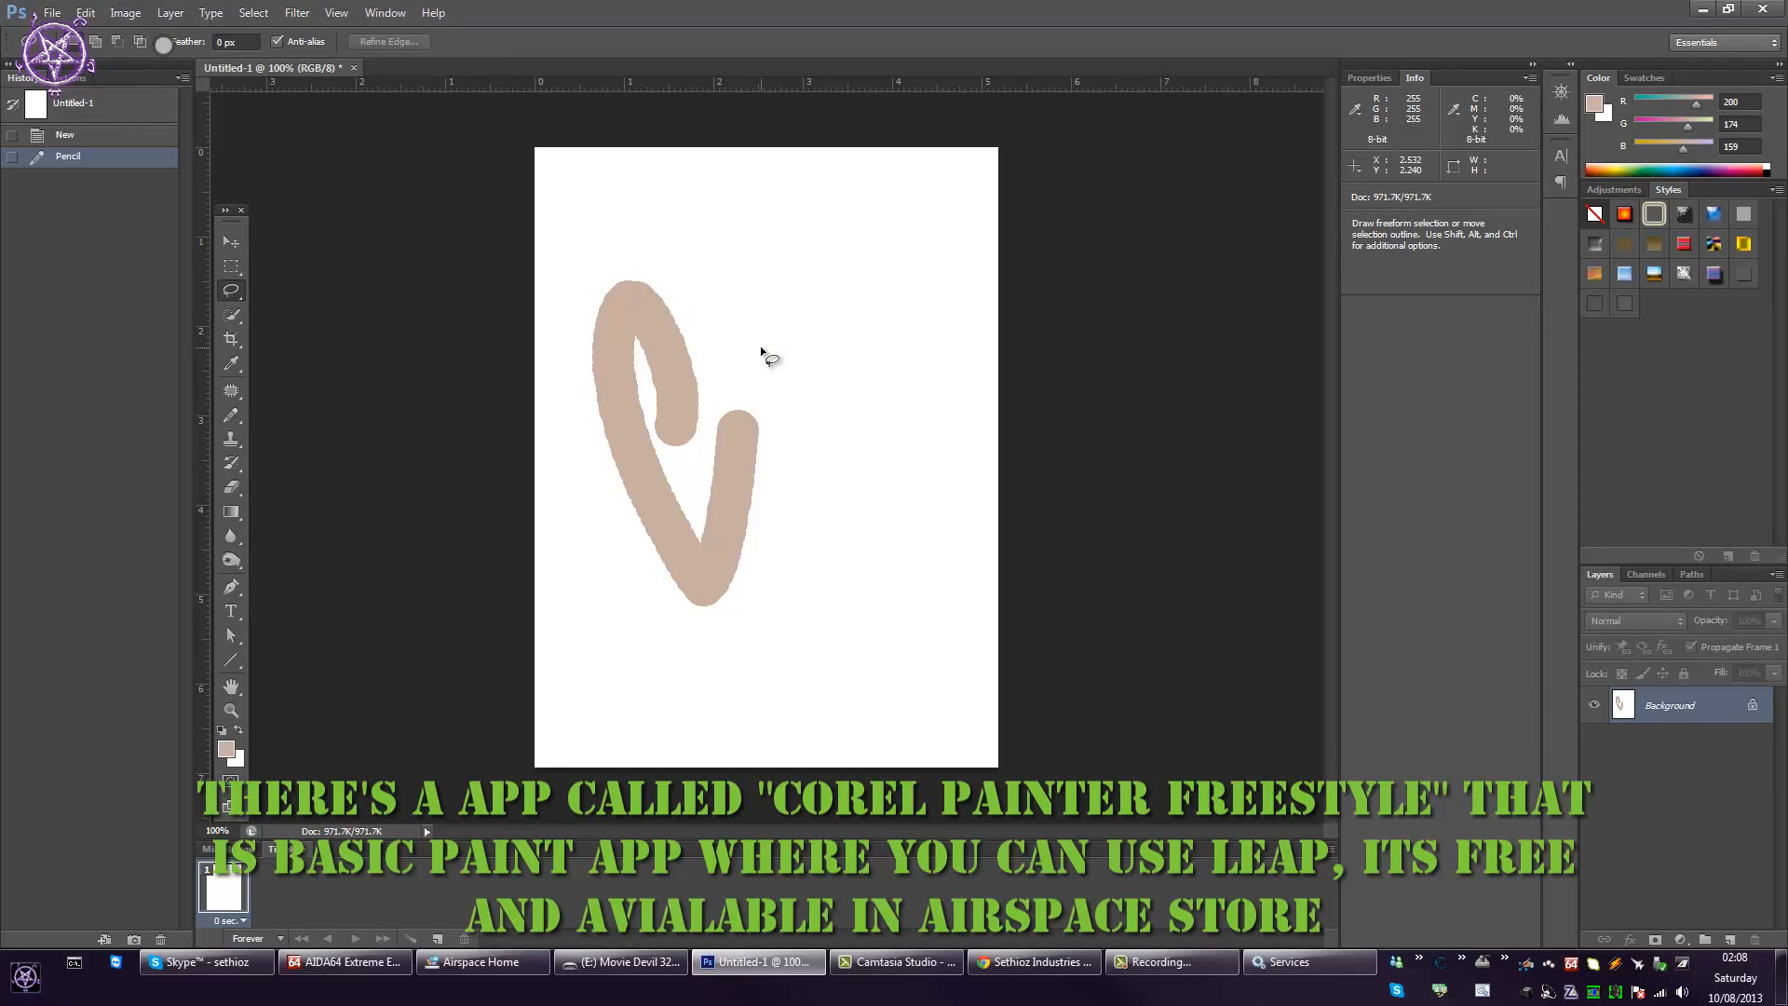
click(169, 13)
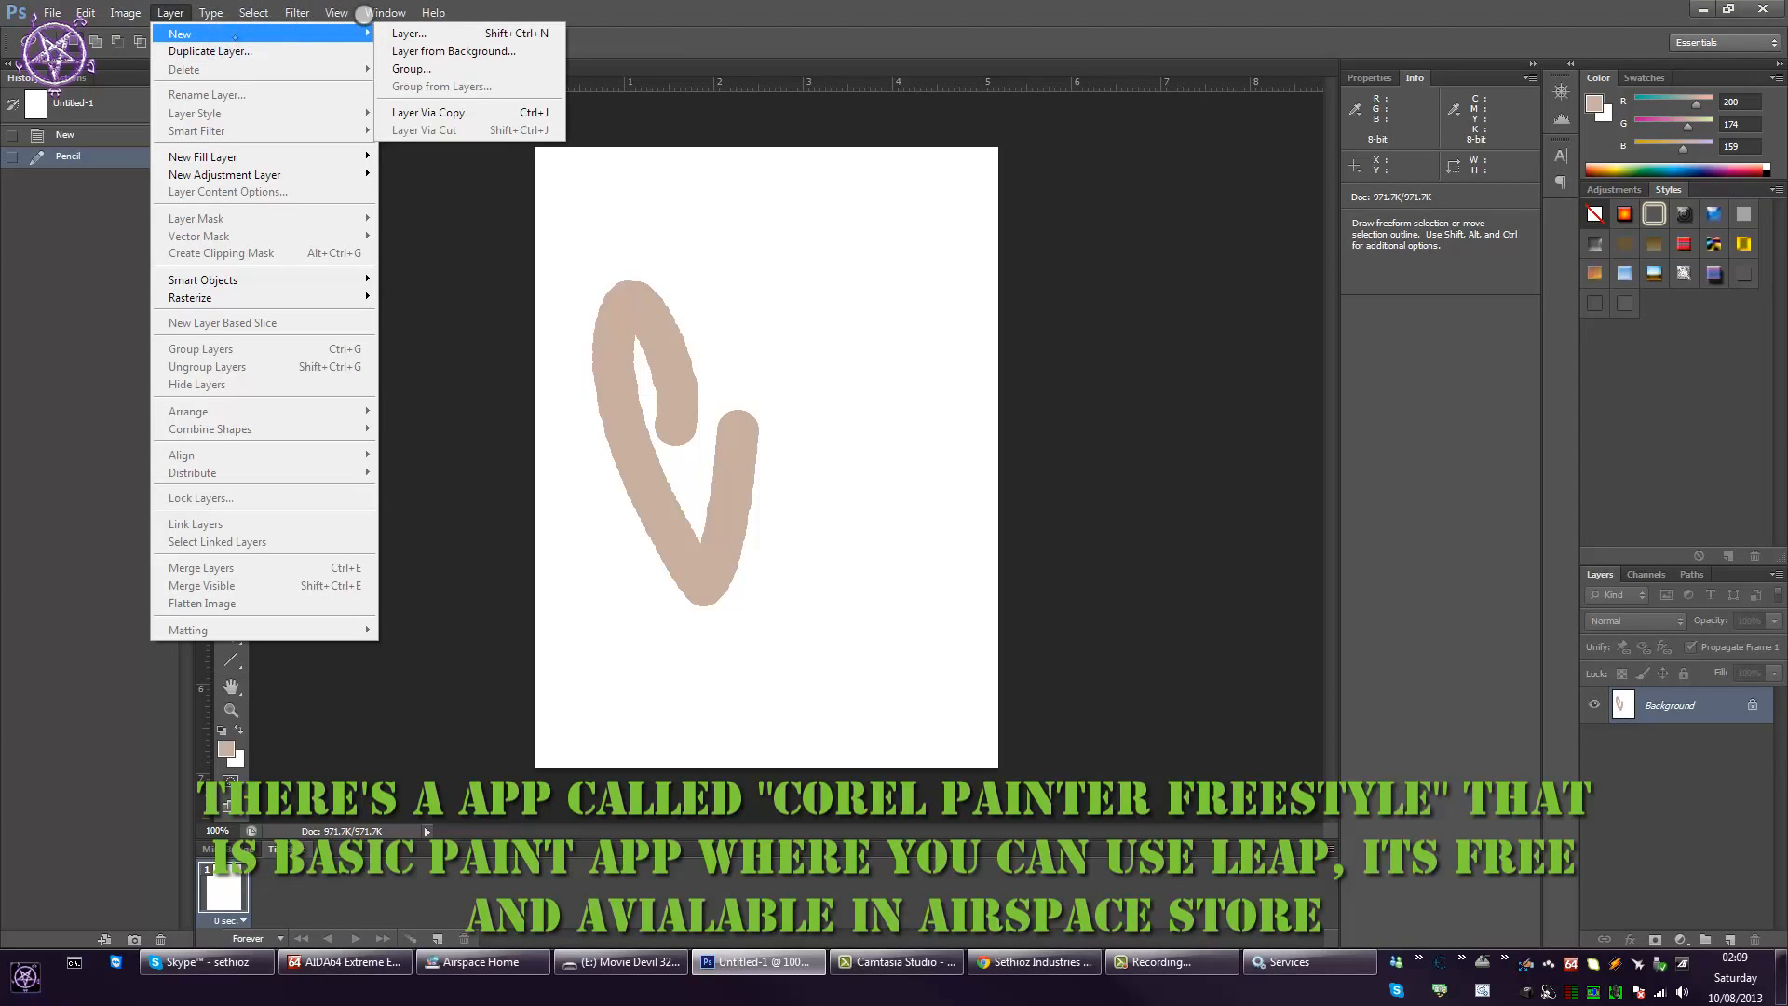
- Add Layer 1 and set the Pencil's foreground colour to red for the scribble
click(408, 31)
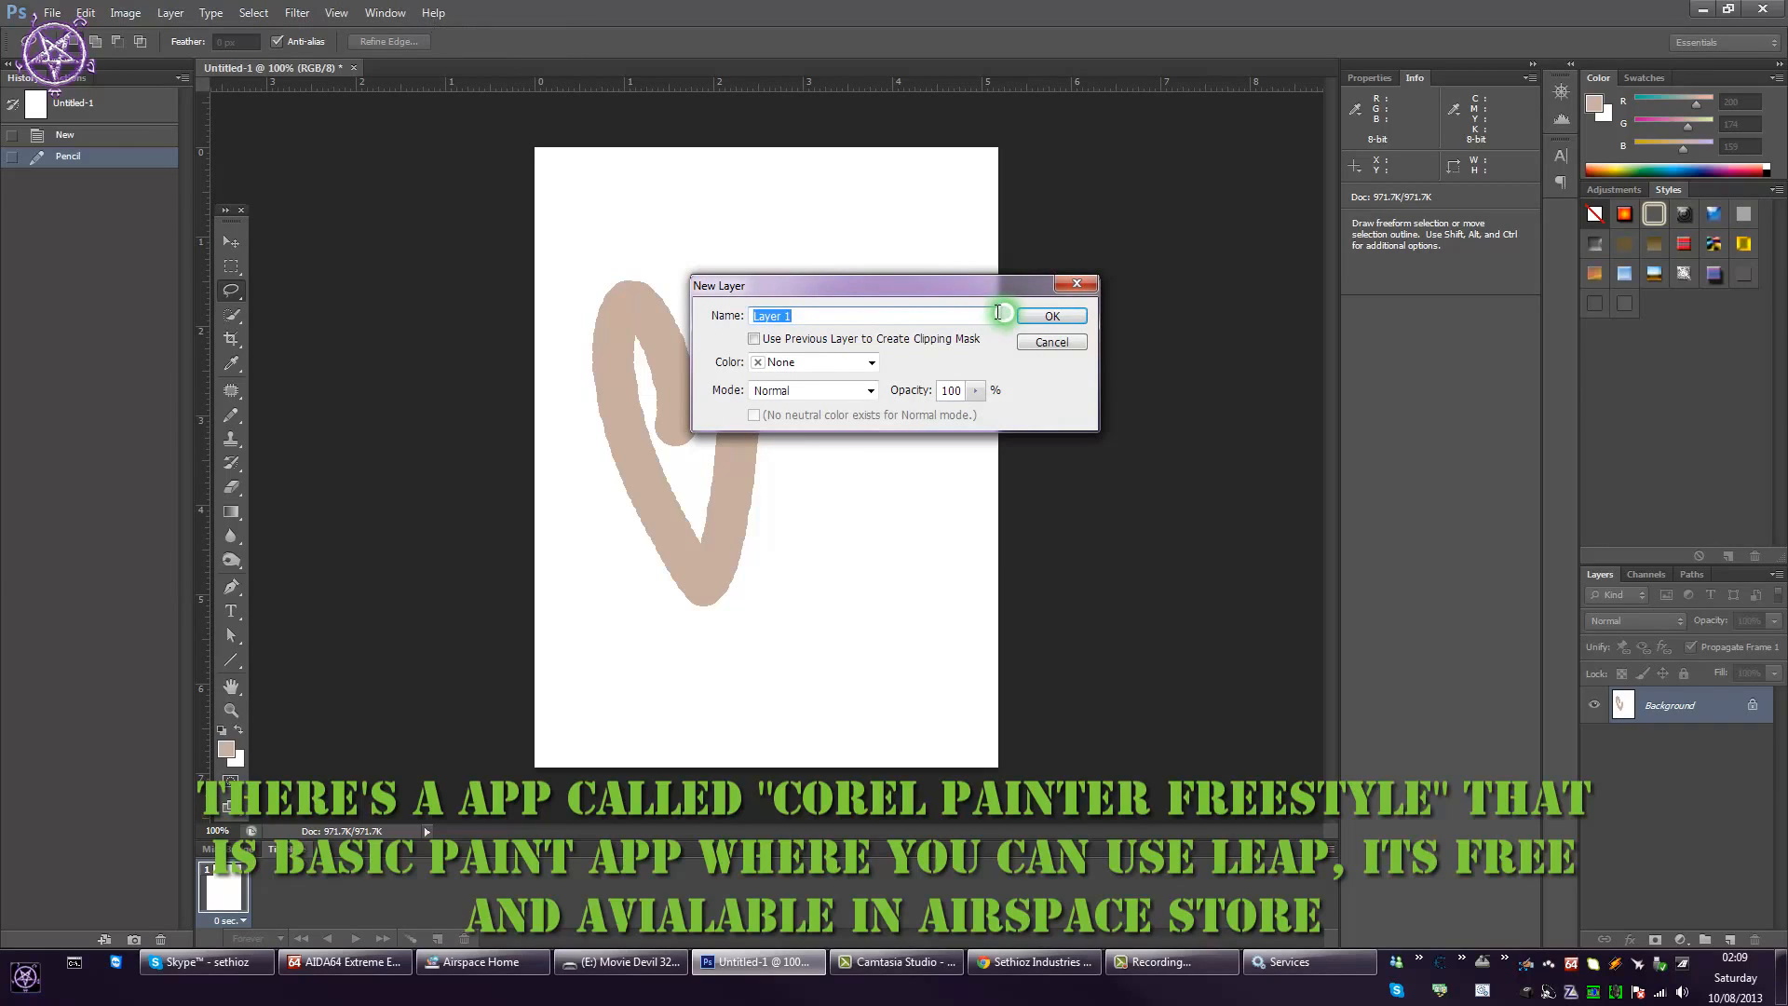
click(1049, 317)
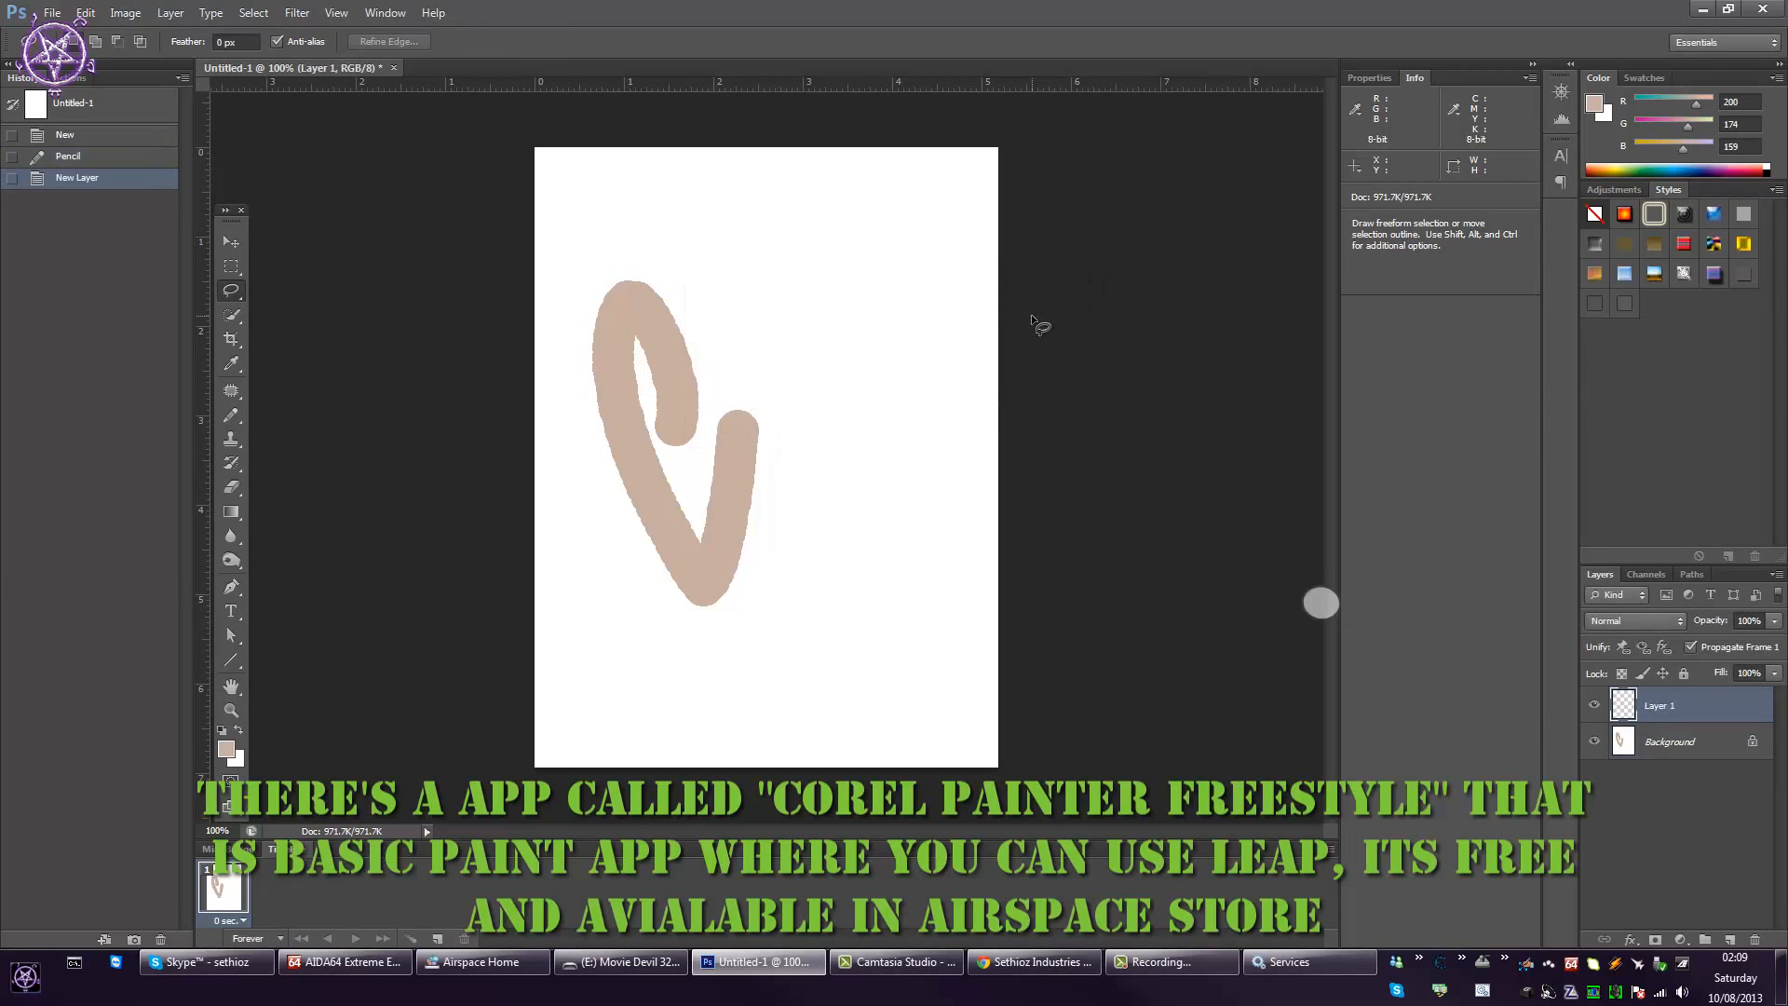
mouse_move(261, 430)
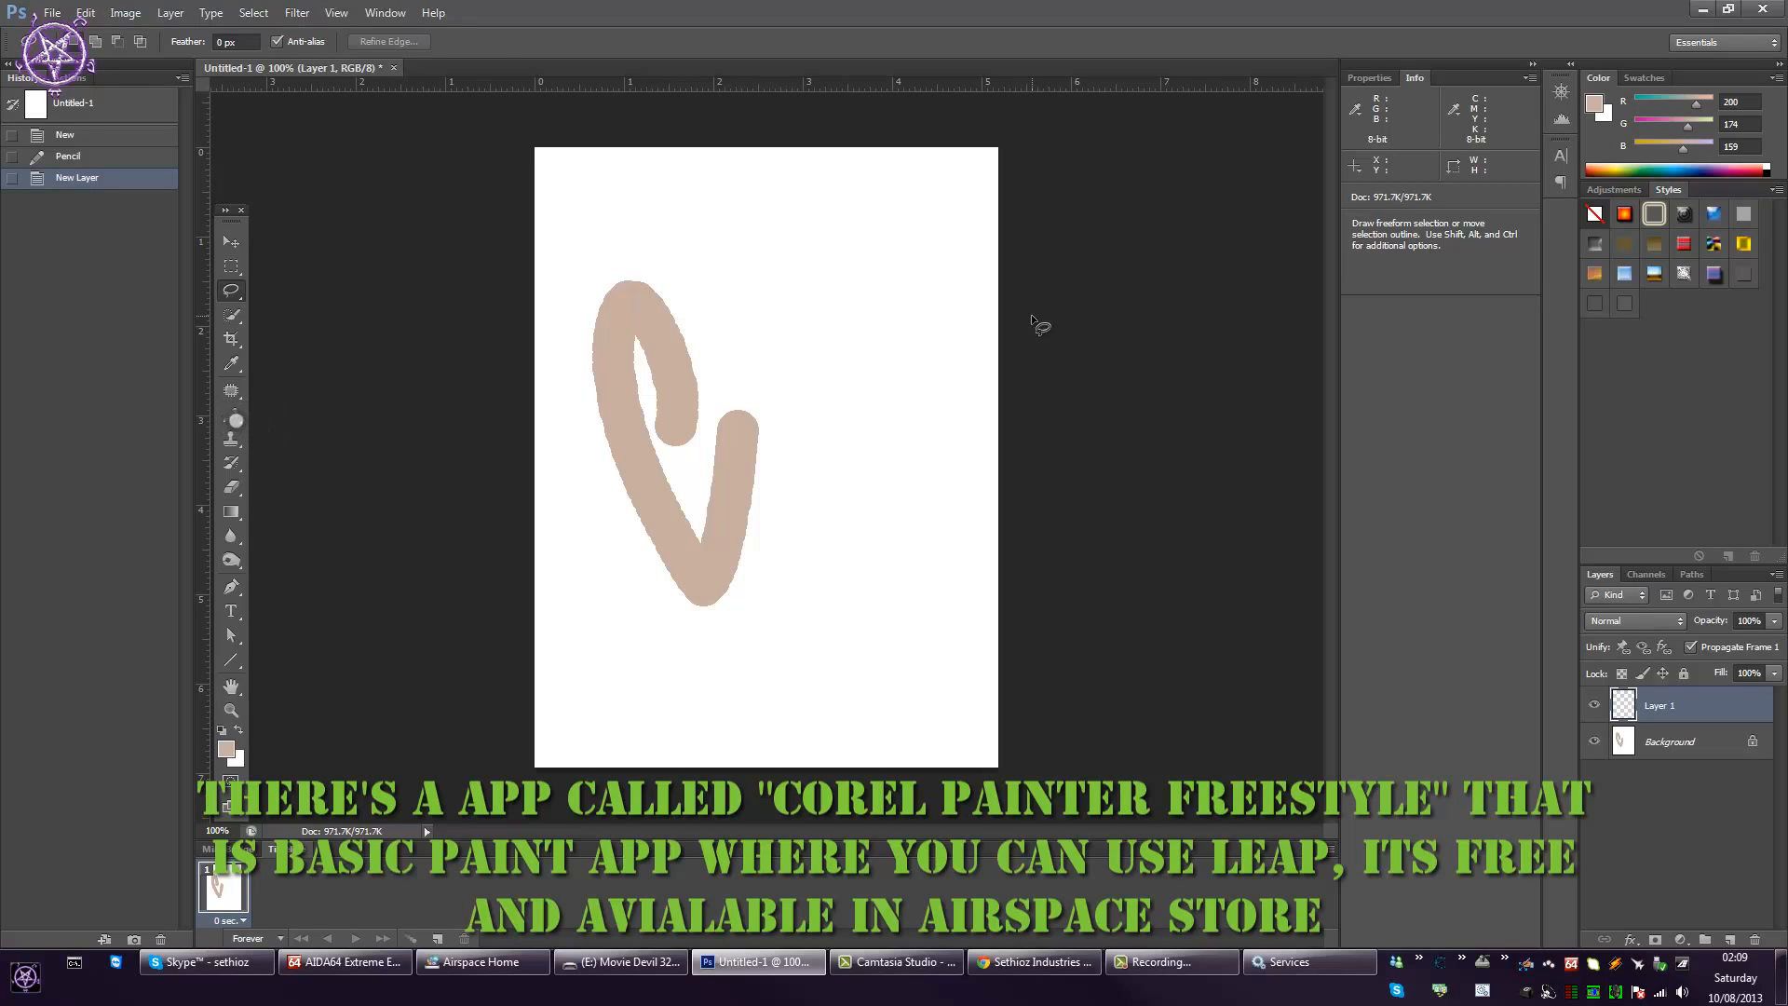
click(231, 440)
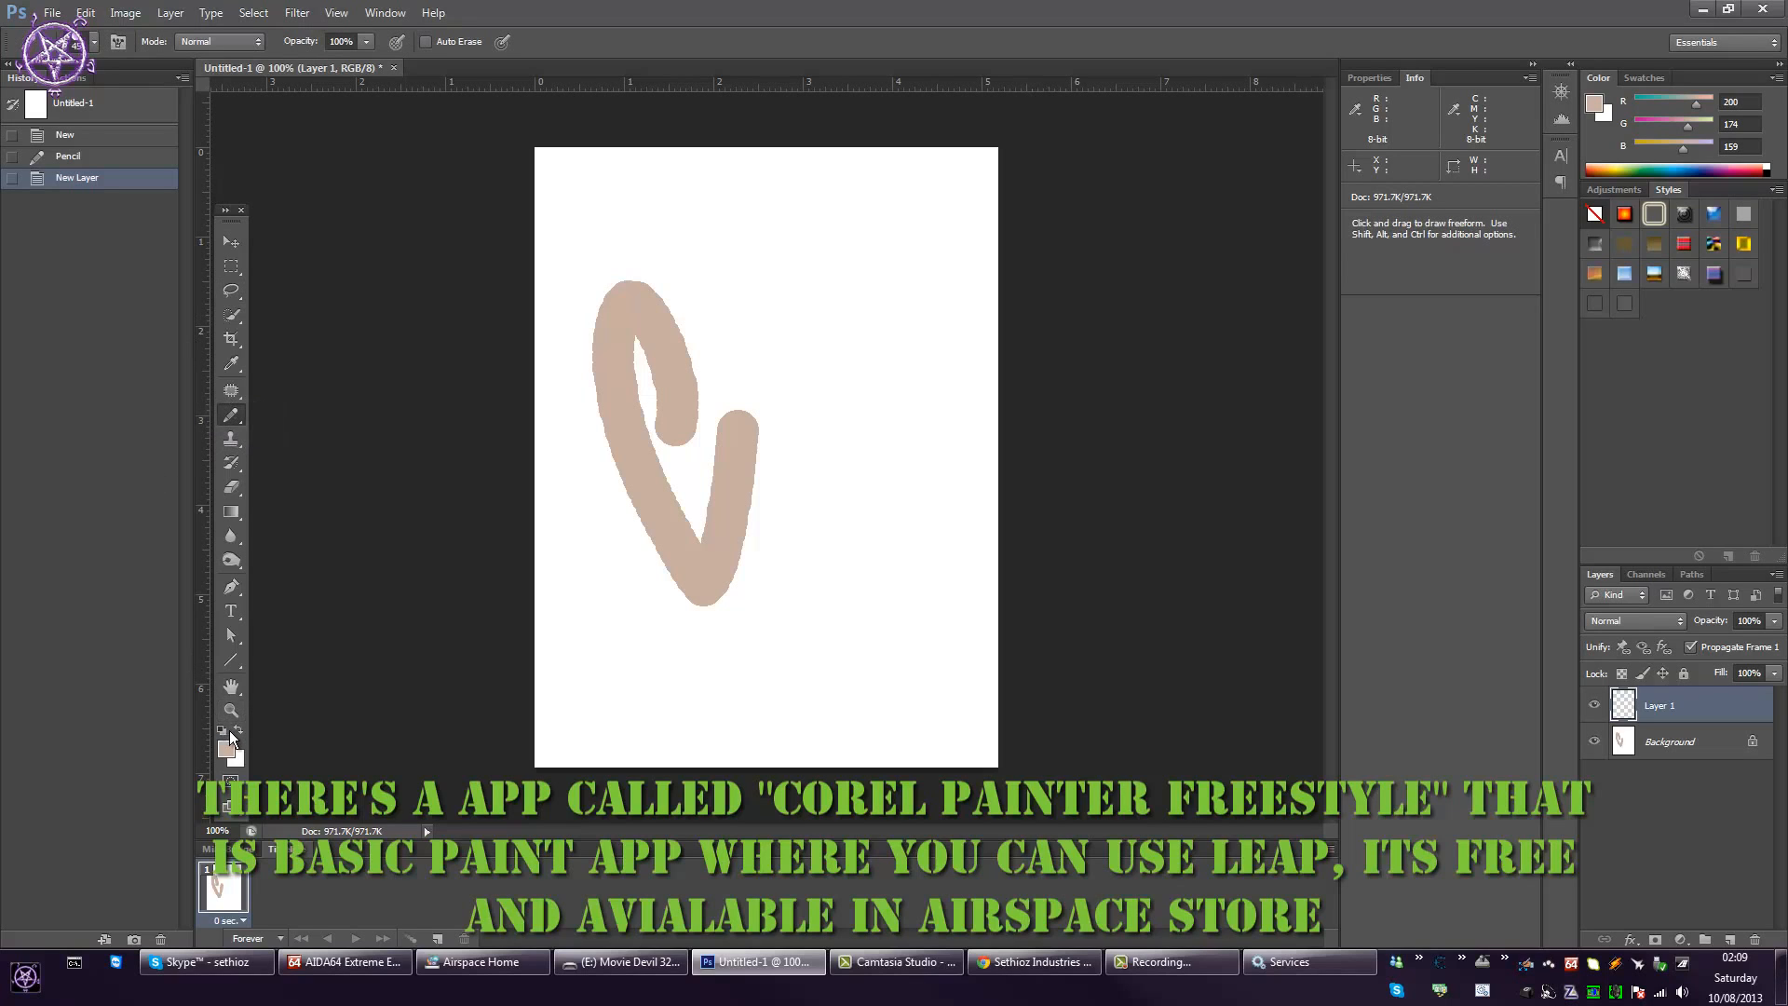
click(223, 746)
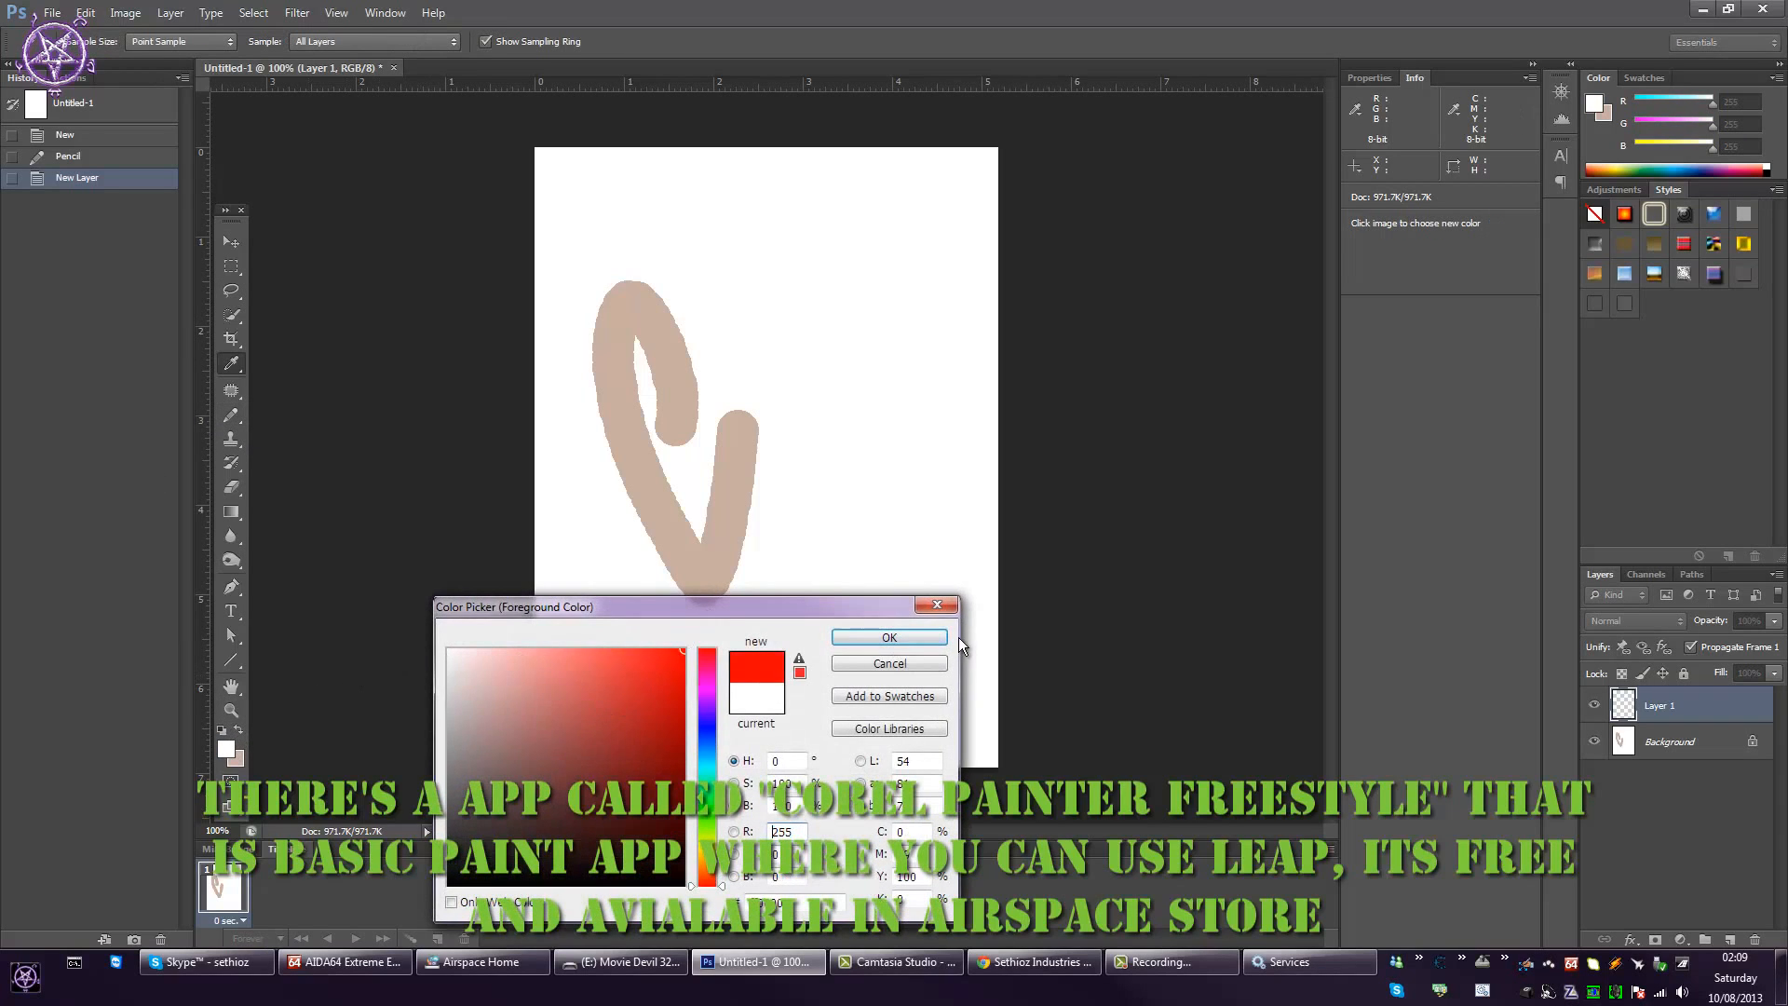
click(889, 637)
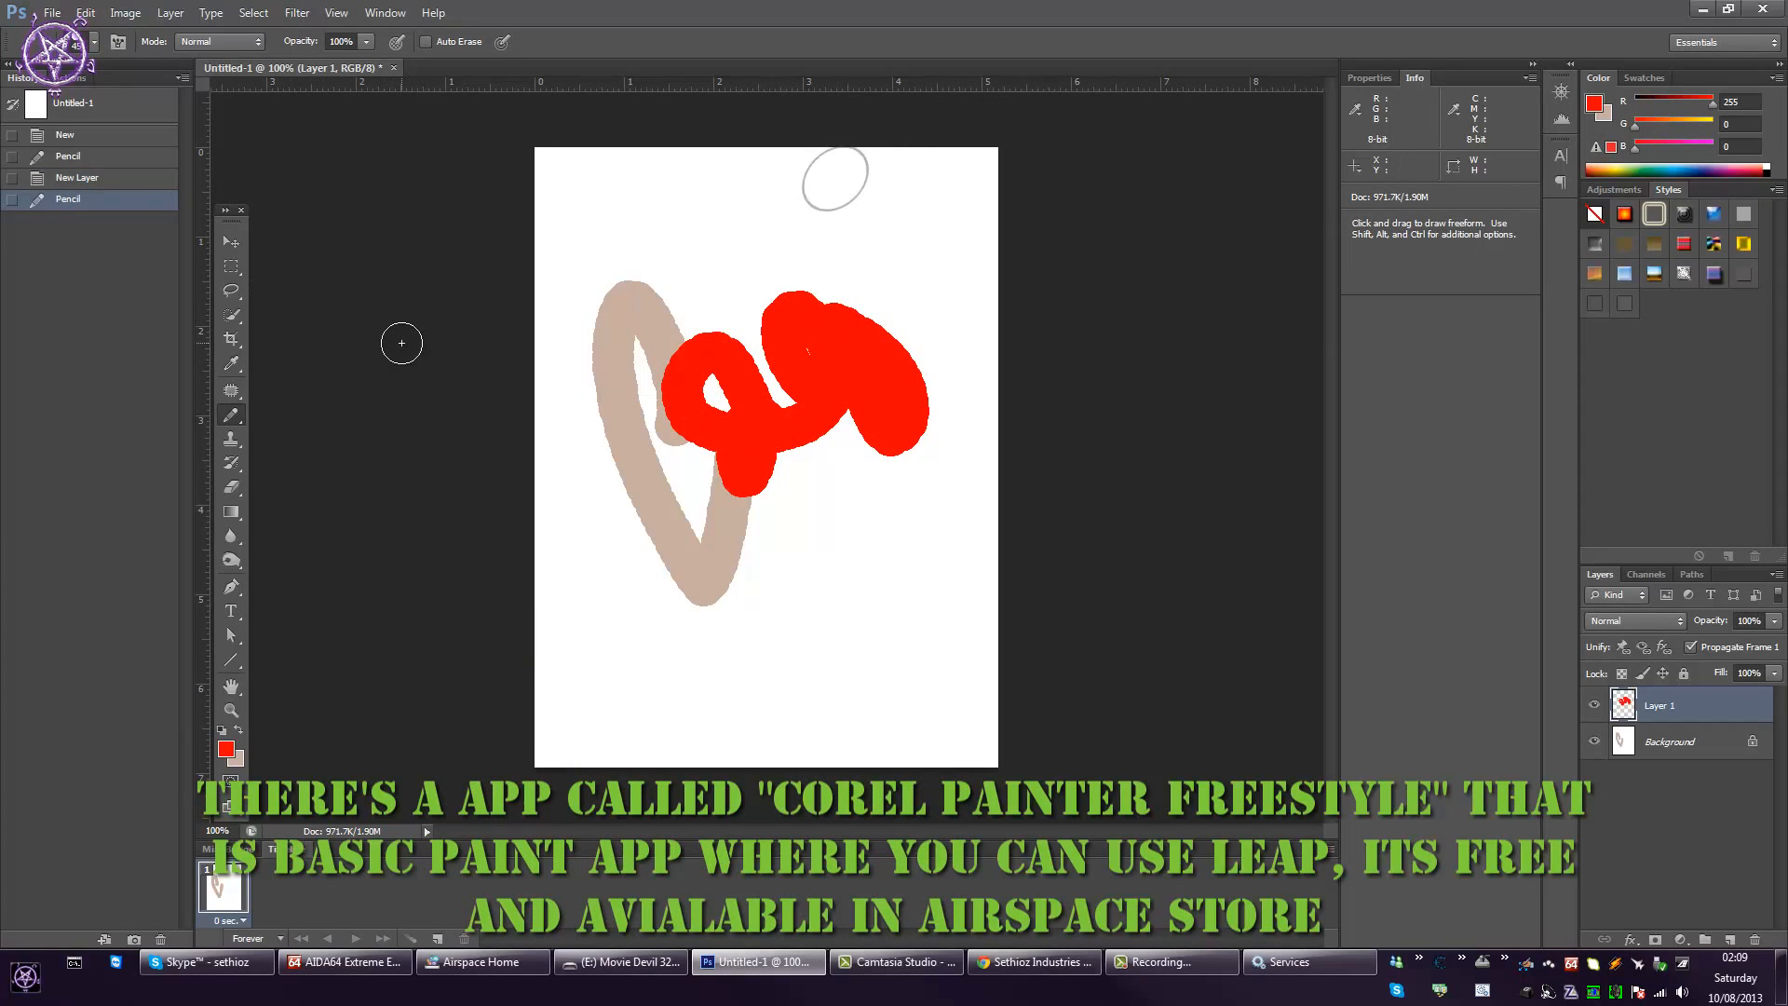
mouse_move(863, 436)
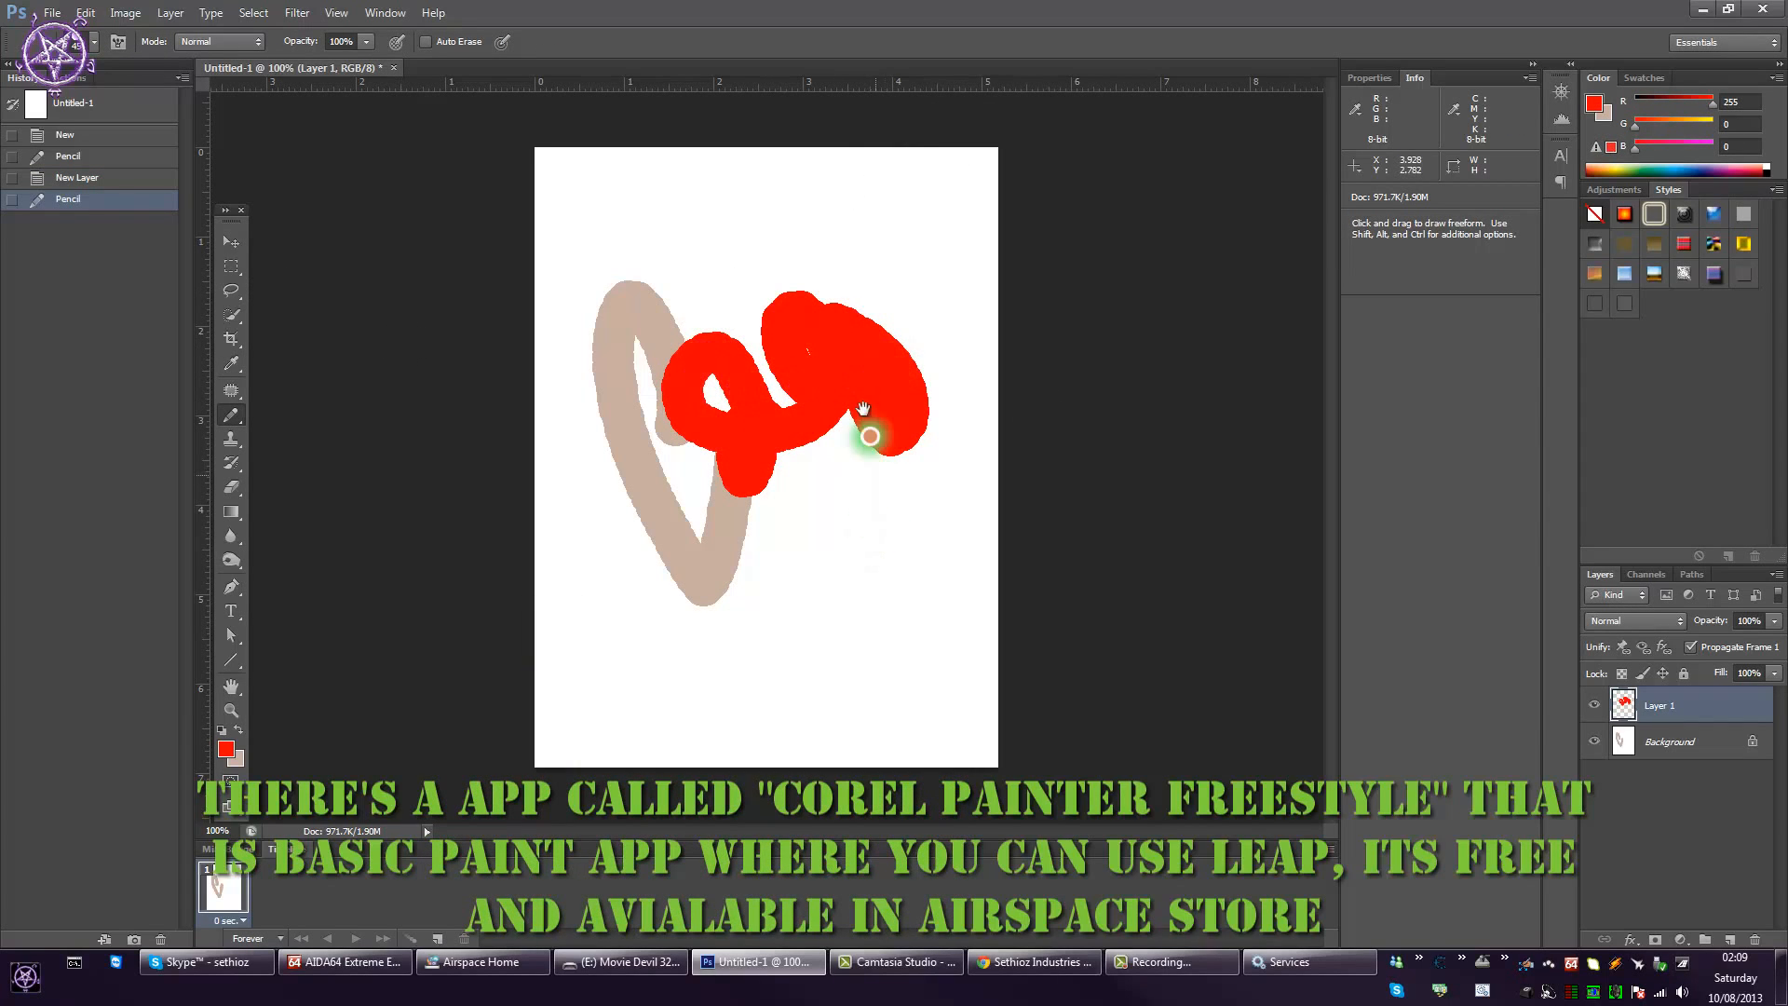
mouse_move(855, 376)
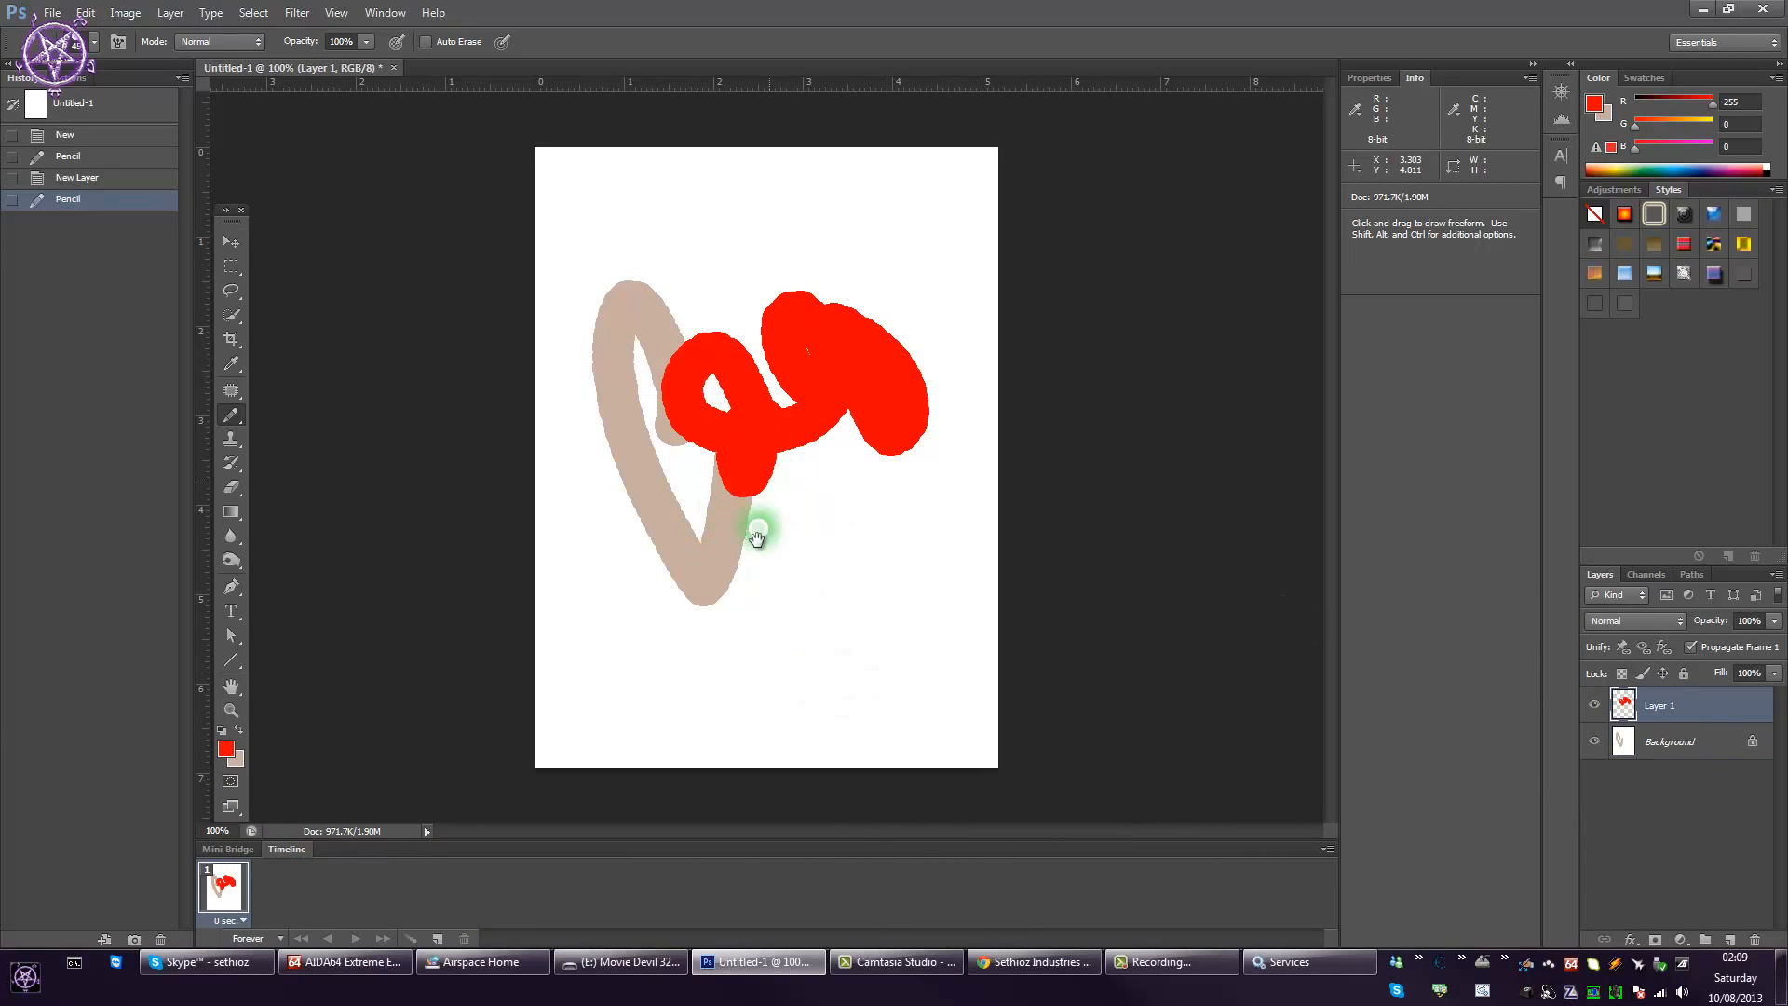
mouse_move(767, 495)
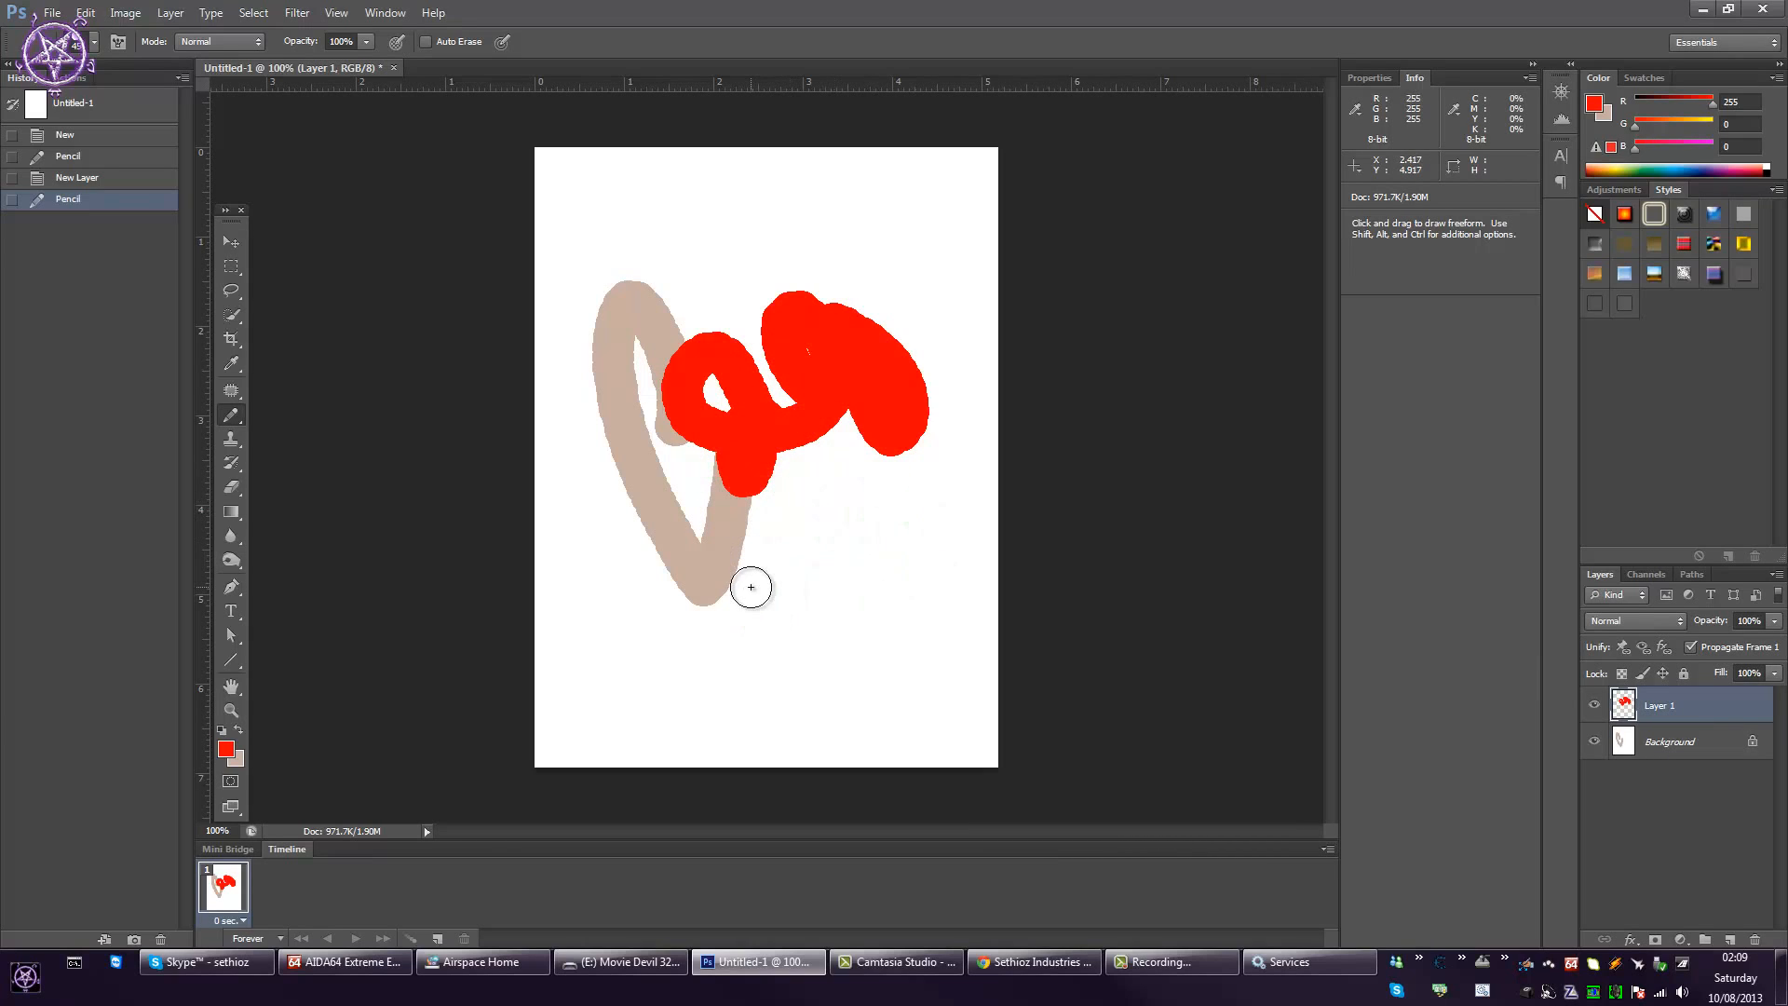
mouse_move(669, 525)
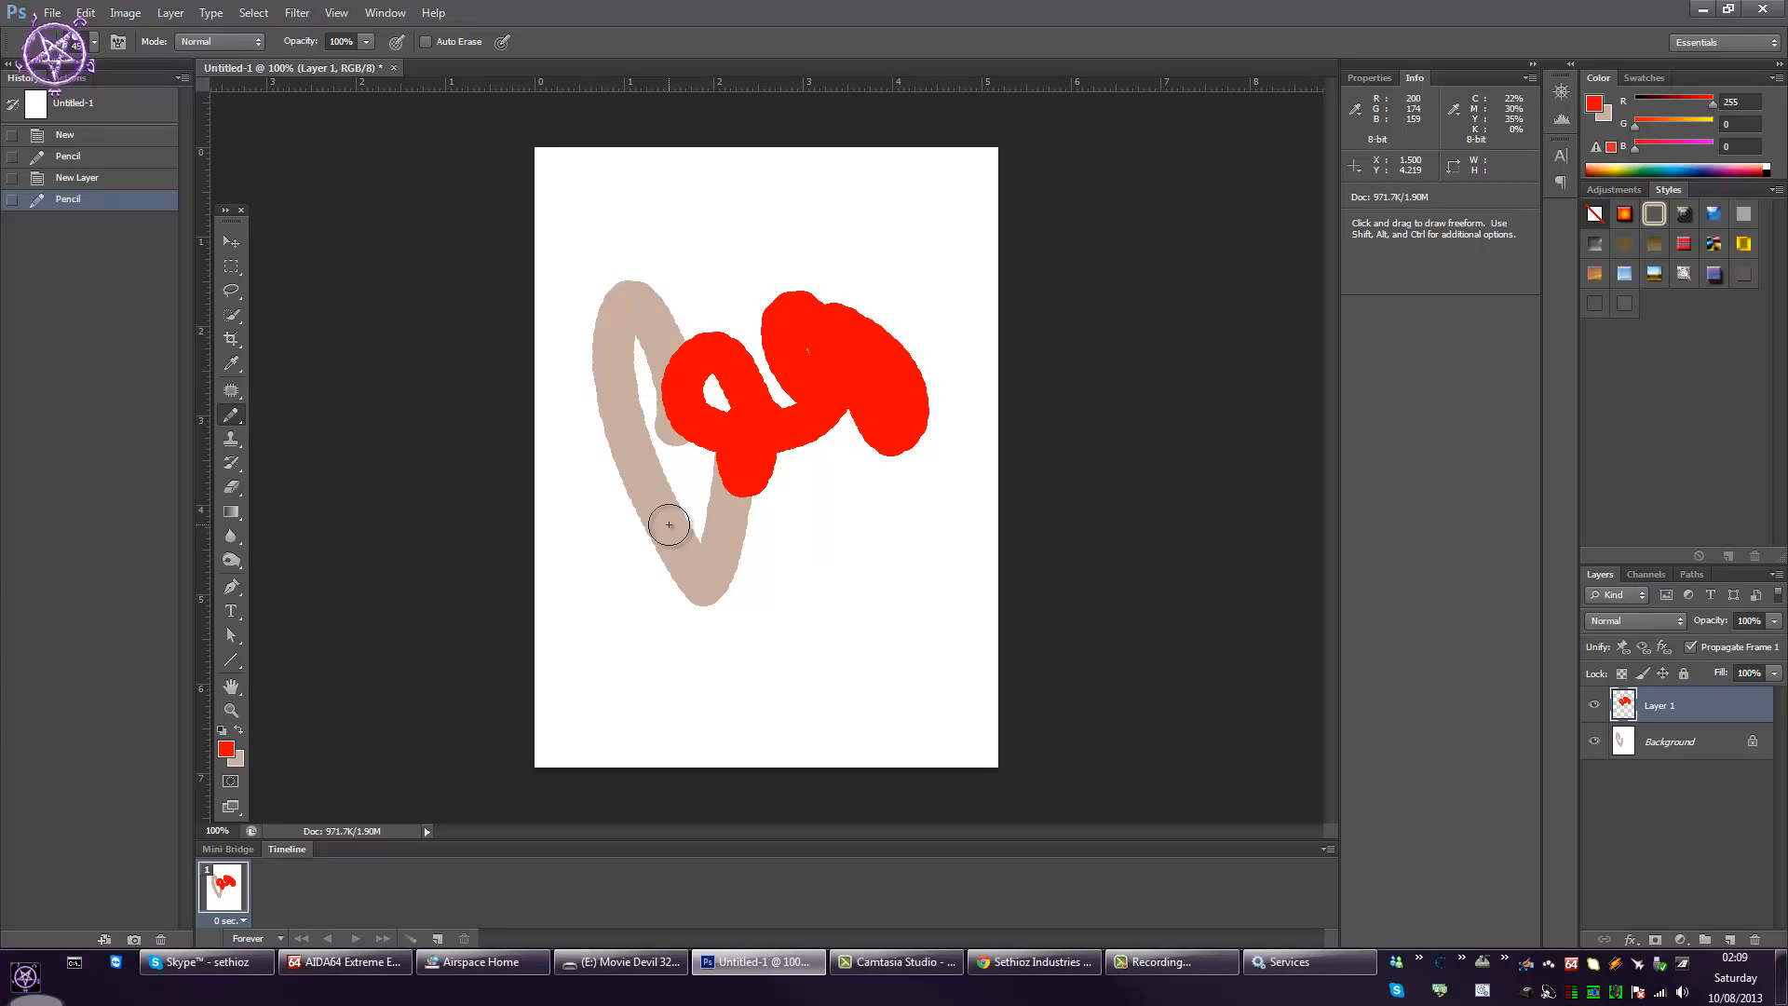
mouse_move(1461, 400)
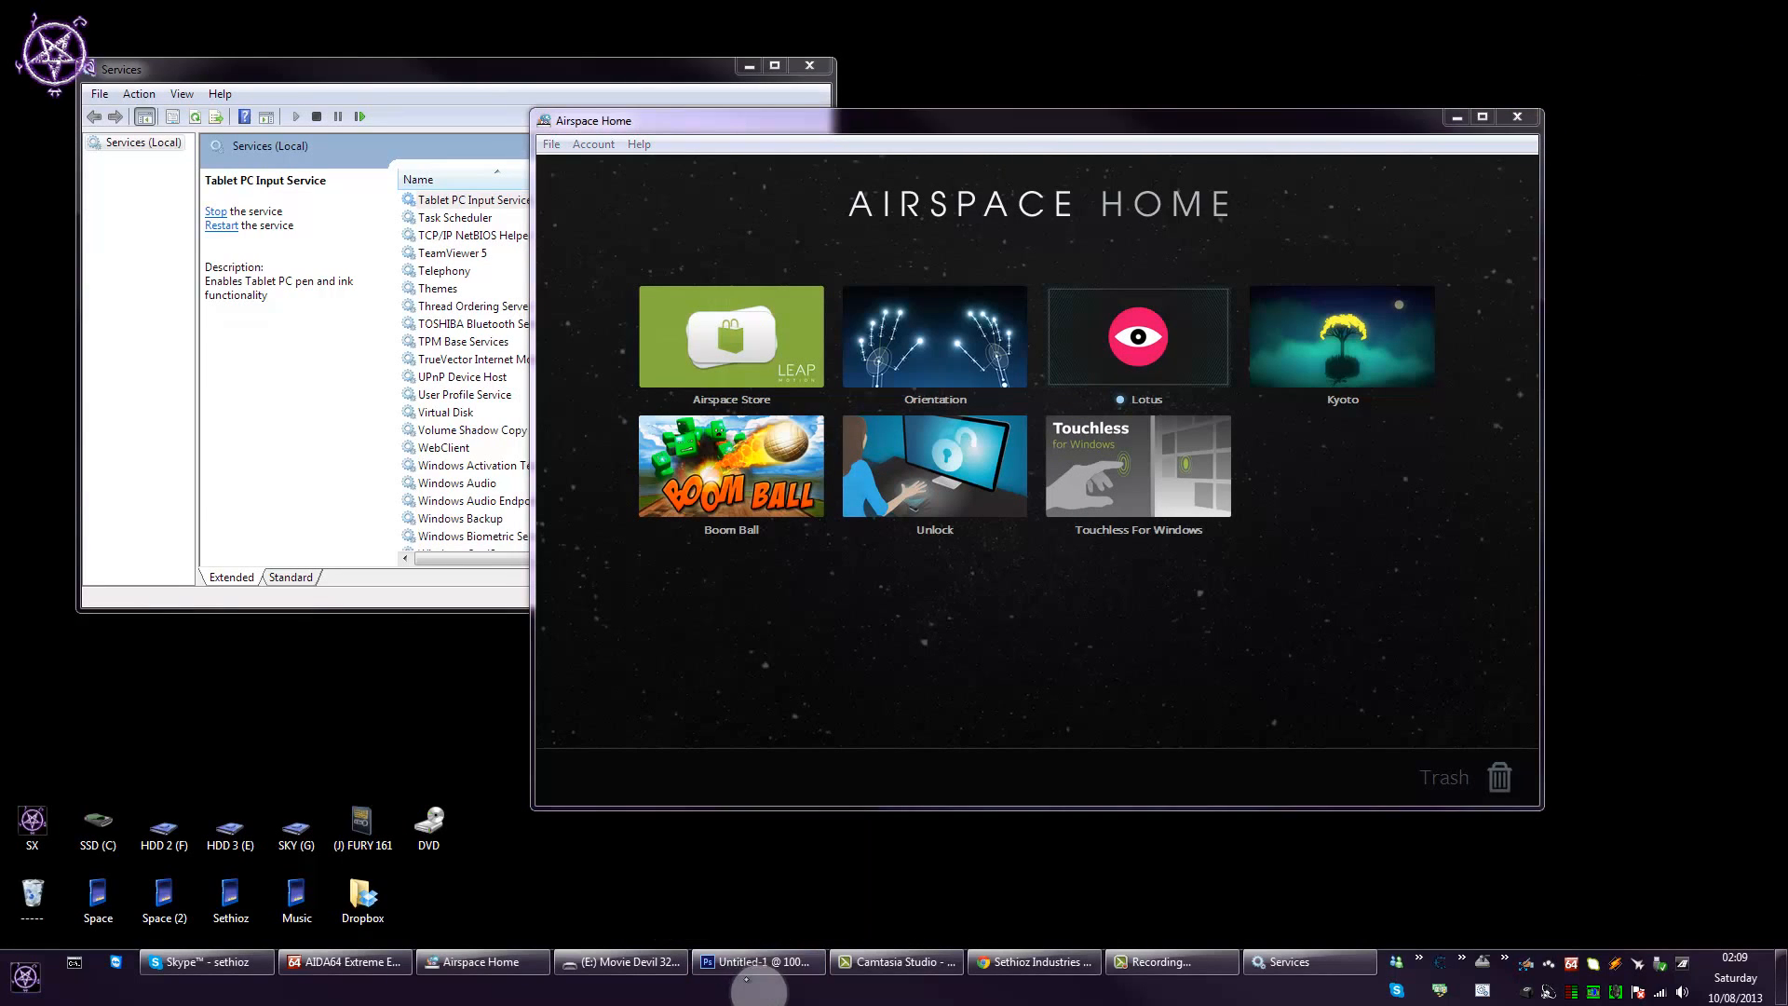
- Quit Photoshop without saving, then close the Airspace Home and Services windows
click(745, 961)
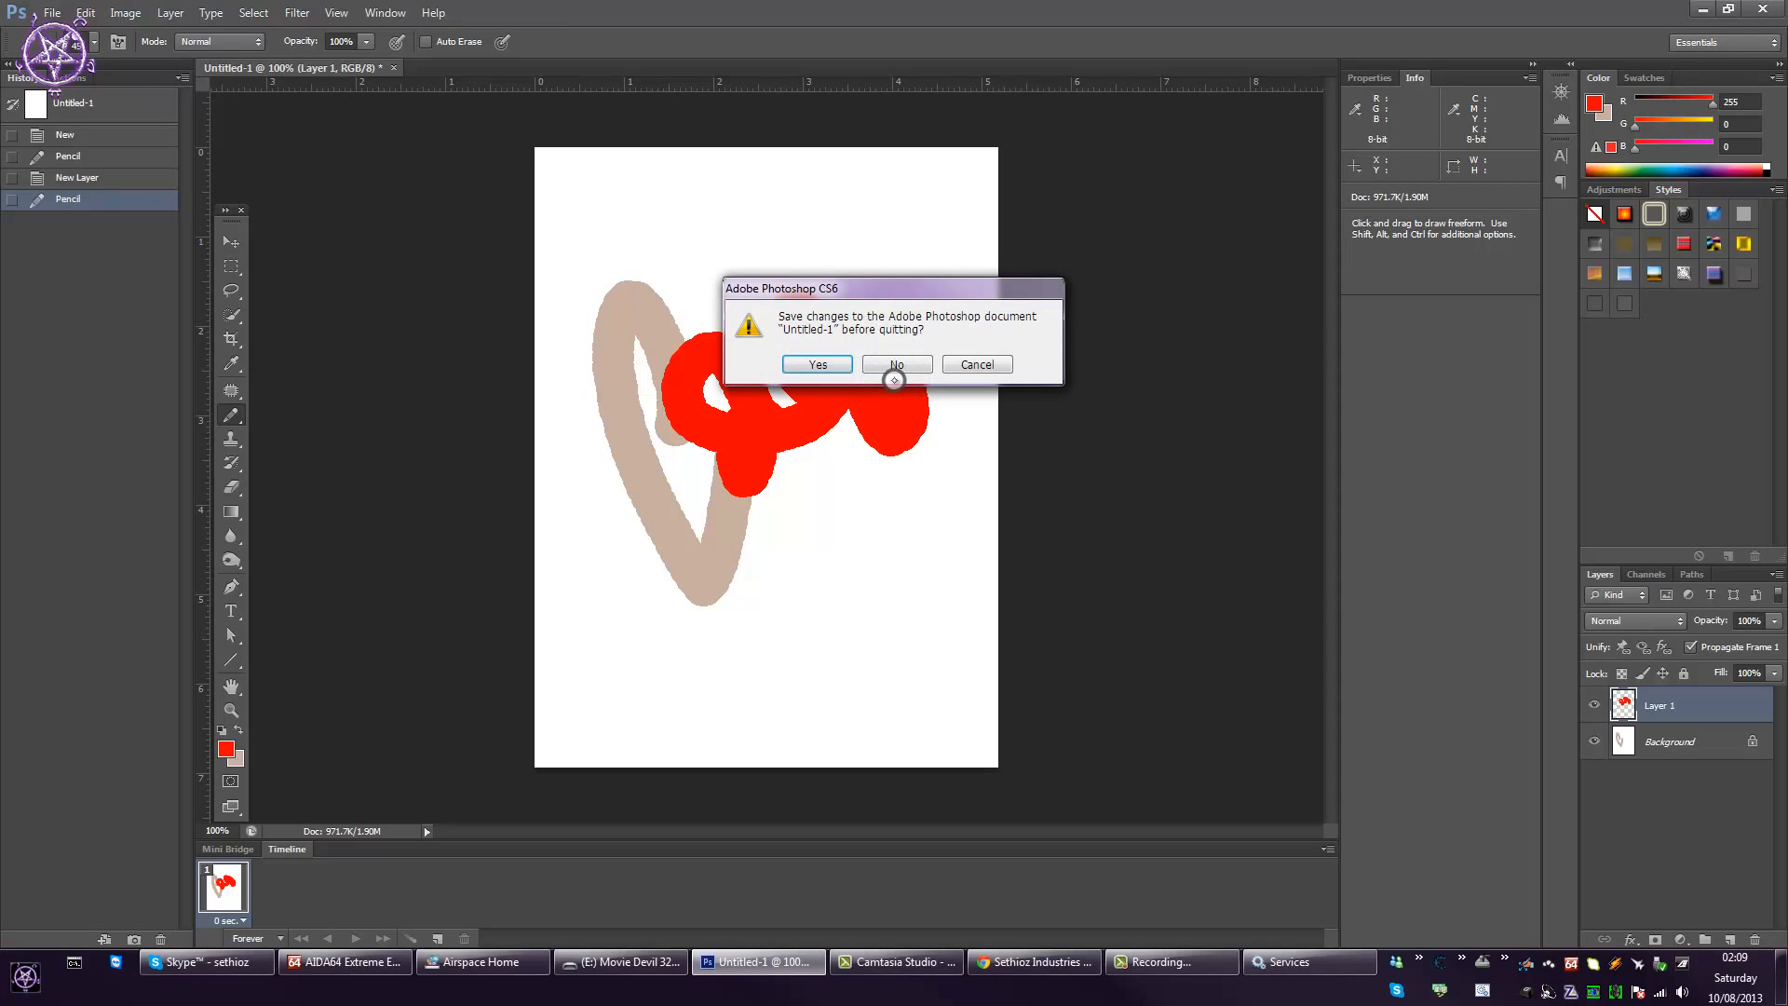
click(896, 363)
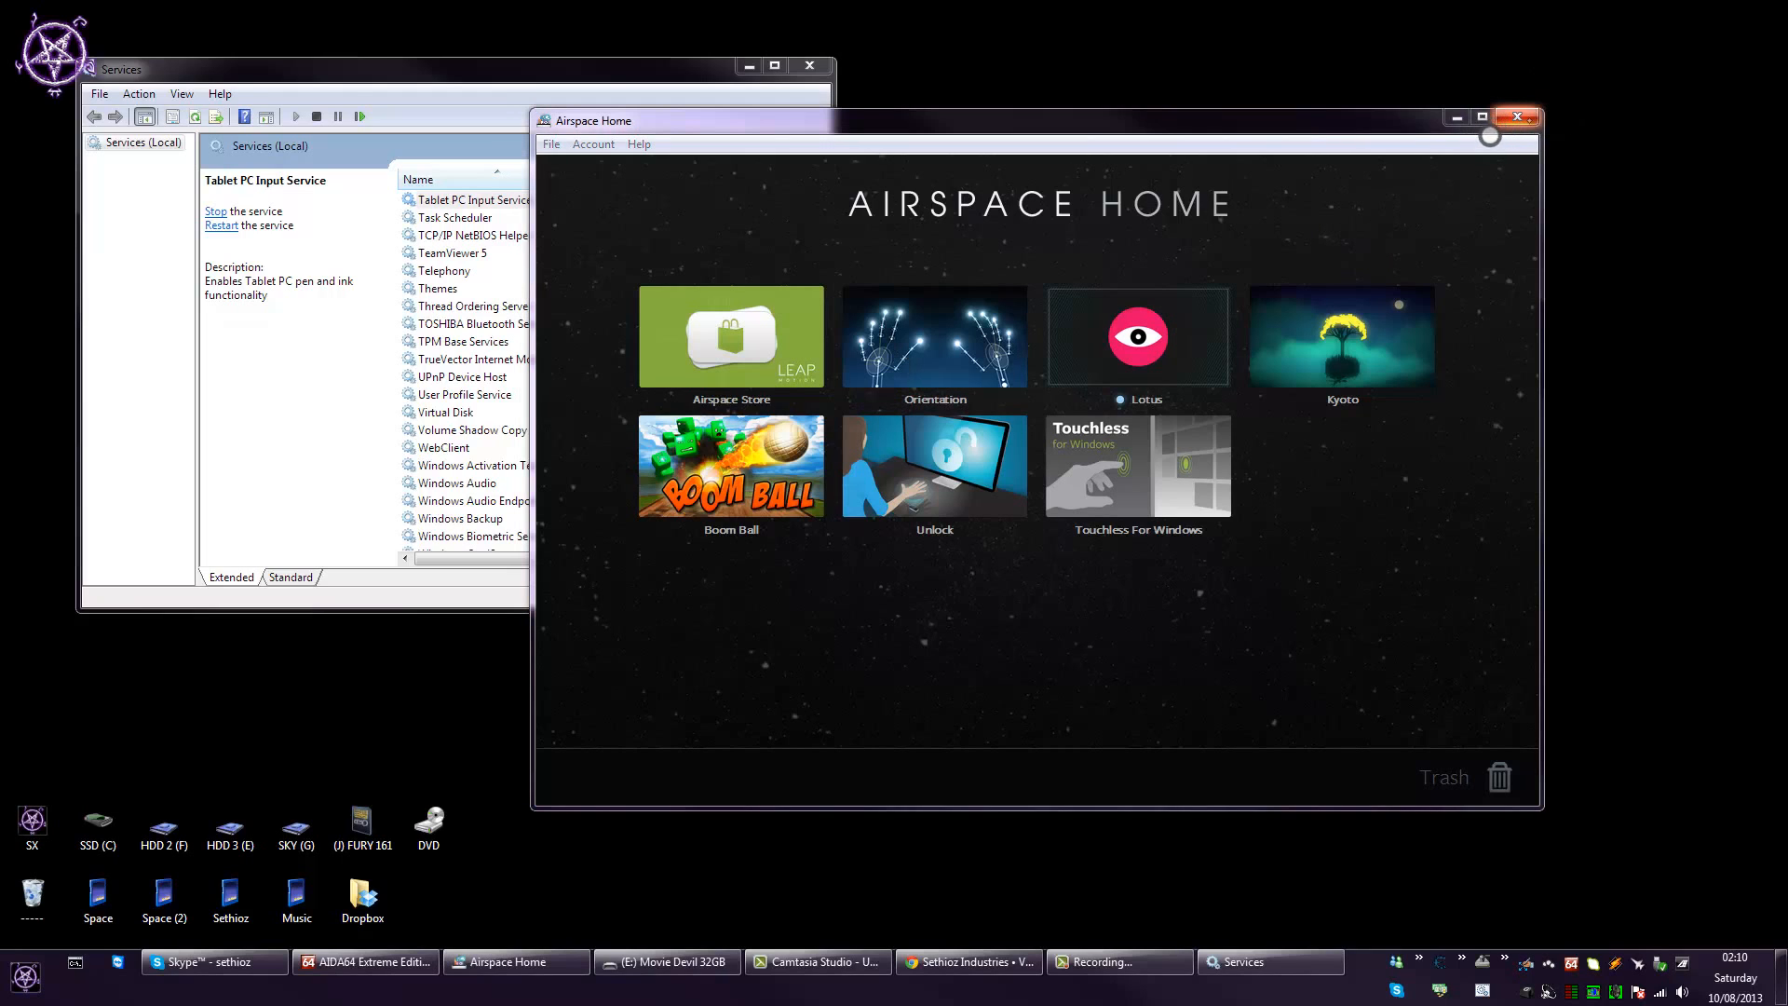
click(1518, 117)
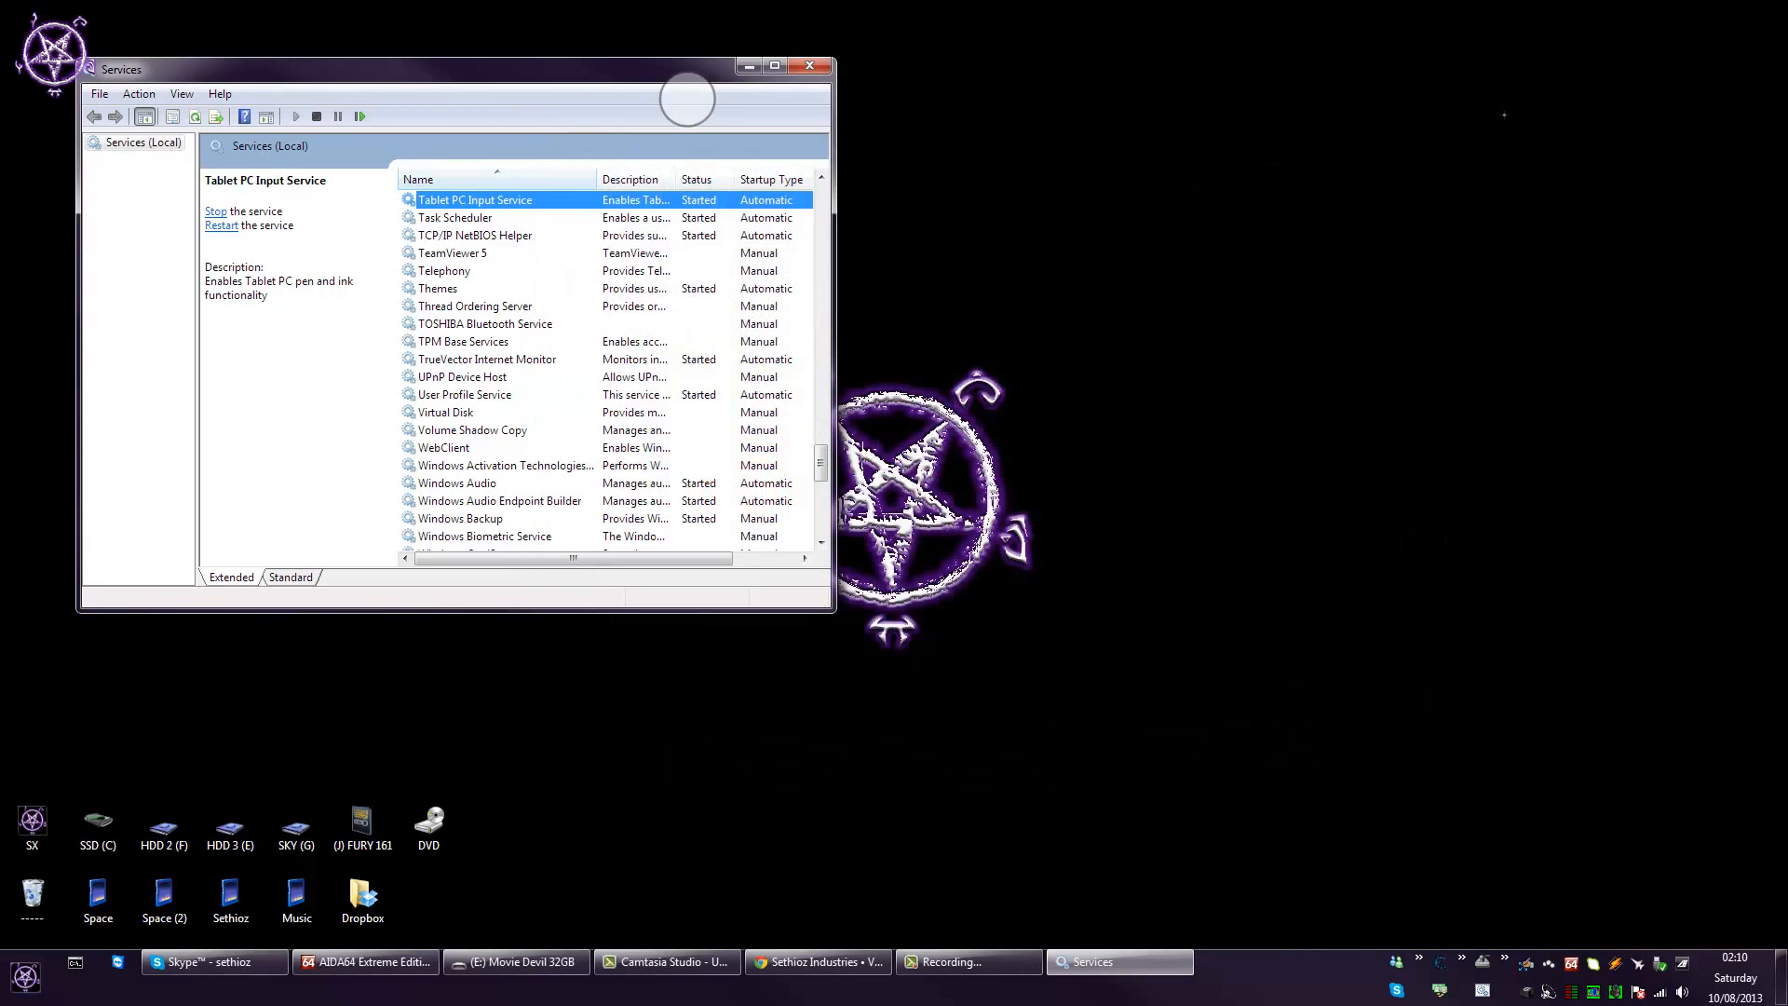
click(811, 65)
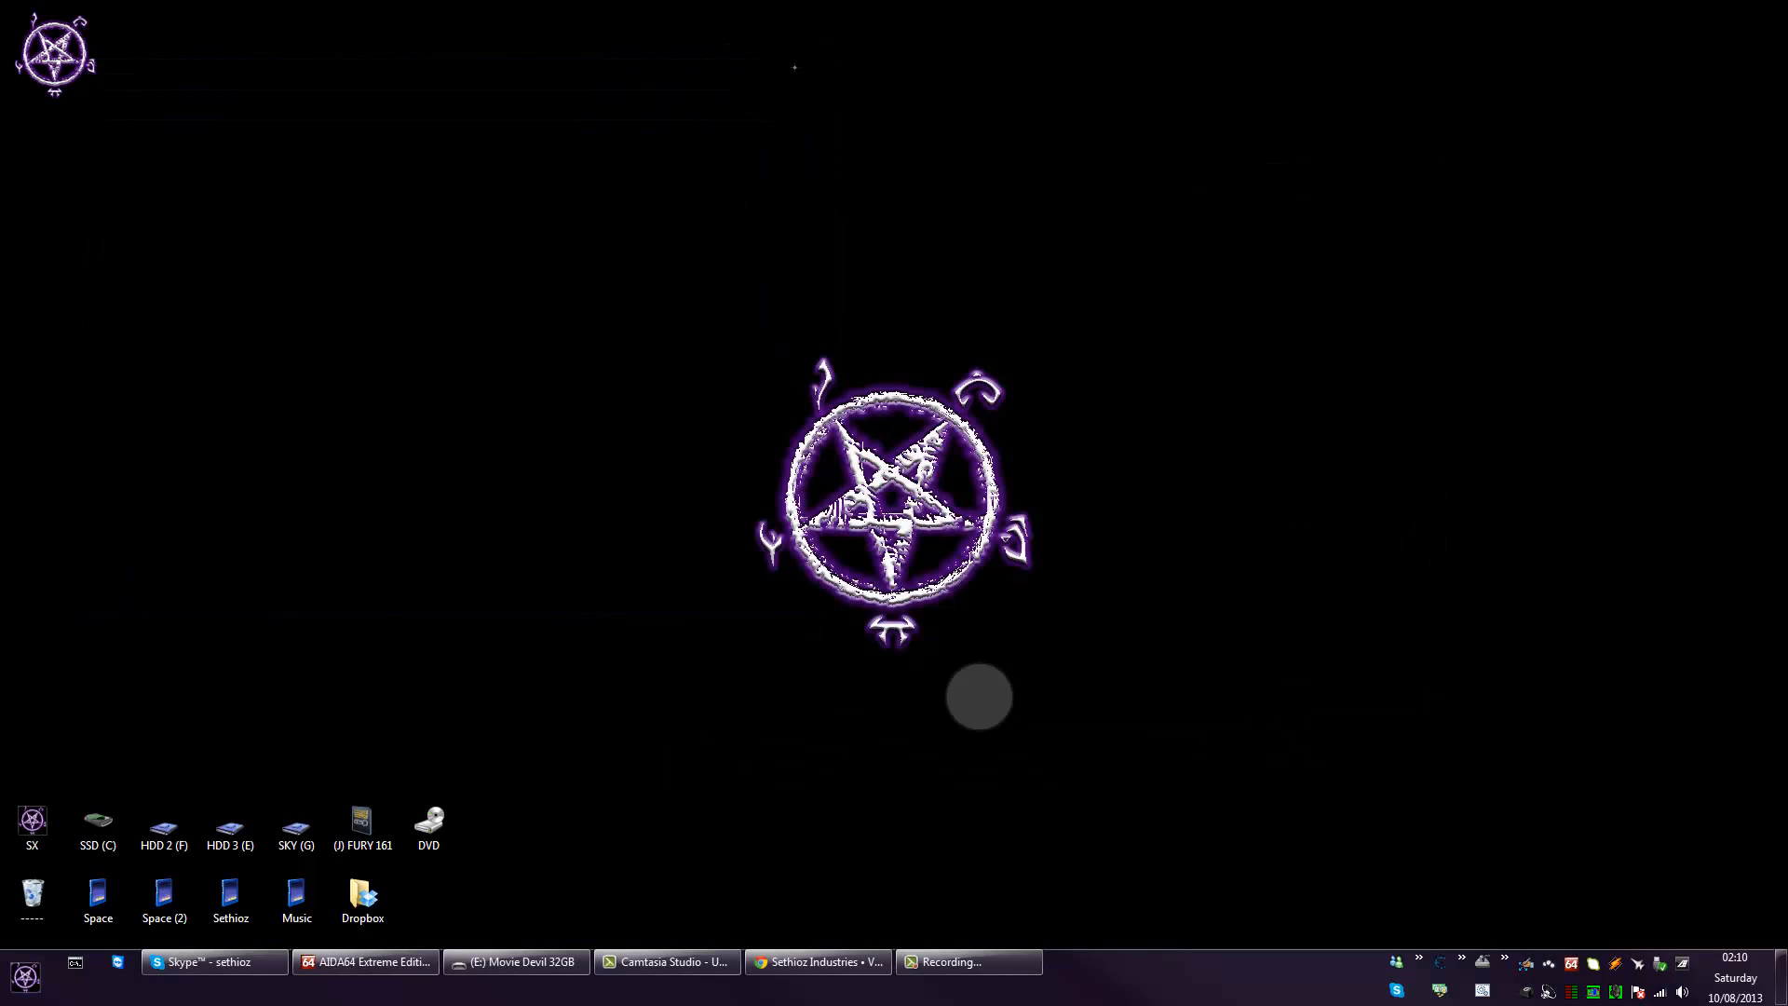